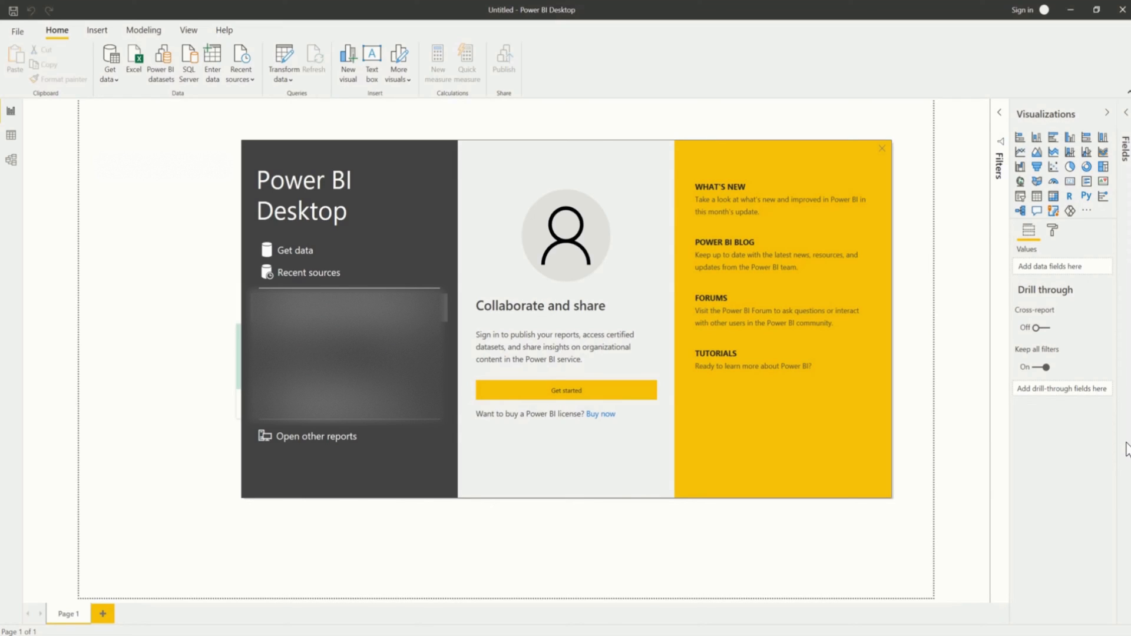
pyautogui.moveTo(219, 135)
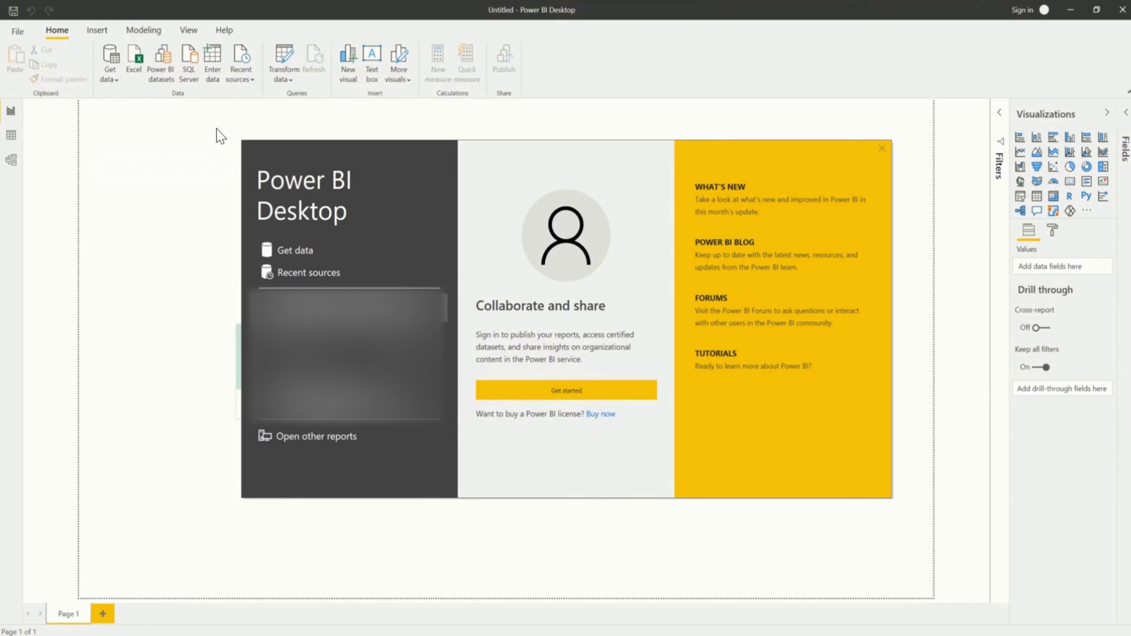
pyautogui.moveTo(197, 139)
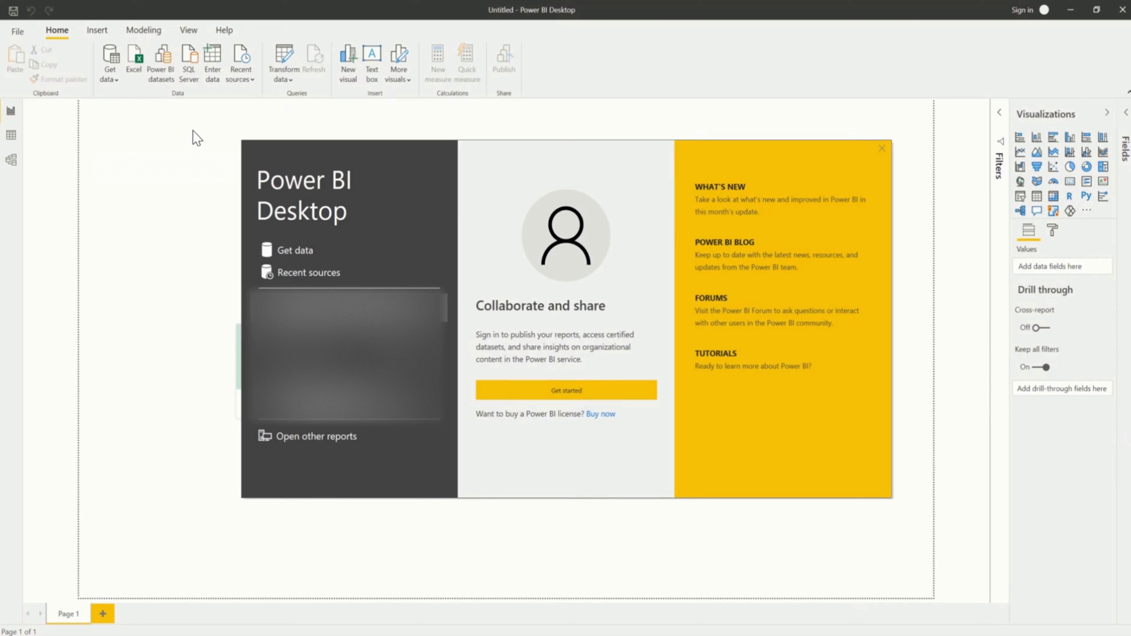
pyautogui.moveTo(791, 152)
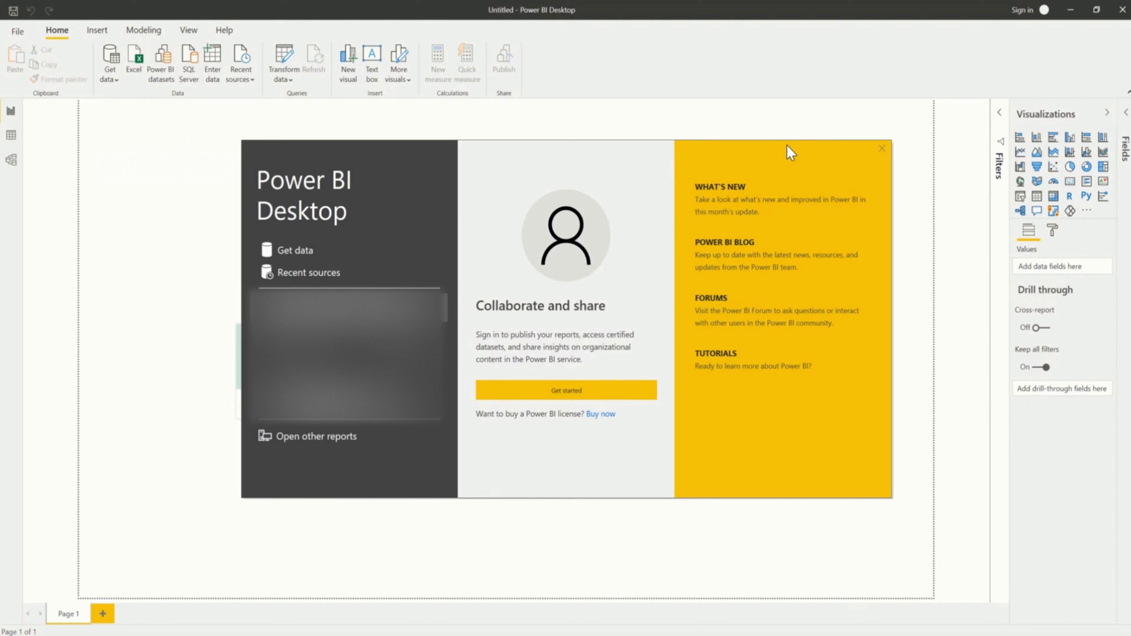
pyautogui.moveTo(389, 219)
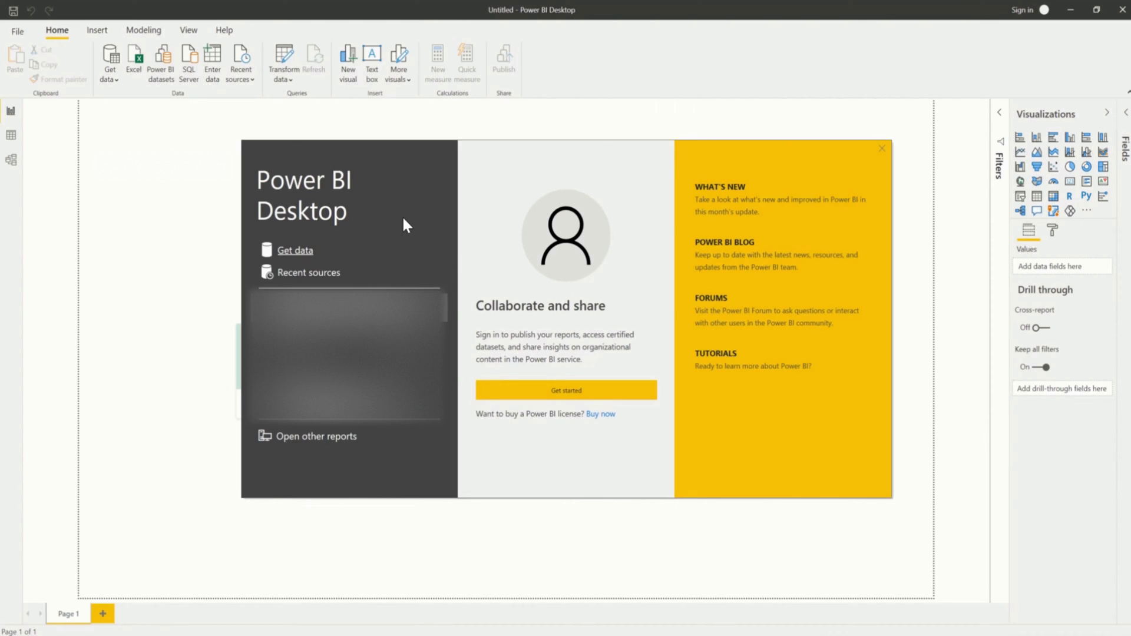
pyautogui.moveTo(660, 325)
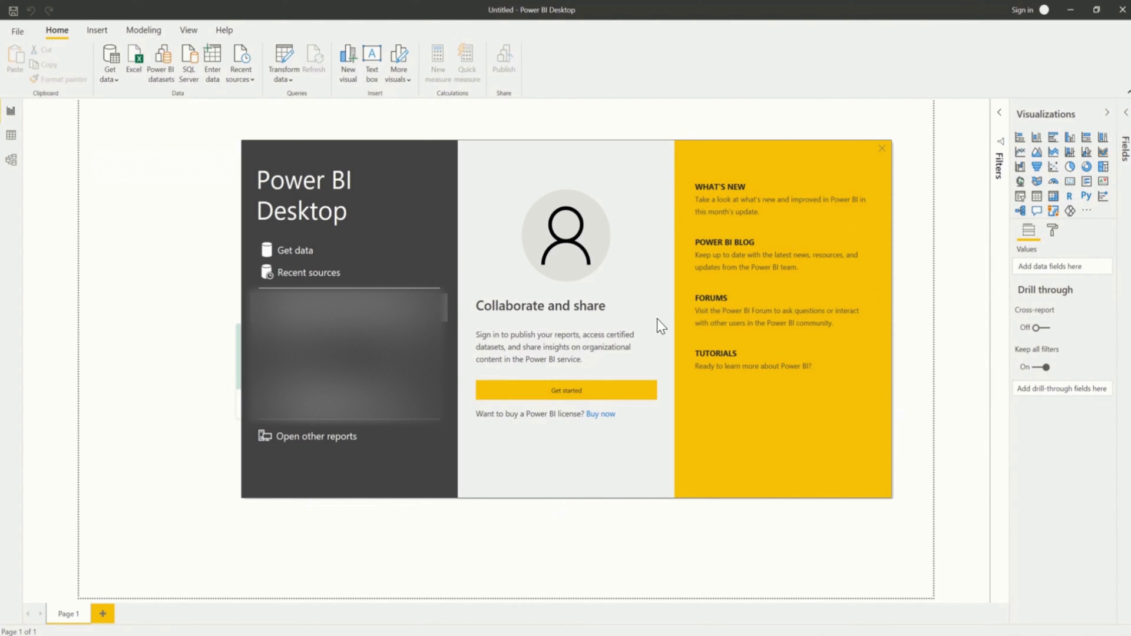
pyautogui.moveTo(488, 321)
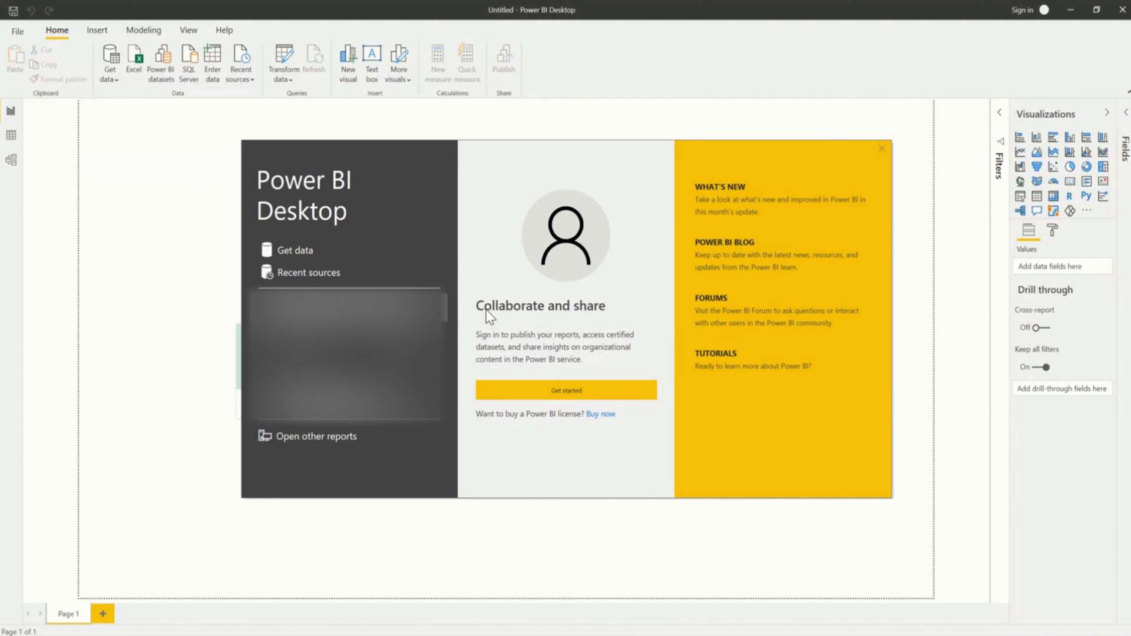
pyautogui.moveTo(384, 221)
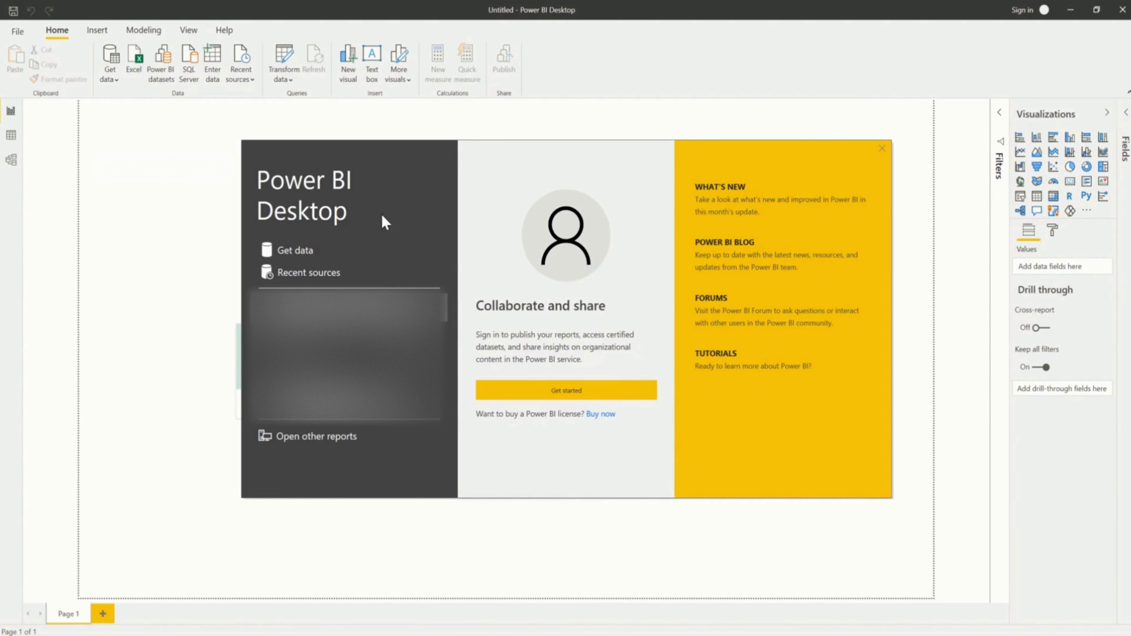
pyautogui.moveTo(852, 240)
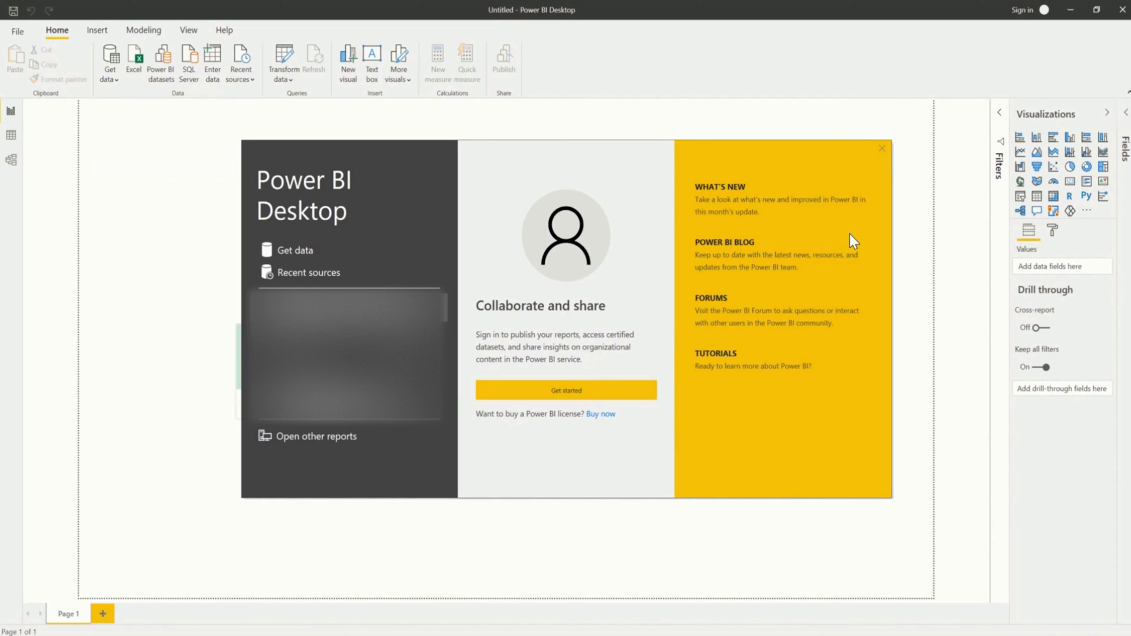
# Dismiss the welcome screen to reveal the empty report page
pyautogui.click(881, 148)
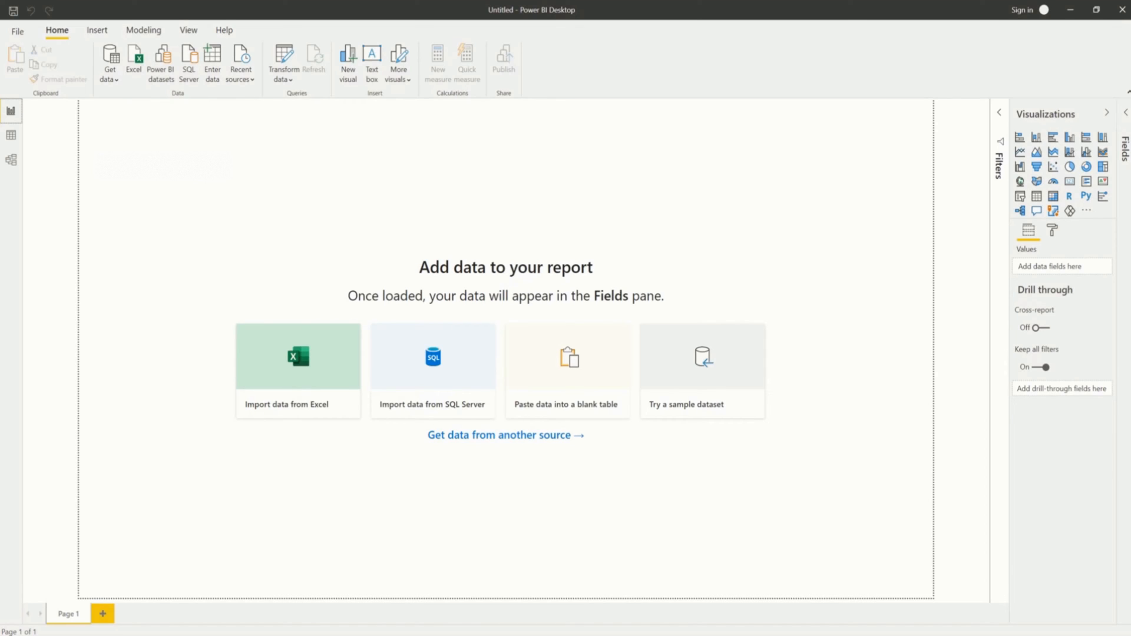
pyautogui.moveTo(542, 28)
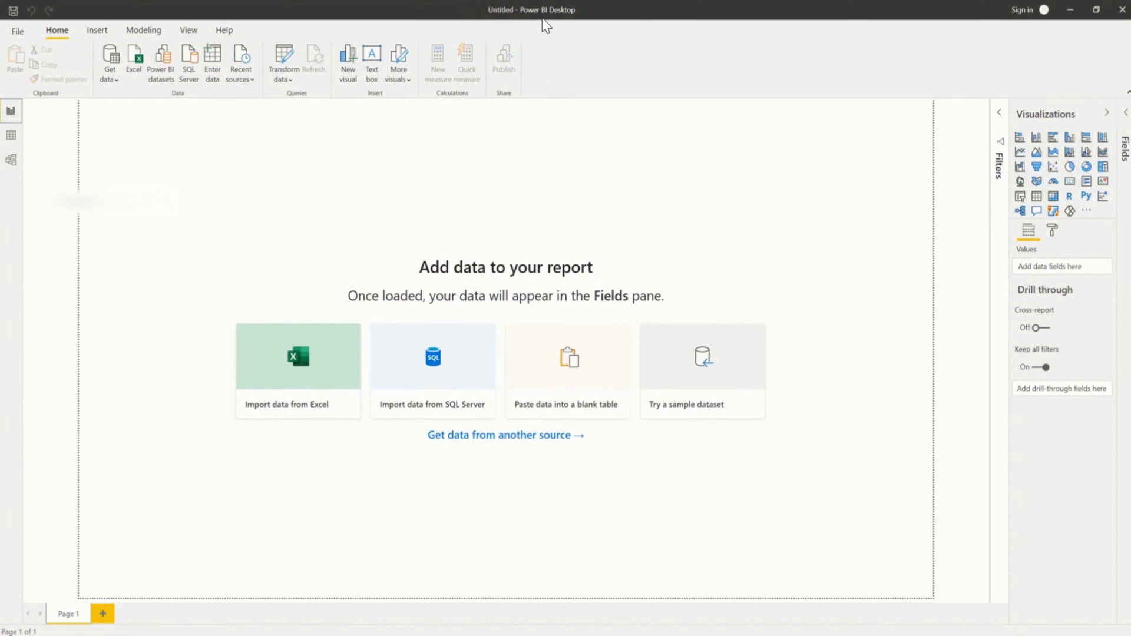
pyautogui.moveTo(165, 112)
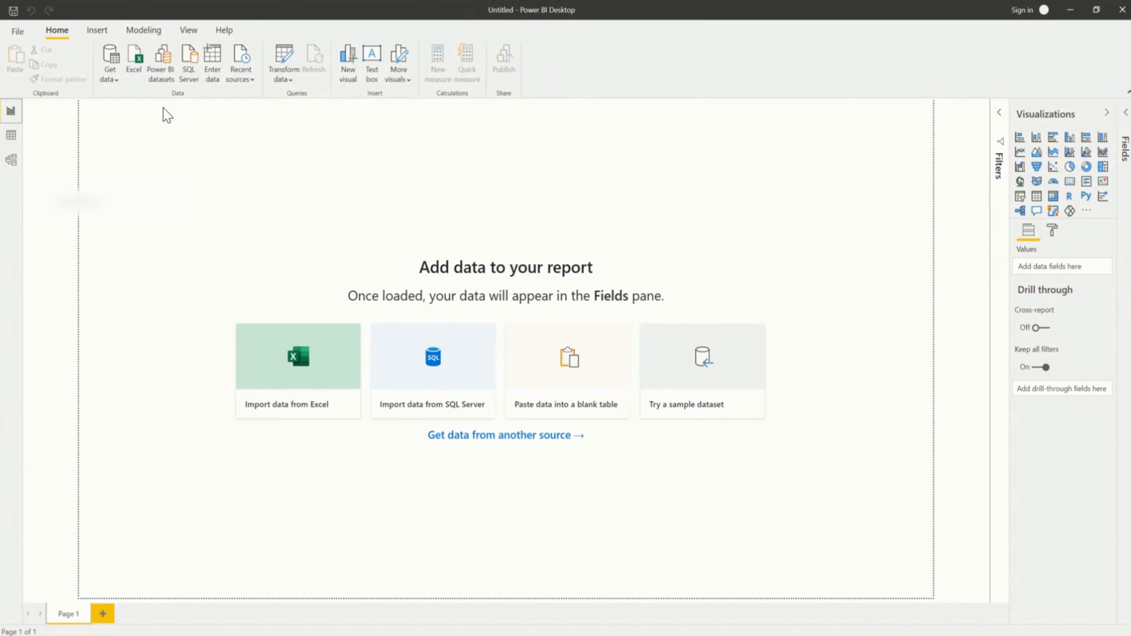
# Save the empty report as test_report via File > Save
pyautogui.click(18, 31)
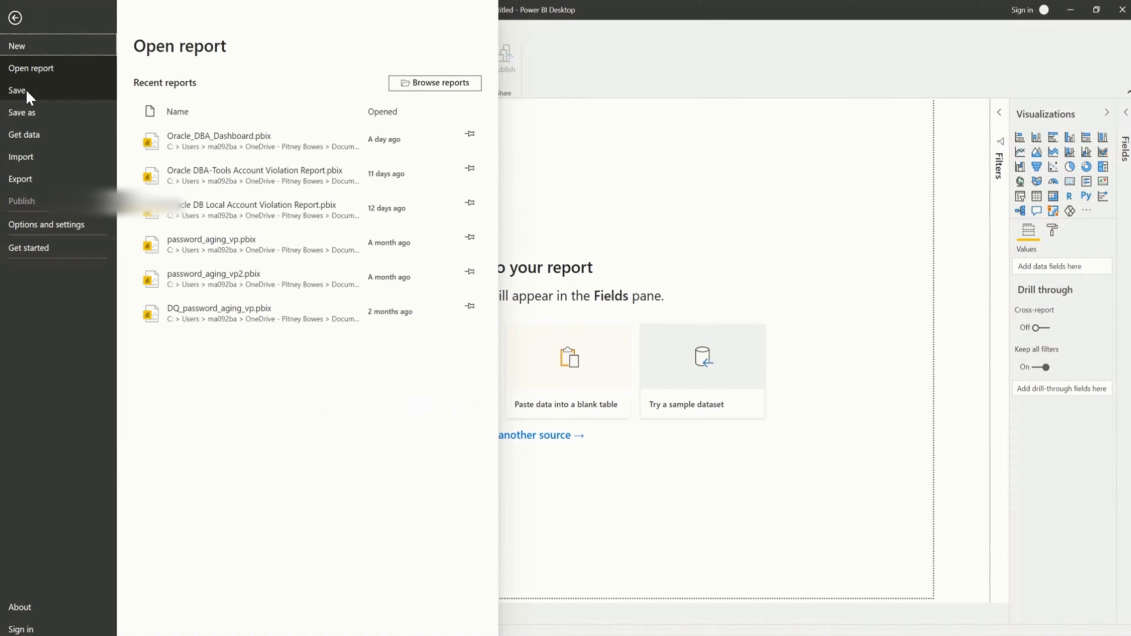
pyautogui.click(17, 91)
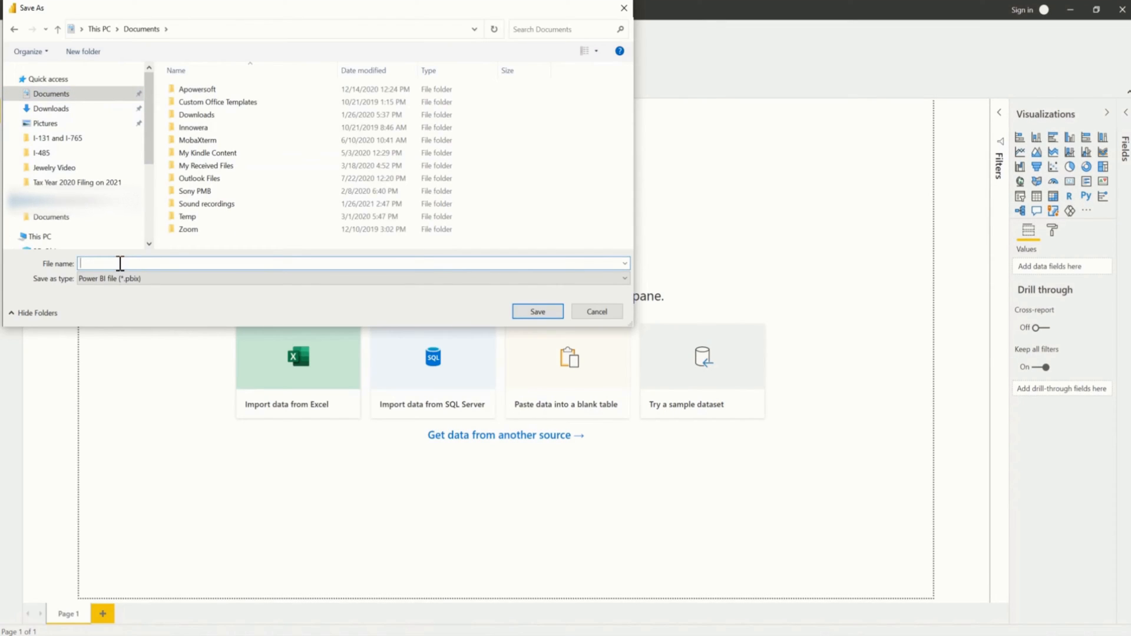
pyautogui.write('test_rep')
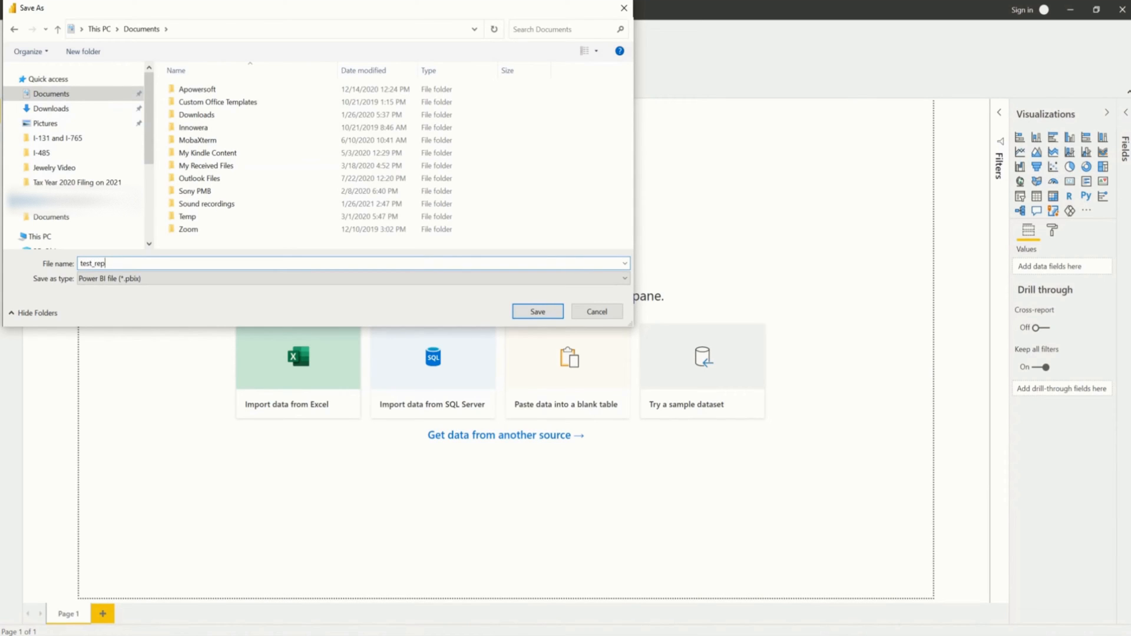
pyautogui.click(538, 311)
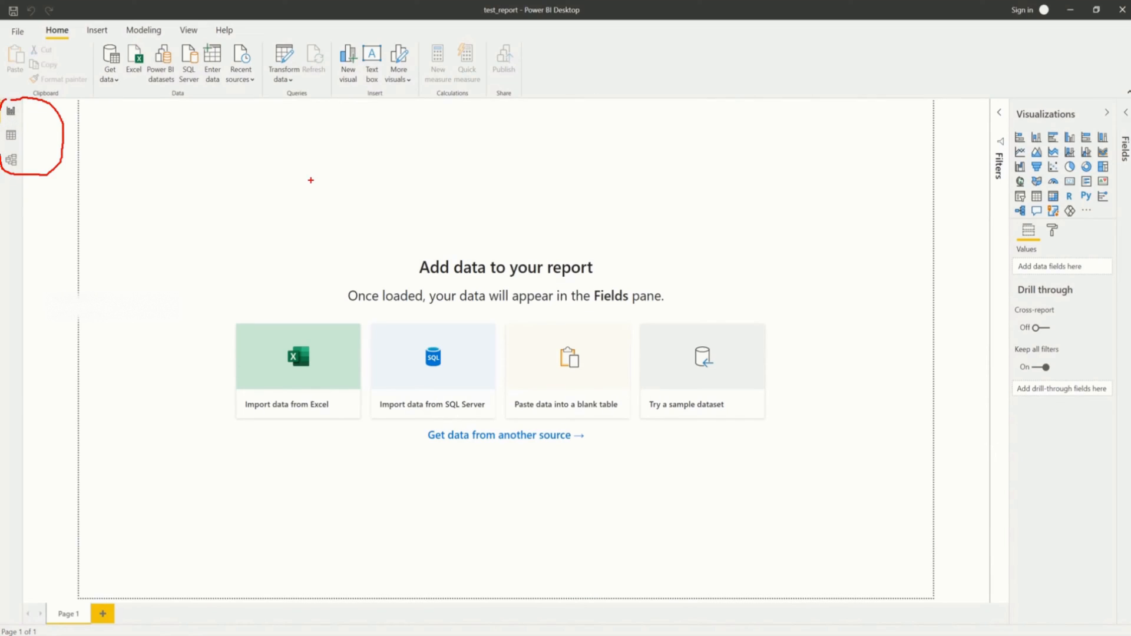
pyautogui.moveTo(10, 136)
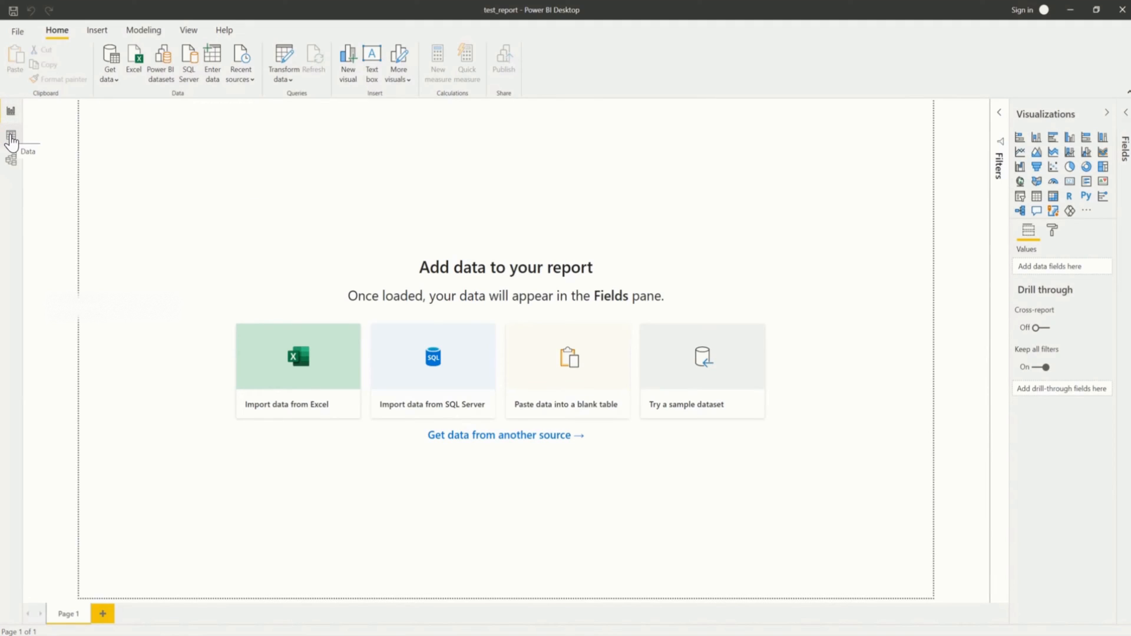
pyautogui.moveTo(37, 113)
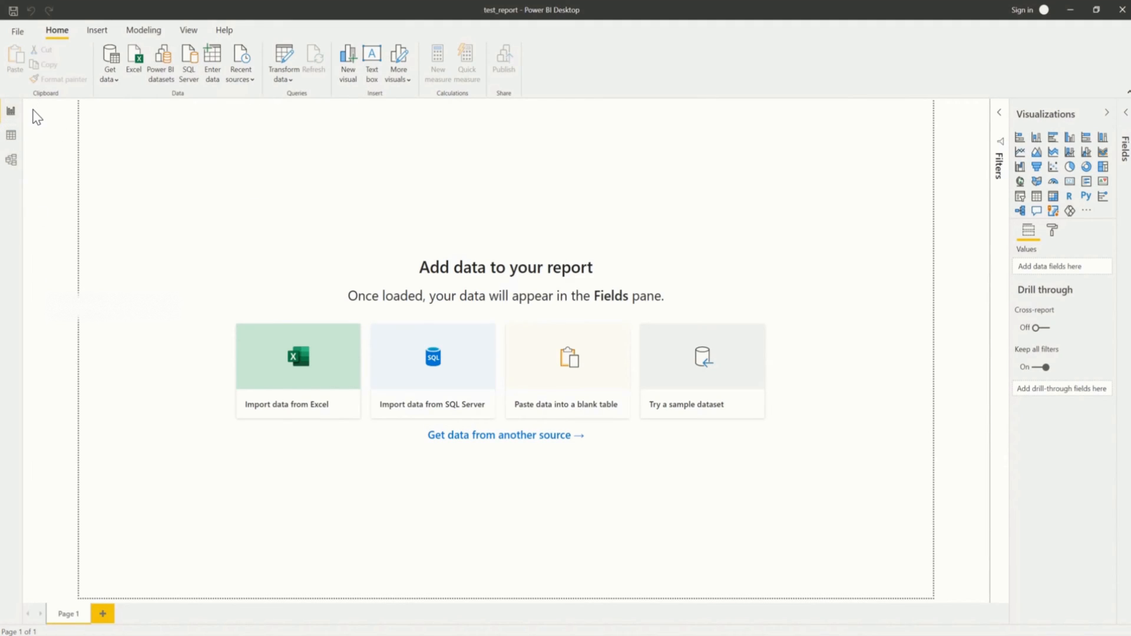
pyautogui.moveTo(172, 182)
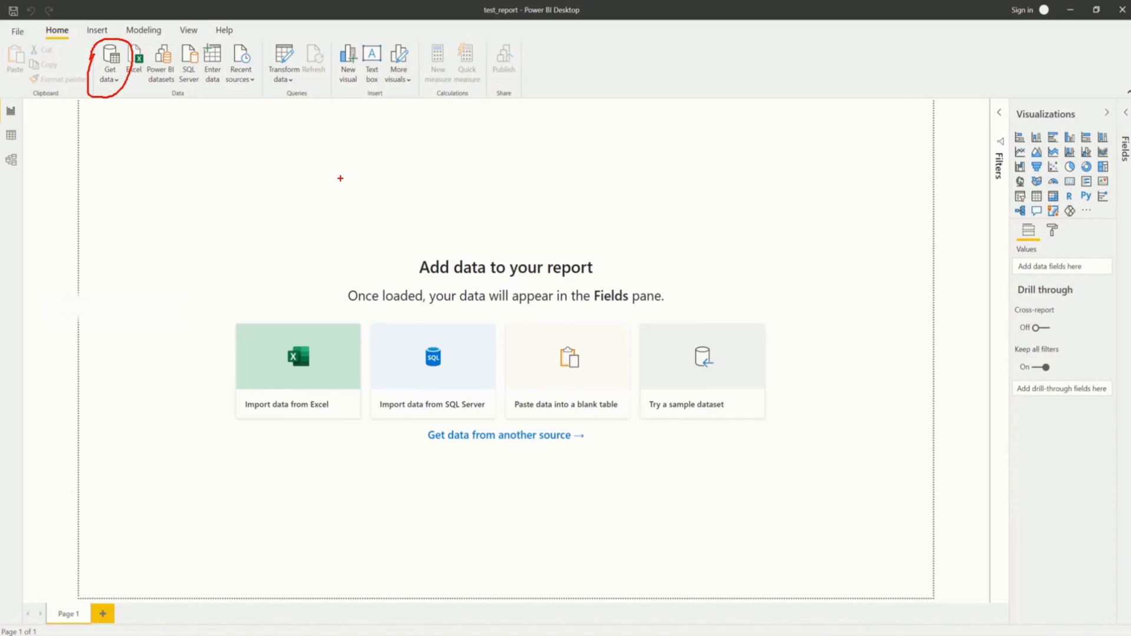
# Show the full Get Data connector catalogue from the Home ribbon's Get data > More..
pyautogui.click(111, 59)
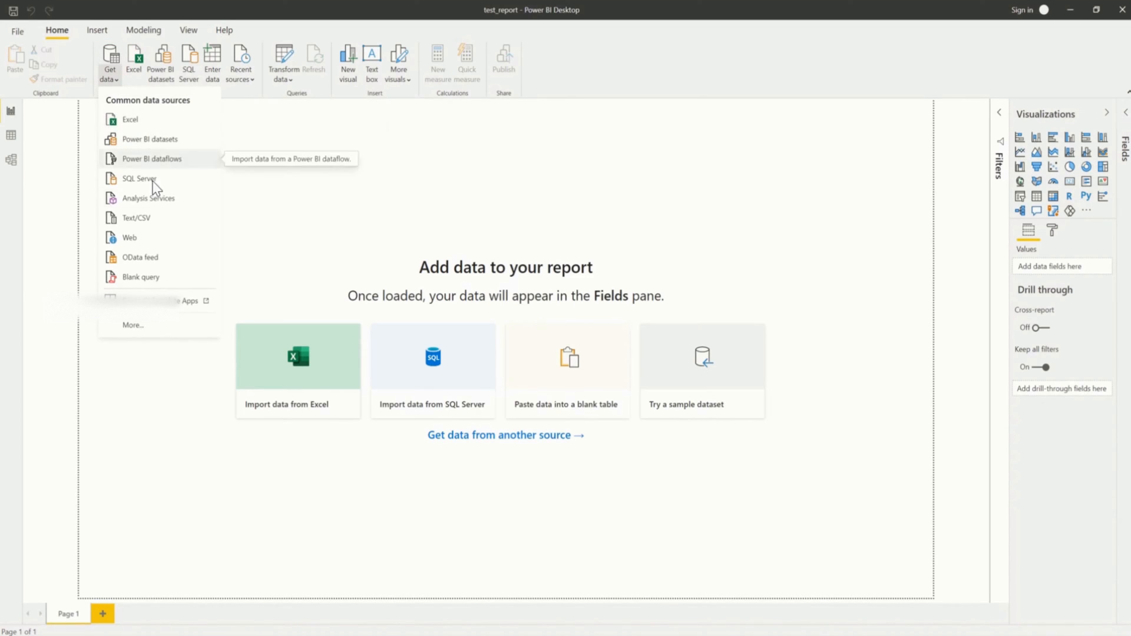
pyautogui.moveTo(147, 122)
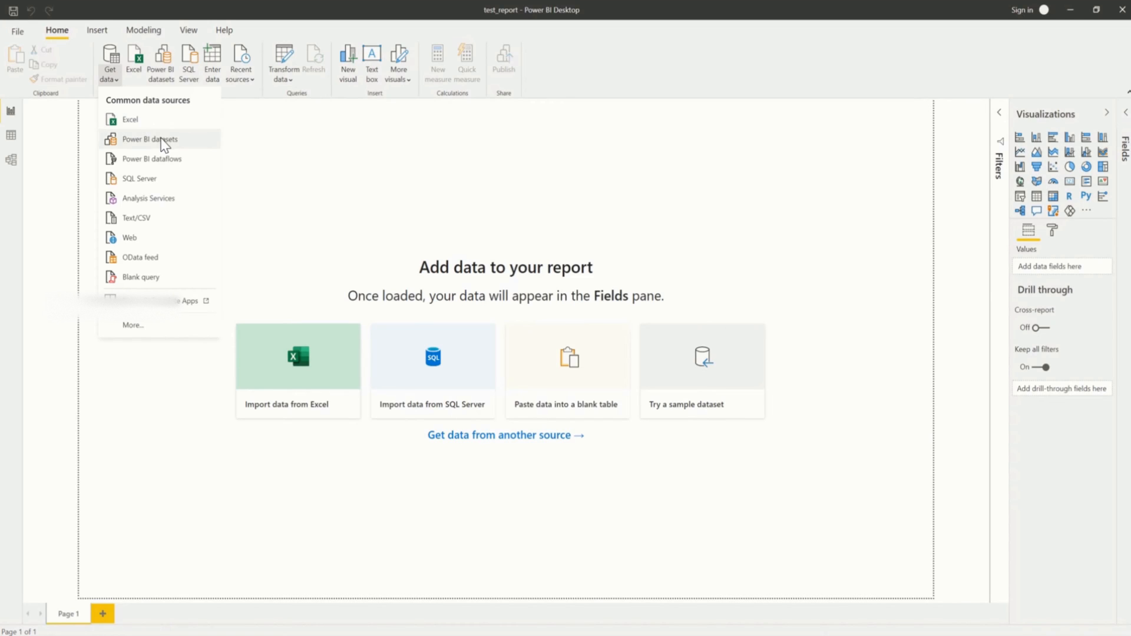
pyautogui.moveTo(171, 177)
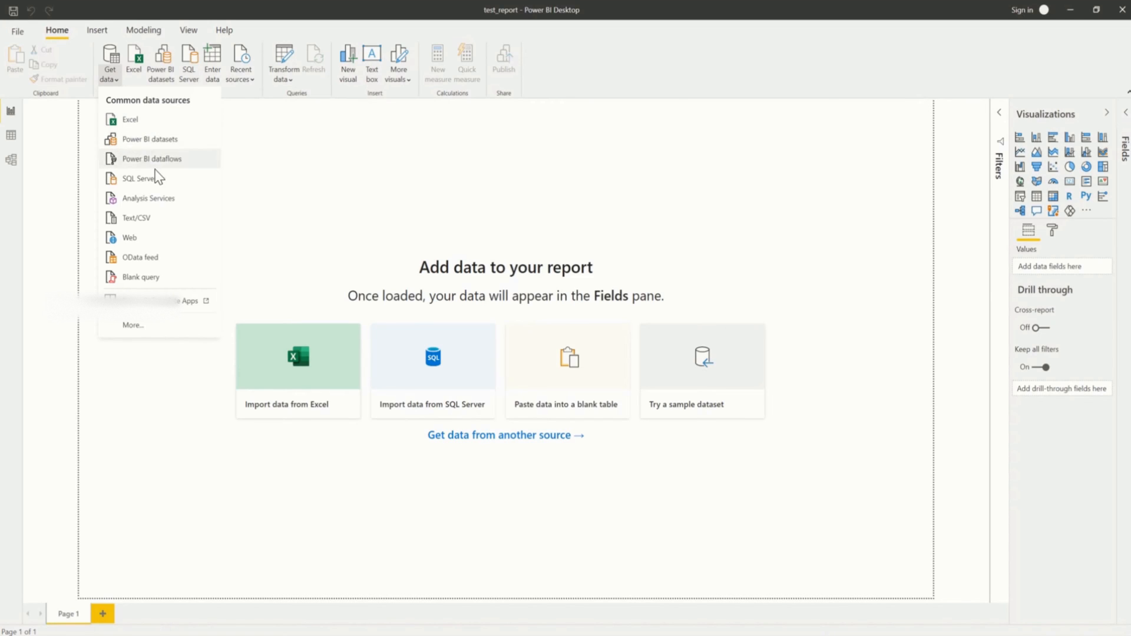
pyautogui.moveTo(139, 189)
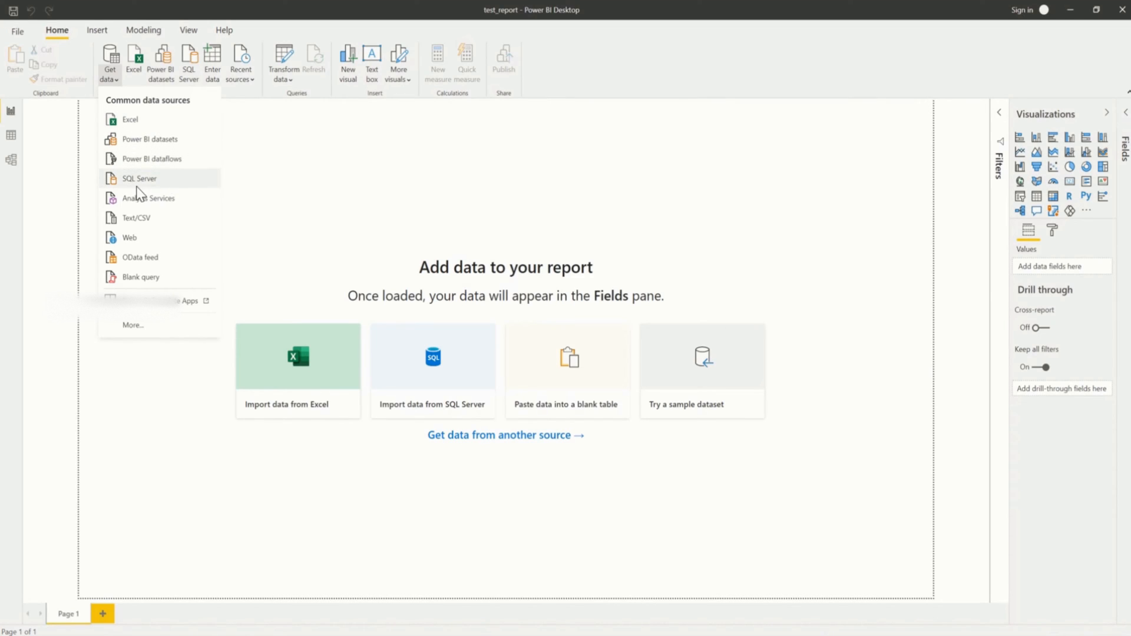
pyautogui.moveTo(145, 222)
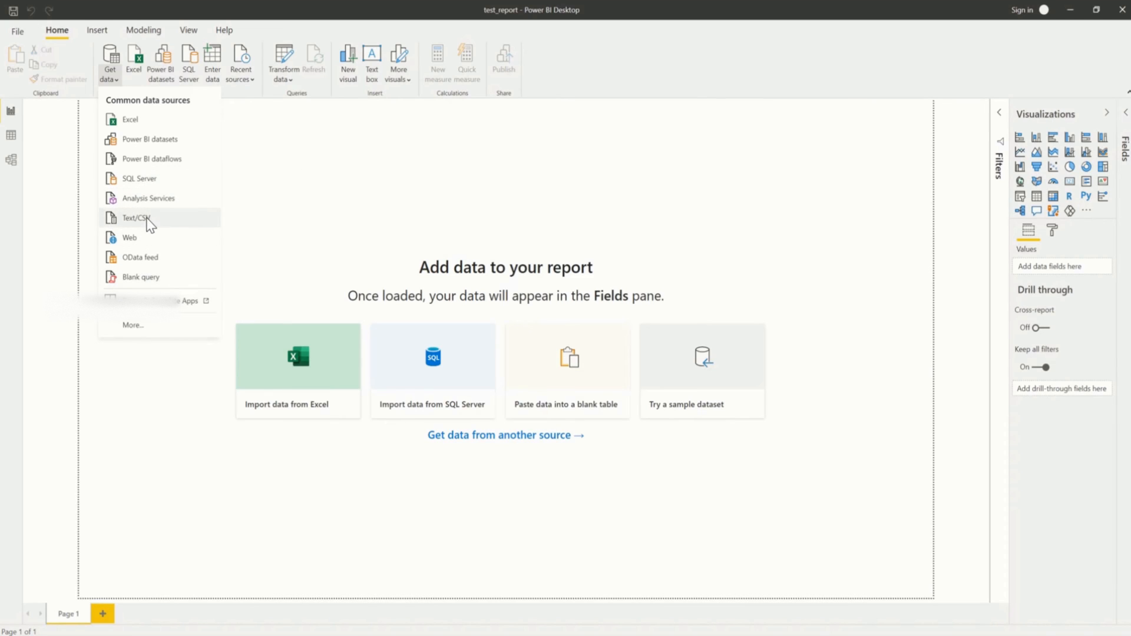
pyautogui.moveTo(147, 220)
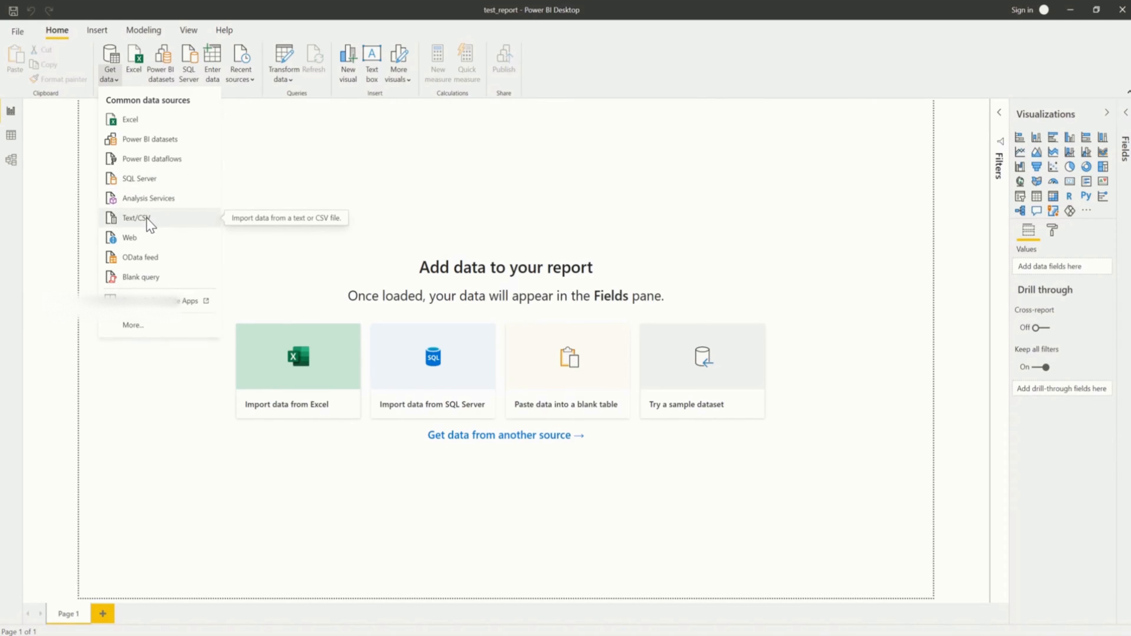
pyautogui.moveTo(138, 332)
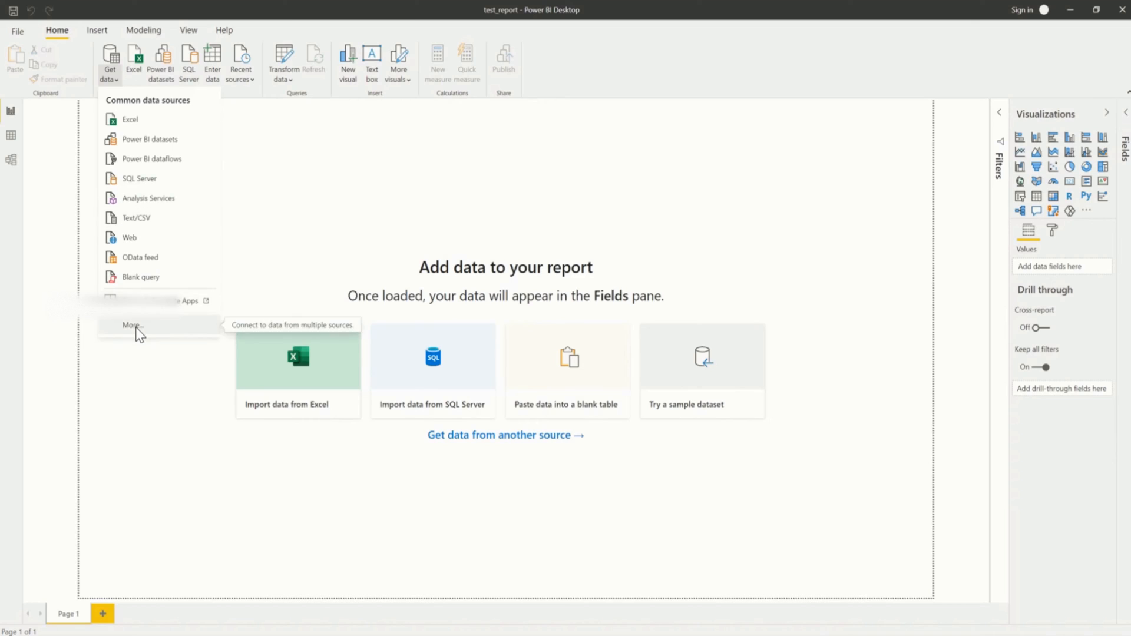
pyautogui.click(131, 325)
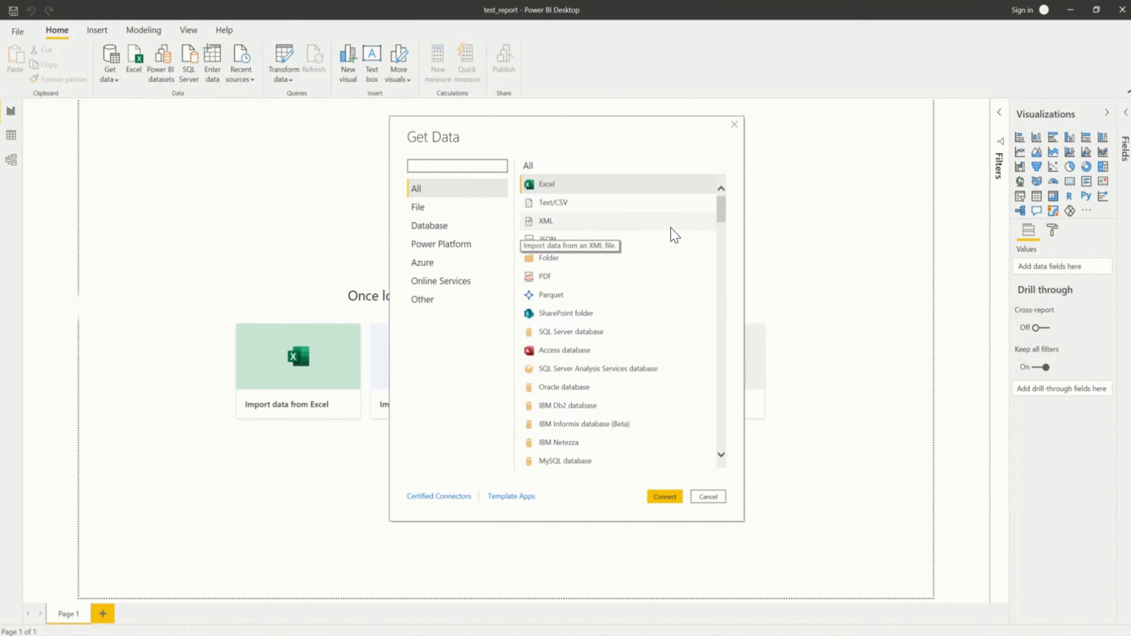
# Filter to database connectors and connect to an Oracle database
pyautogui.click(429, 226)
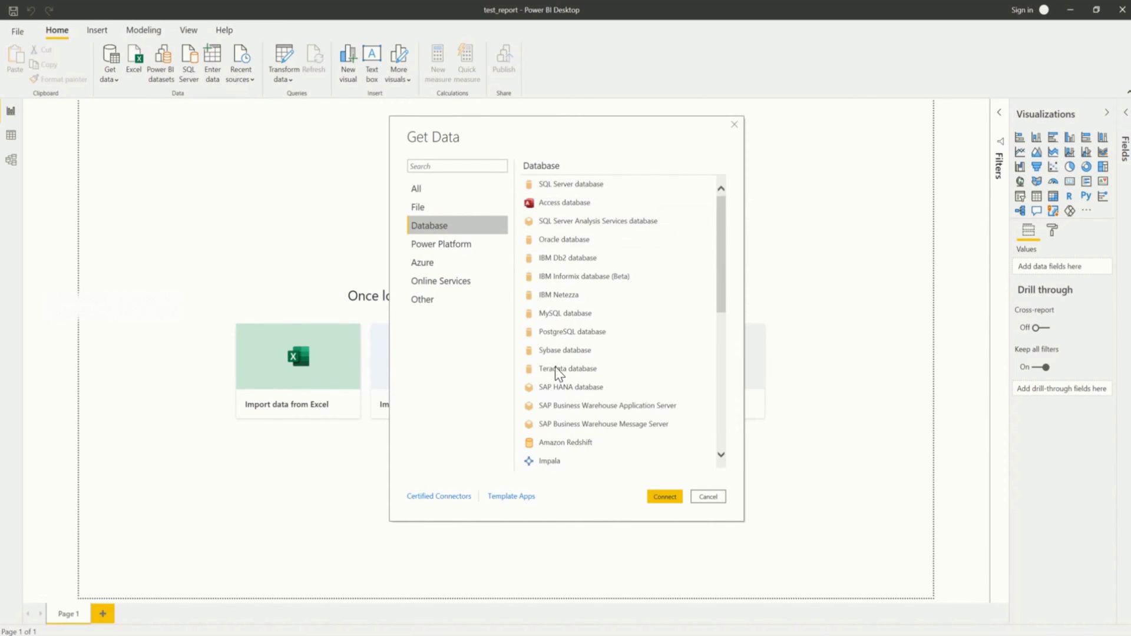
pyautogui.moveTo(593, 346)
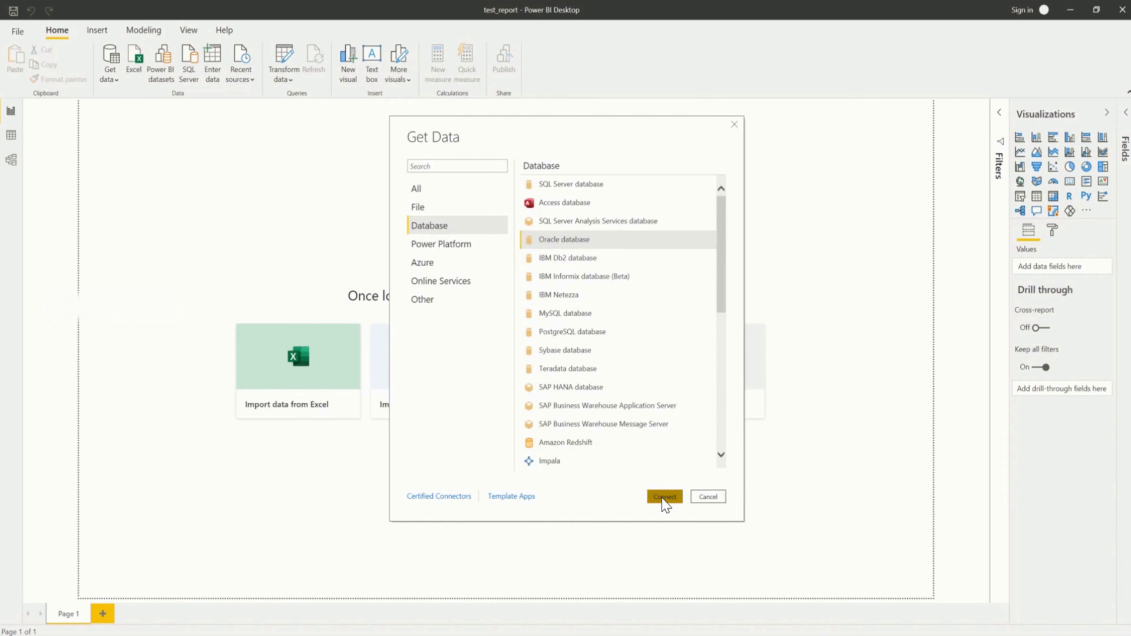
pyautogui.click(665, 496)
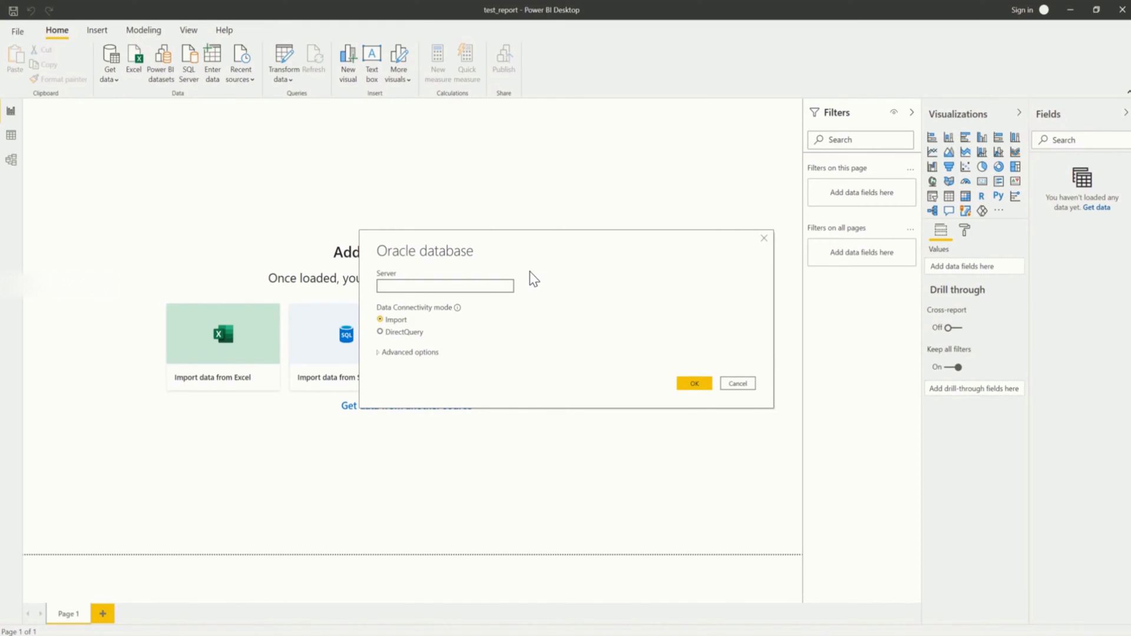
# Enter 192.168.1.107:1521/catdb as the Oracle server, keeping Import mode
pyautogui.click(445, 285)
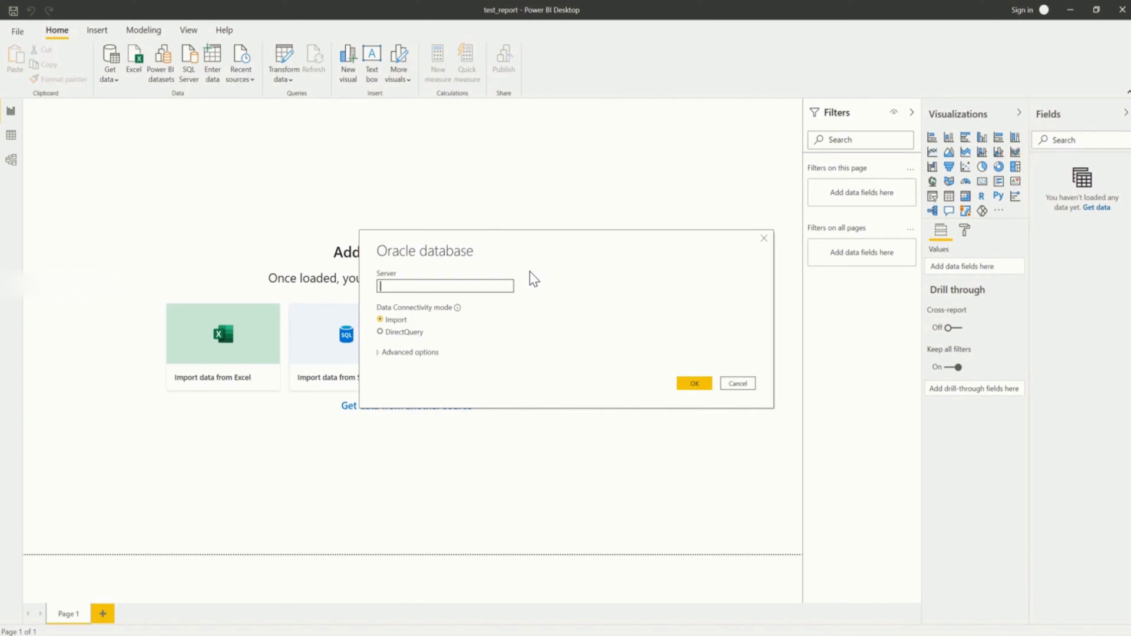
pyautogui.moveTo(412, 311)
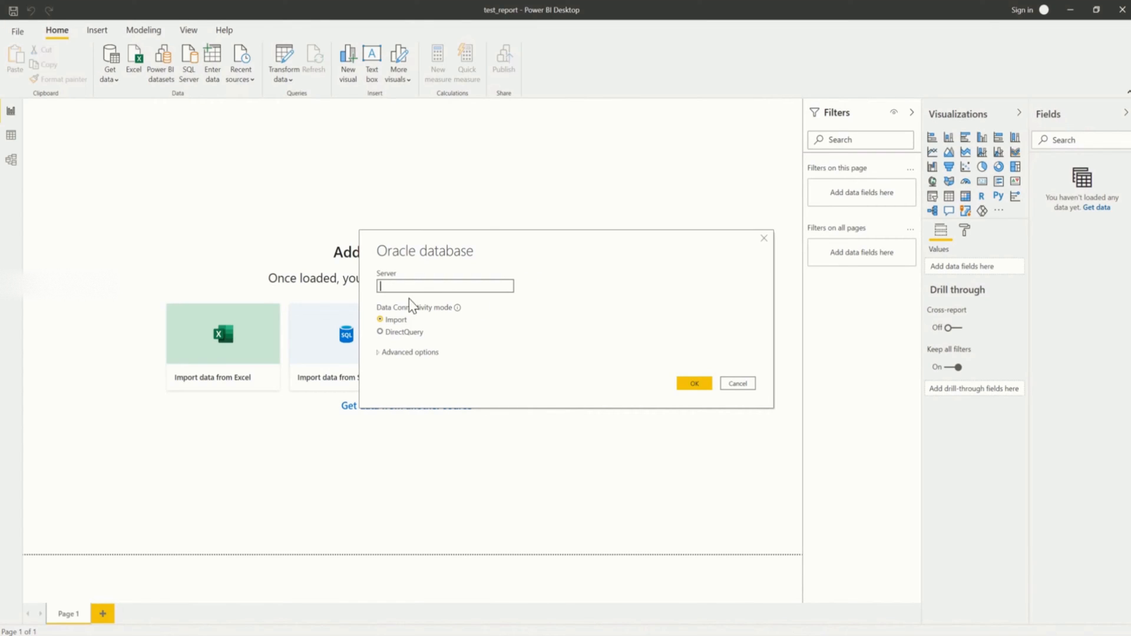
pyautogui.moveTo(413, 288)
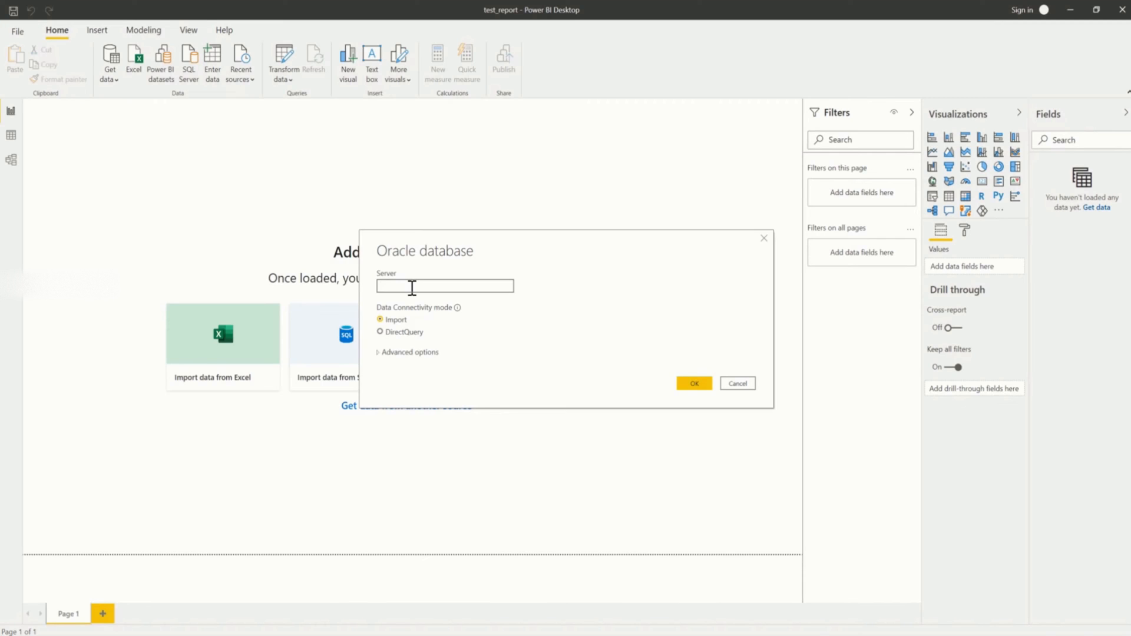
pyautogui.click(446, 287)
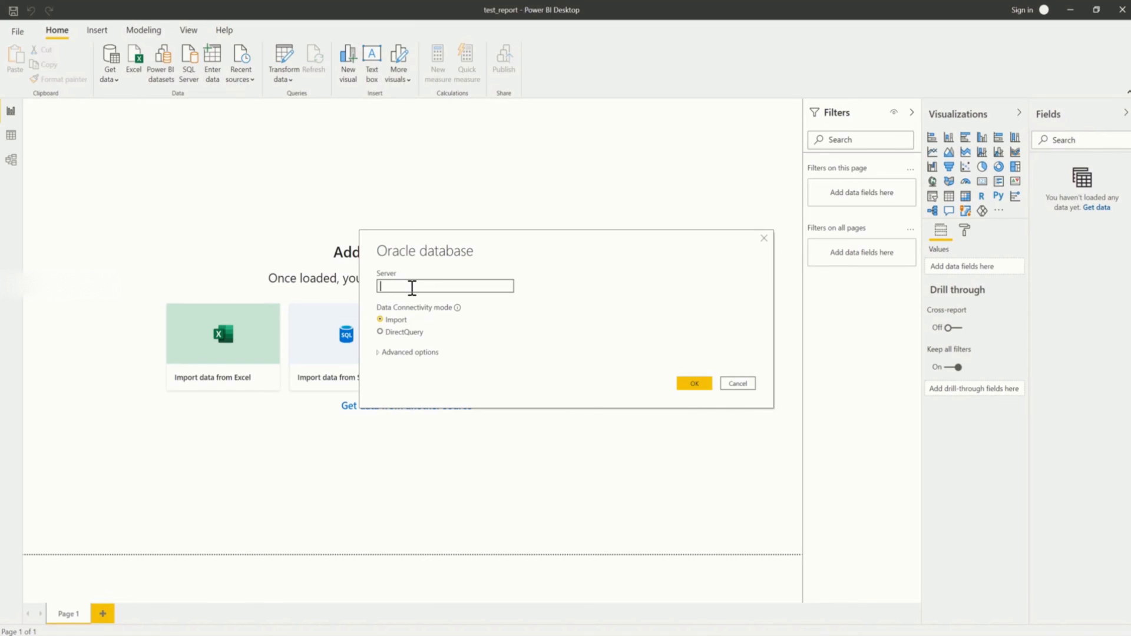
pyautogui.write('192.168.1.')
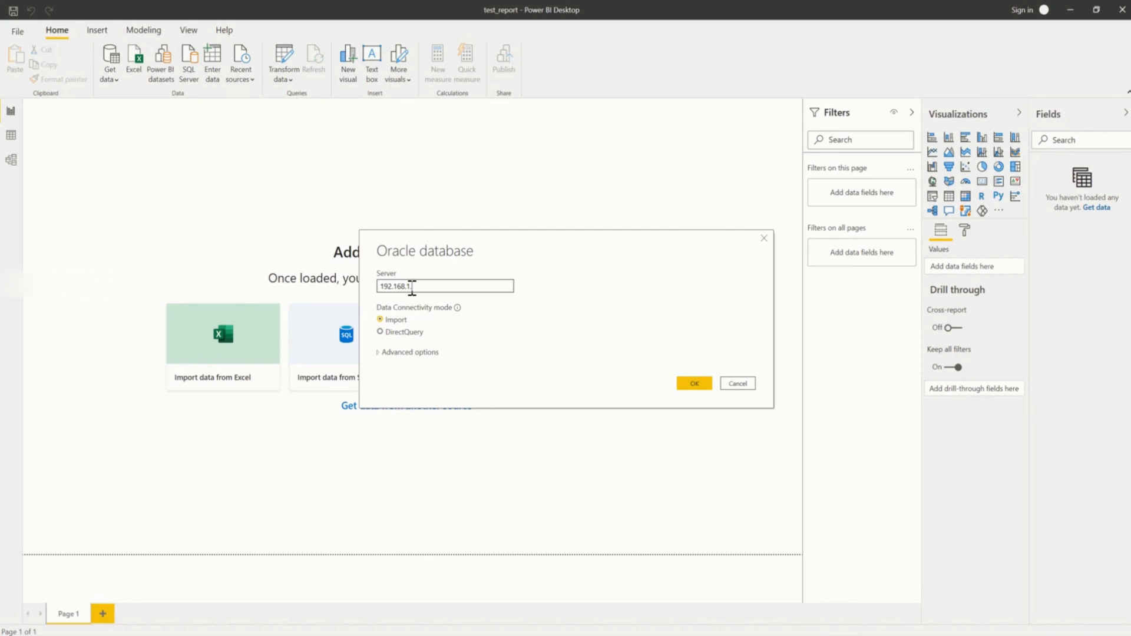
pyautogui.write('107')
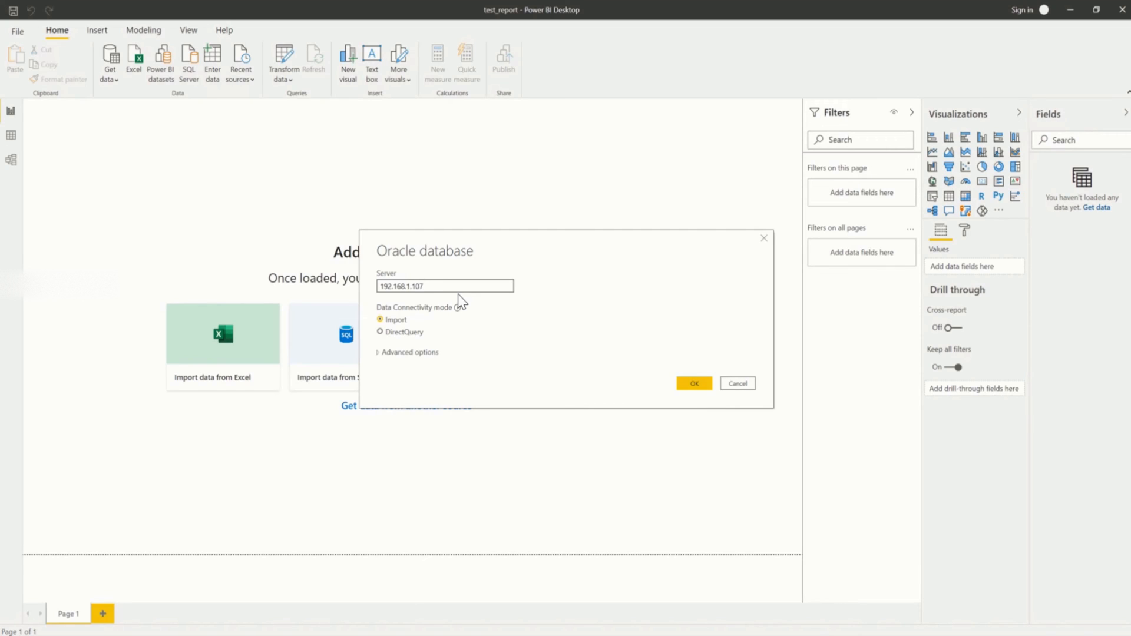
pyautogui.write(':')
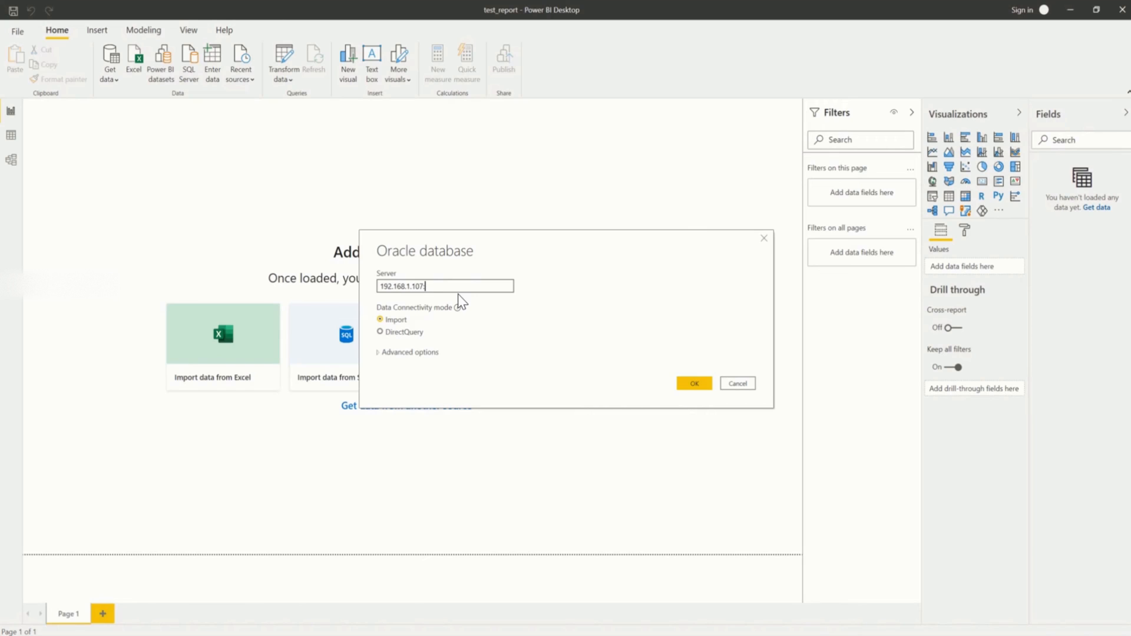
pyautogui.write('1521')
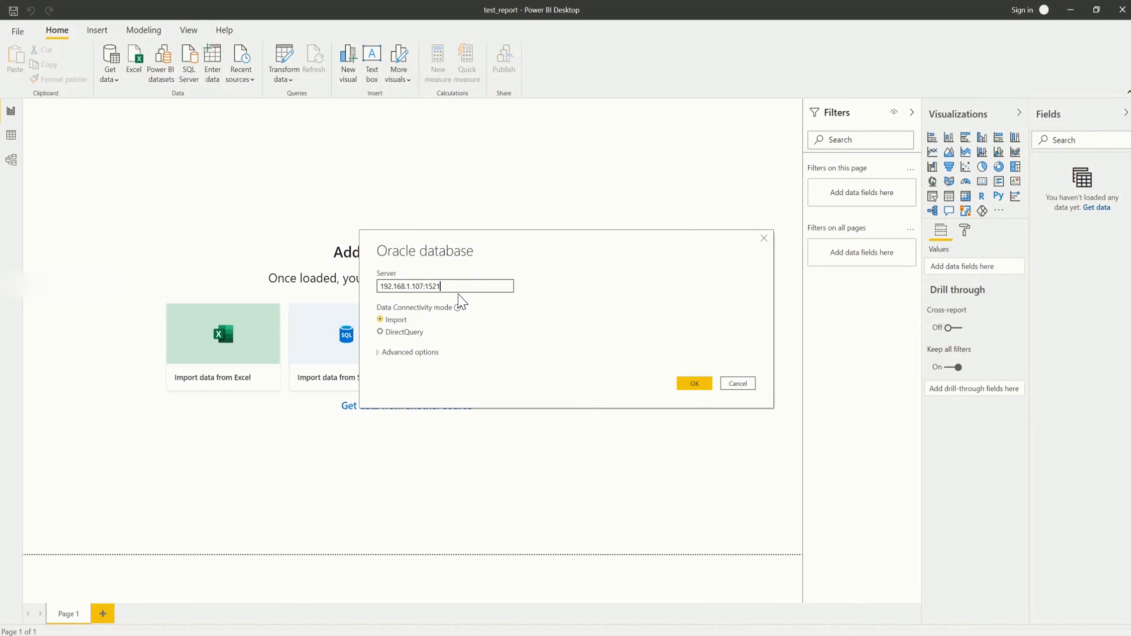
pyautogui.write('/')
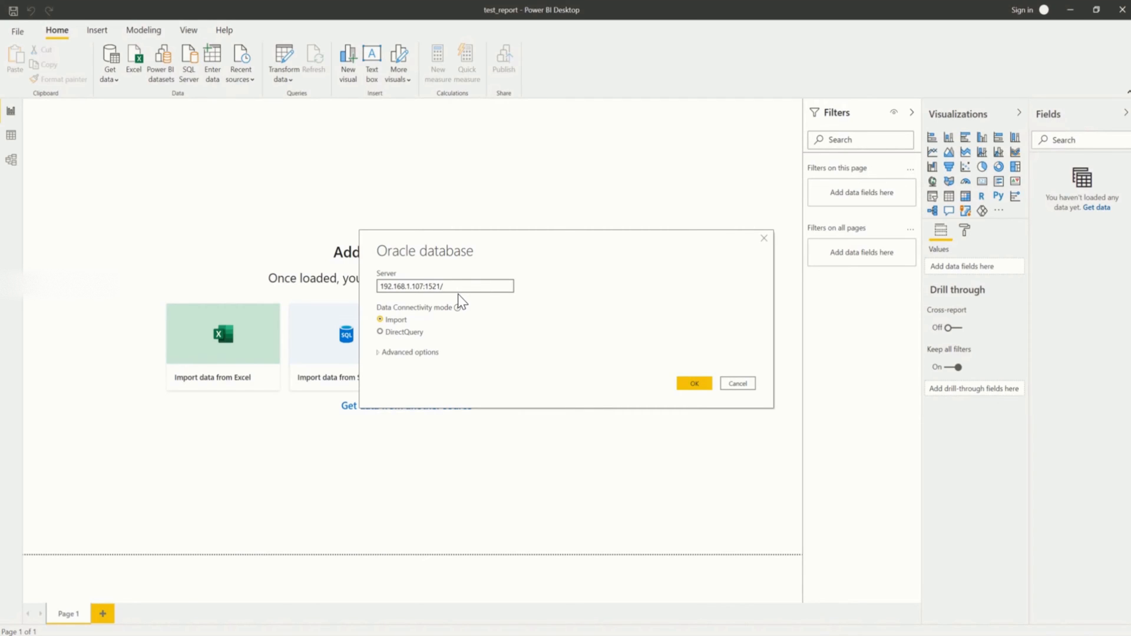
pyautogui.write('catdb')
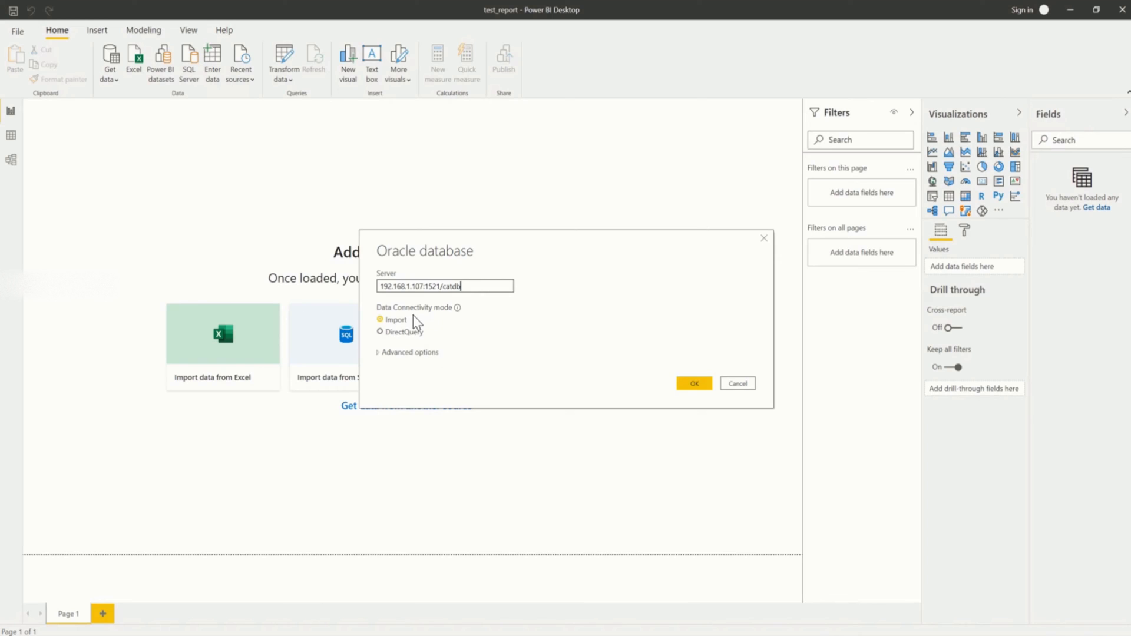
pyautogui.moveTo(447, 328)
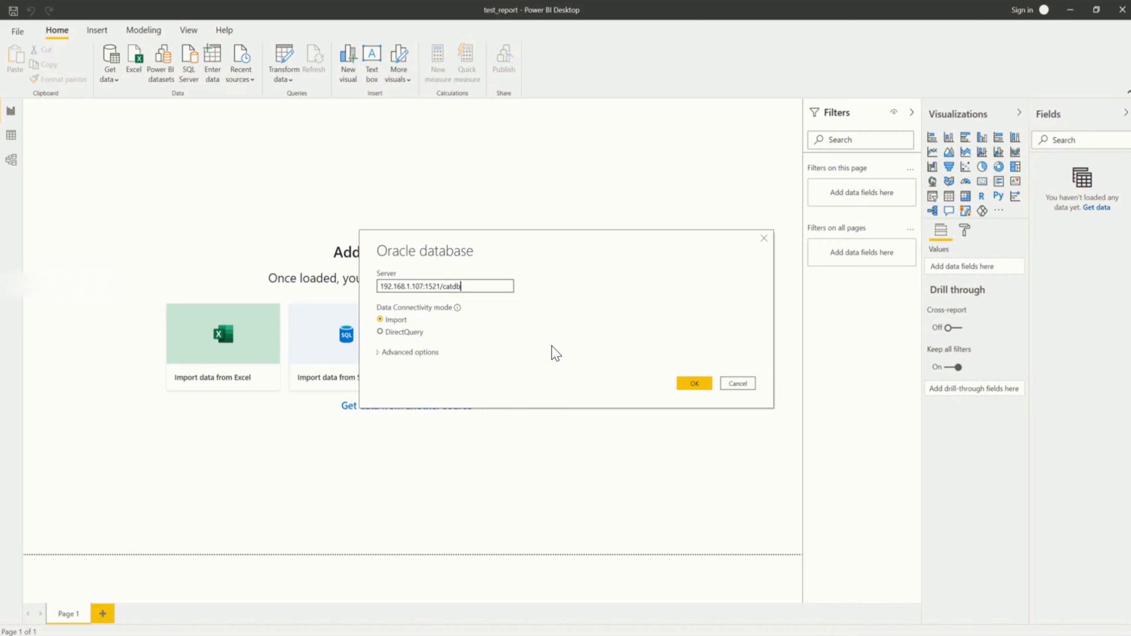
pyautogui.moveTo(462, 336)
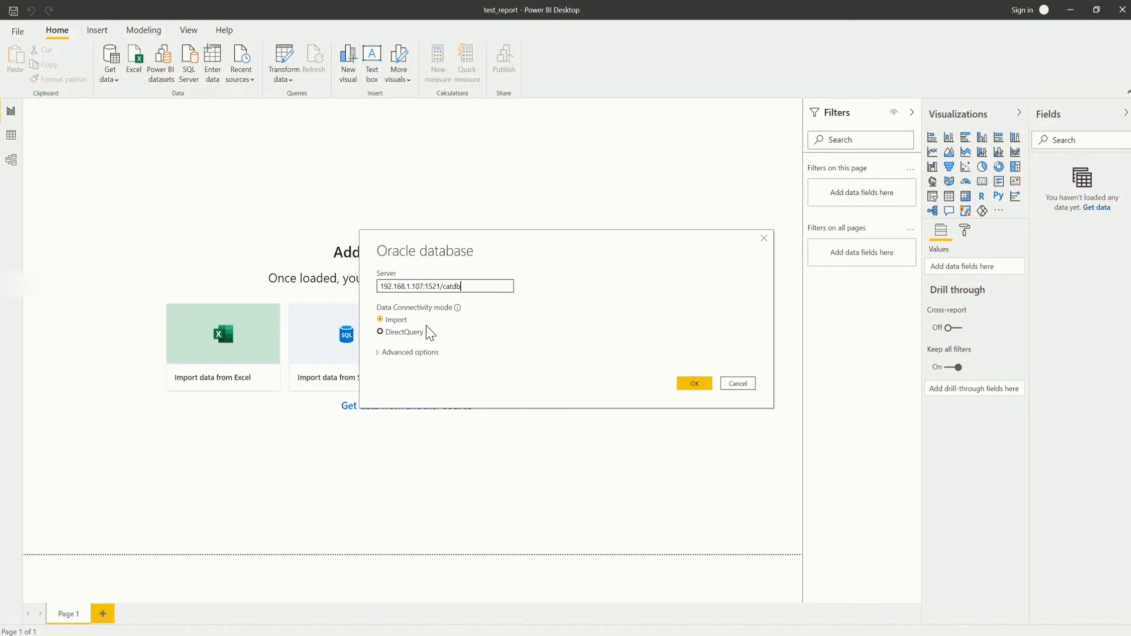
pyautogui.moveTo(567, 349)
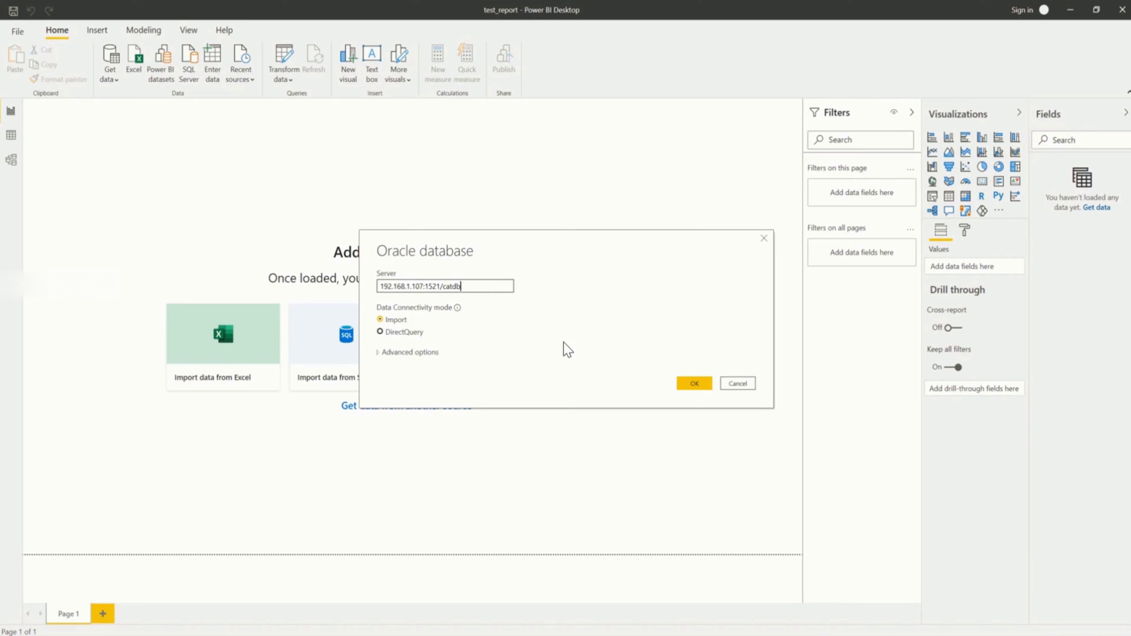
# Under Advanced options, write SELECT OBJECT_TYPE, COUNT(*) FROM DBA_OBJECTS, dropping a stray WHERE
pyautogui.click(409, 353)
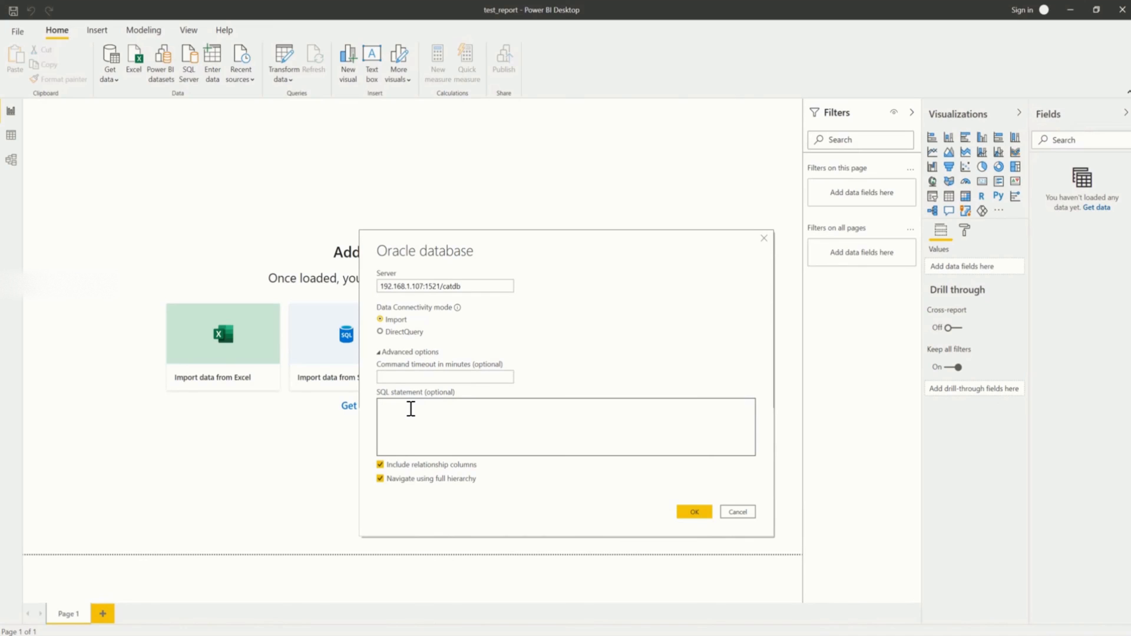
pyautogui.click(410, 410)
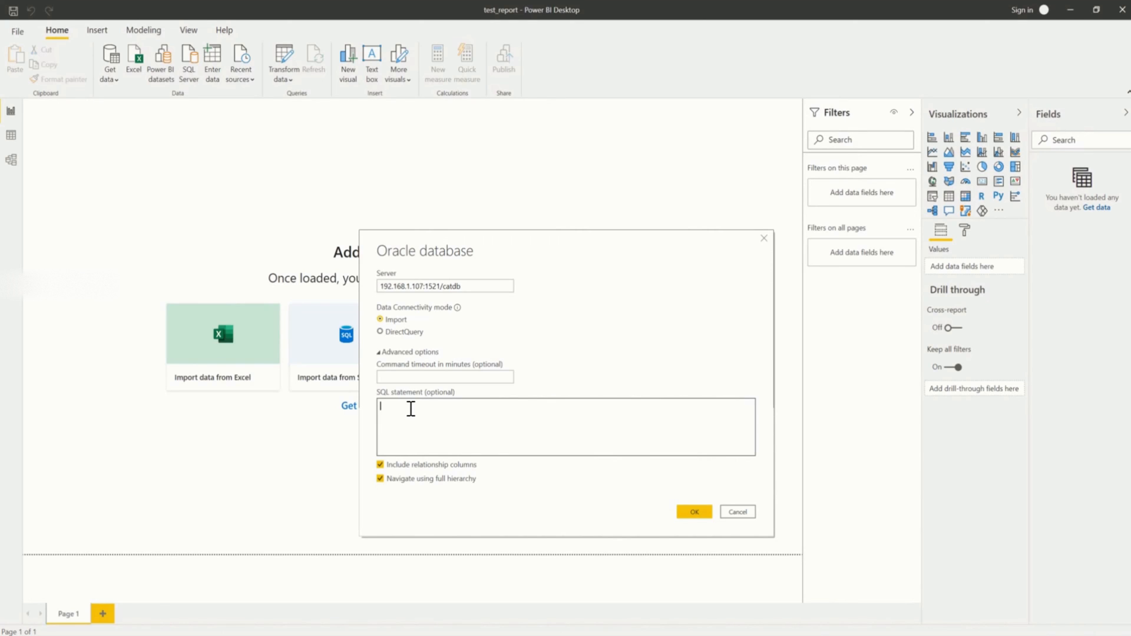
pyautogui.write('SELECT')
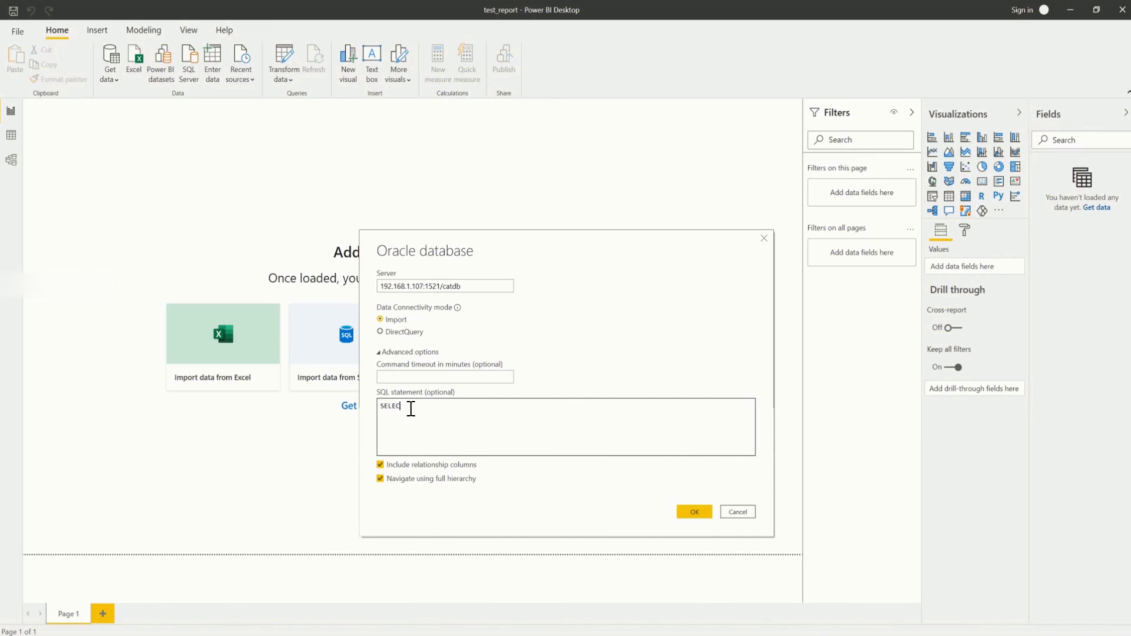
pyautogui.write('T')
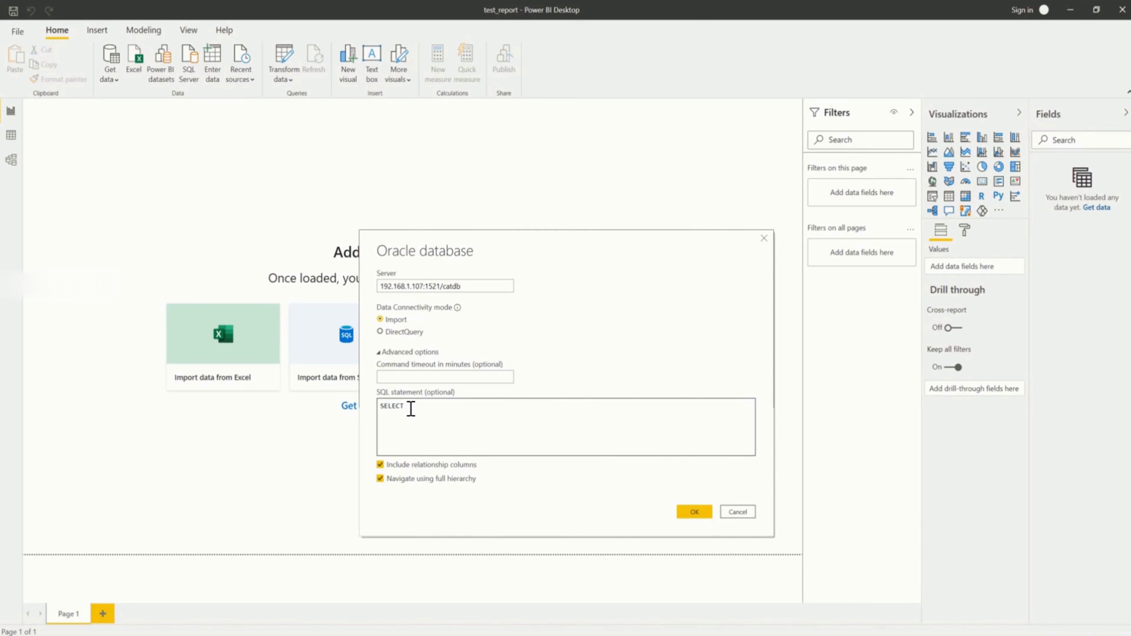
pyautogui.write('OBJECT')
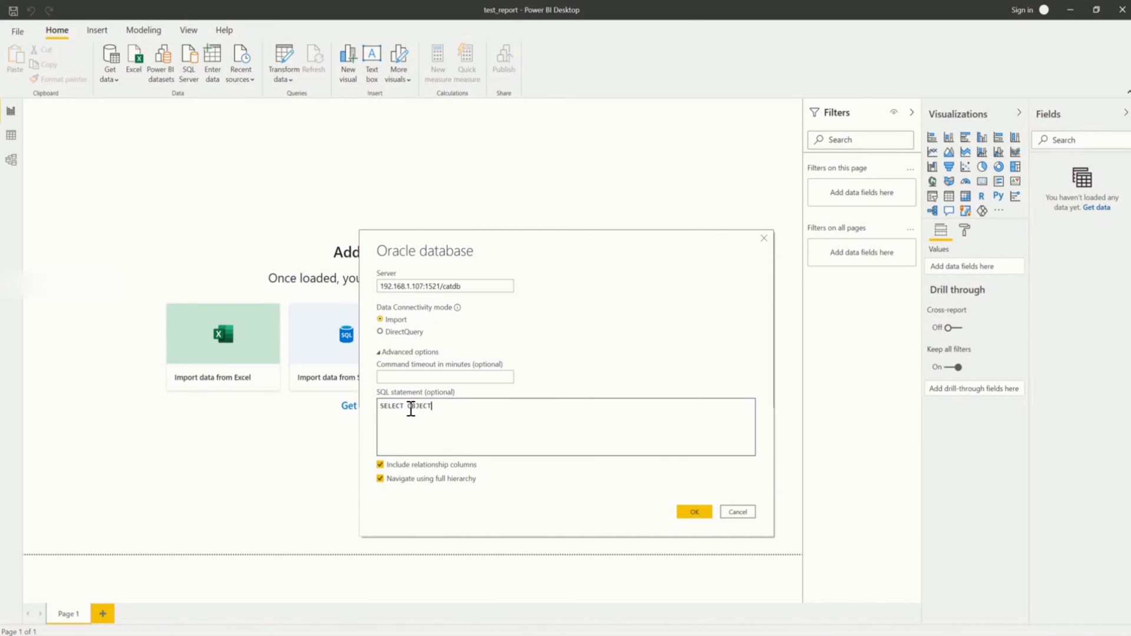
pyautogui.write('_TYPE')
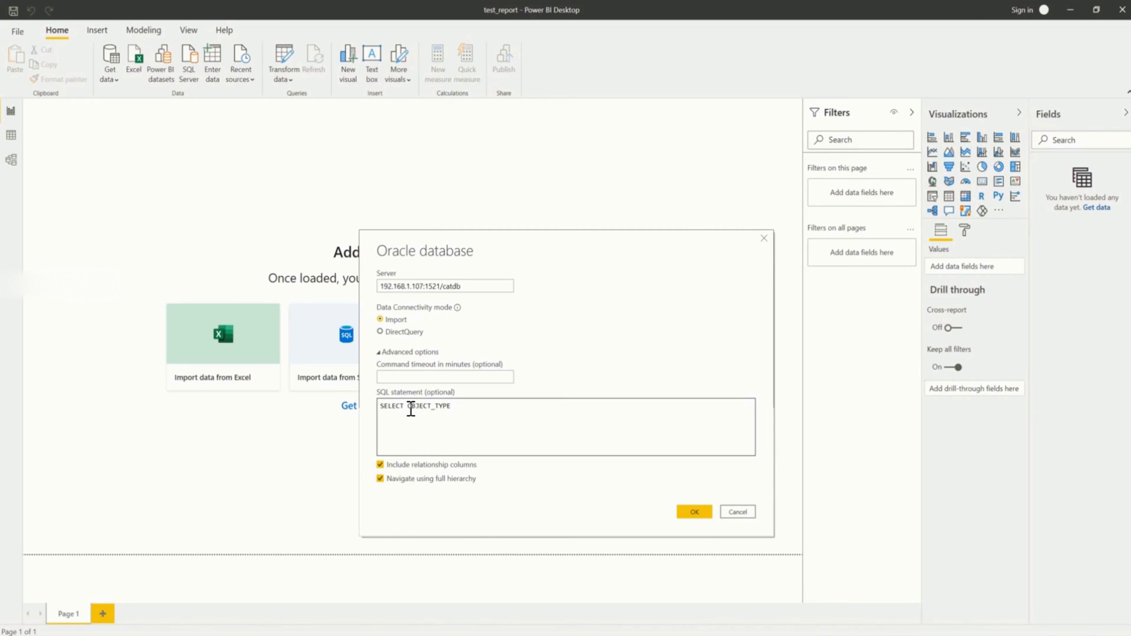
pyautogui.write(',COUNT')
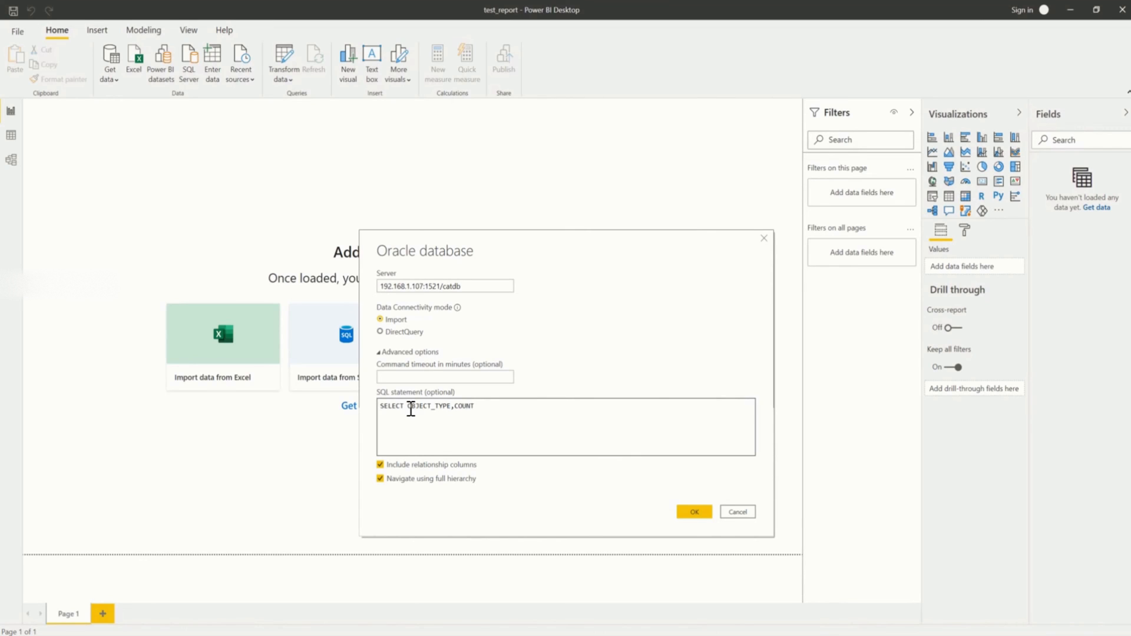
pyautogui.write('(*) FROM')
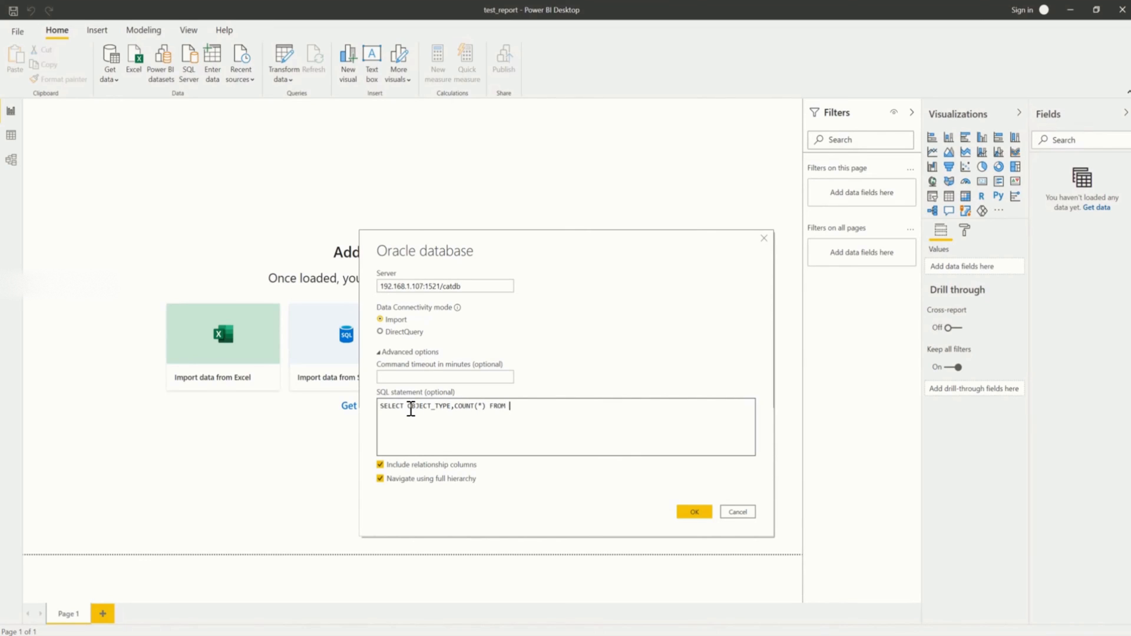
pyautogui.write('DBA_OBJECTS WH')
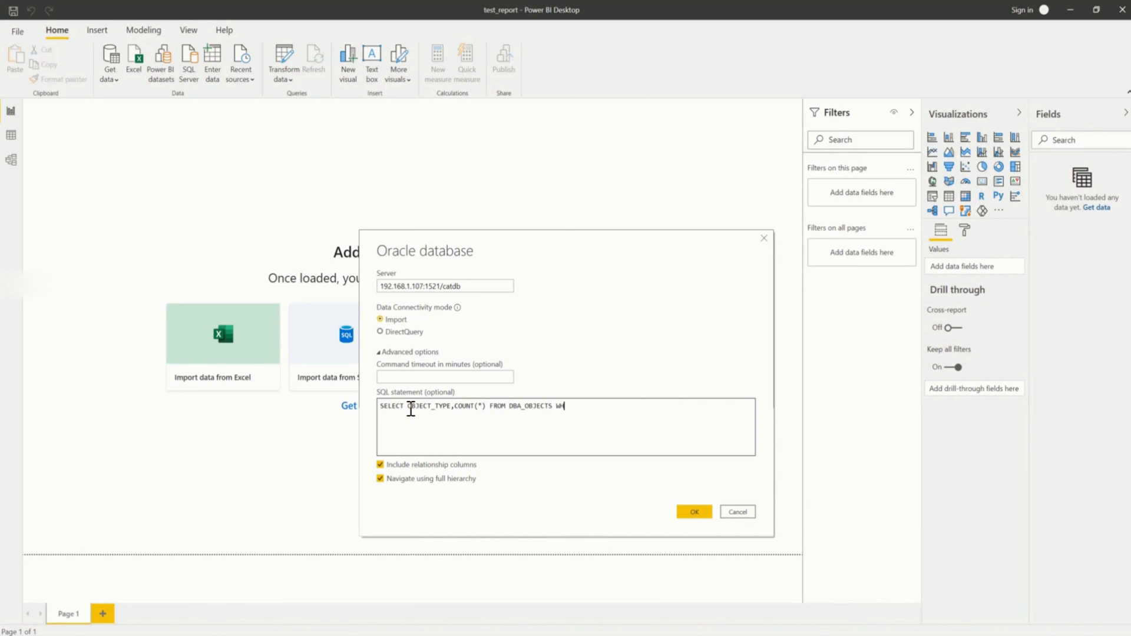
pyautogui.write('E')
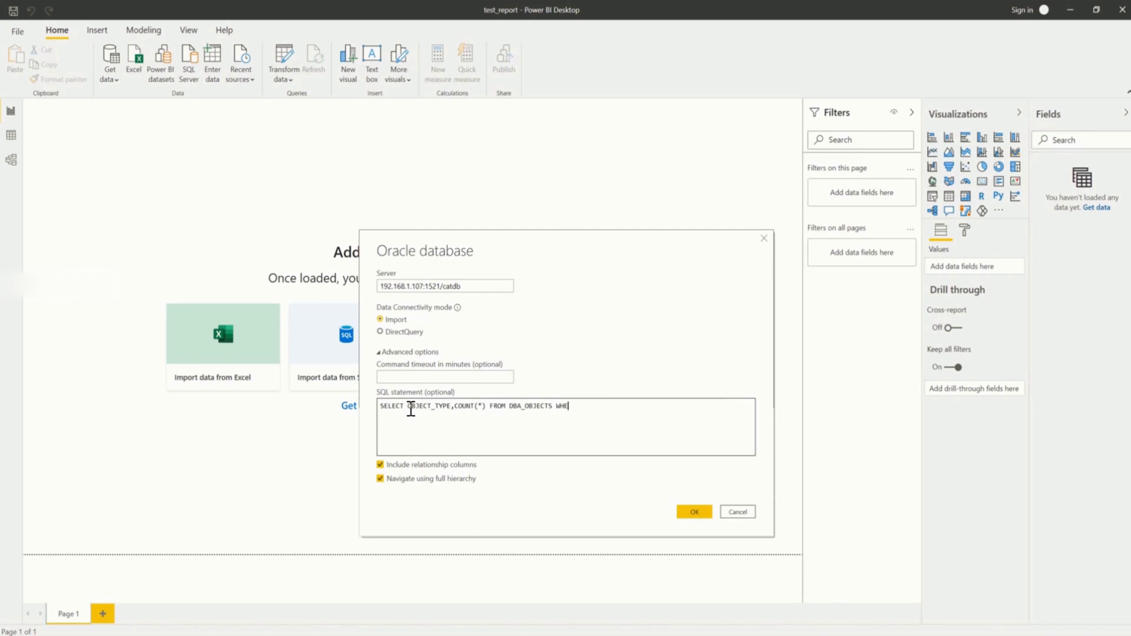
pyautogui.press('BackSpace')
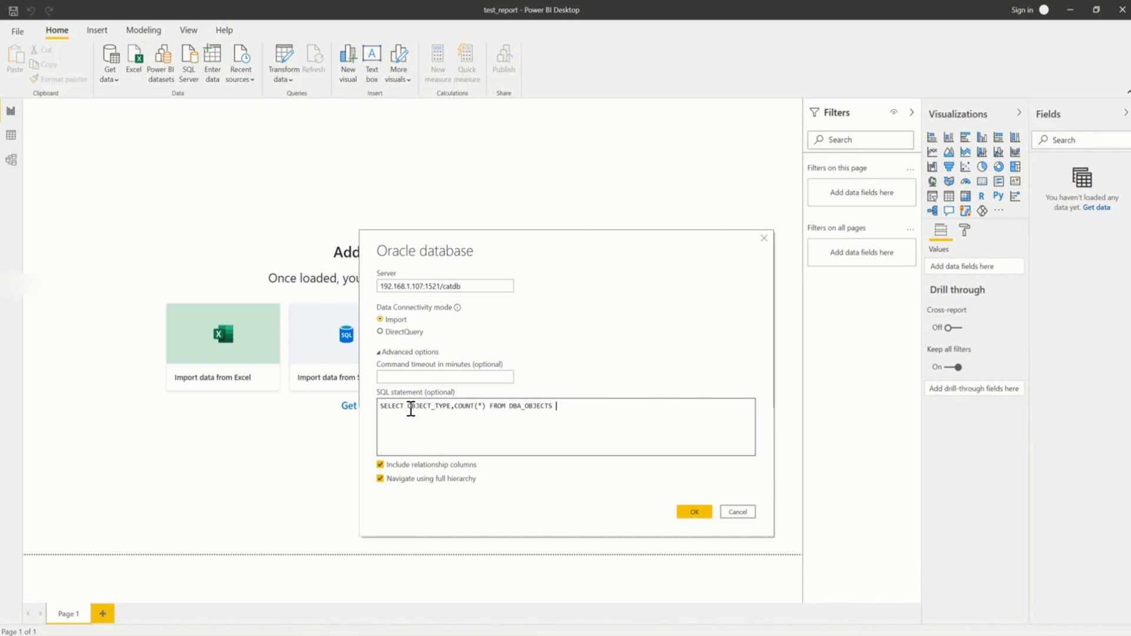
# Finish the SQL statement with GROUP BY OBJECT_TYPE
pyautogui.write('GROUP')
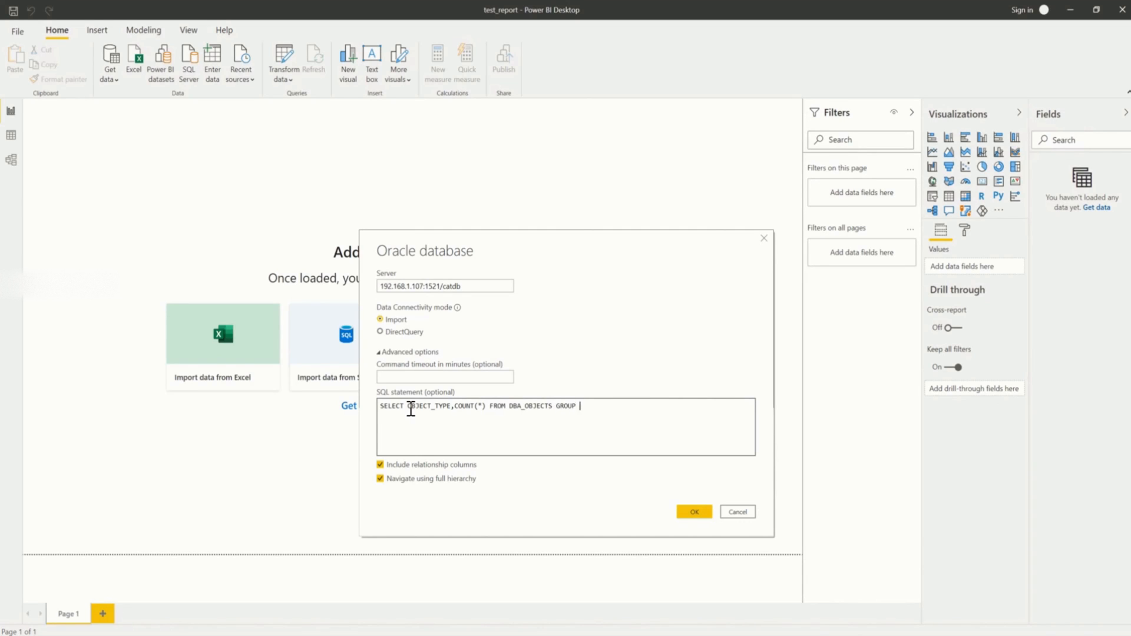
pyautogui.write('BY')
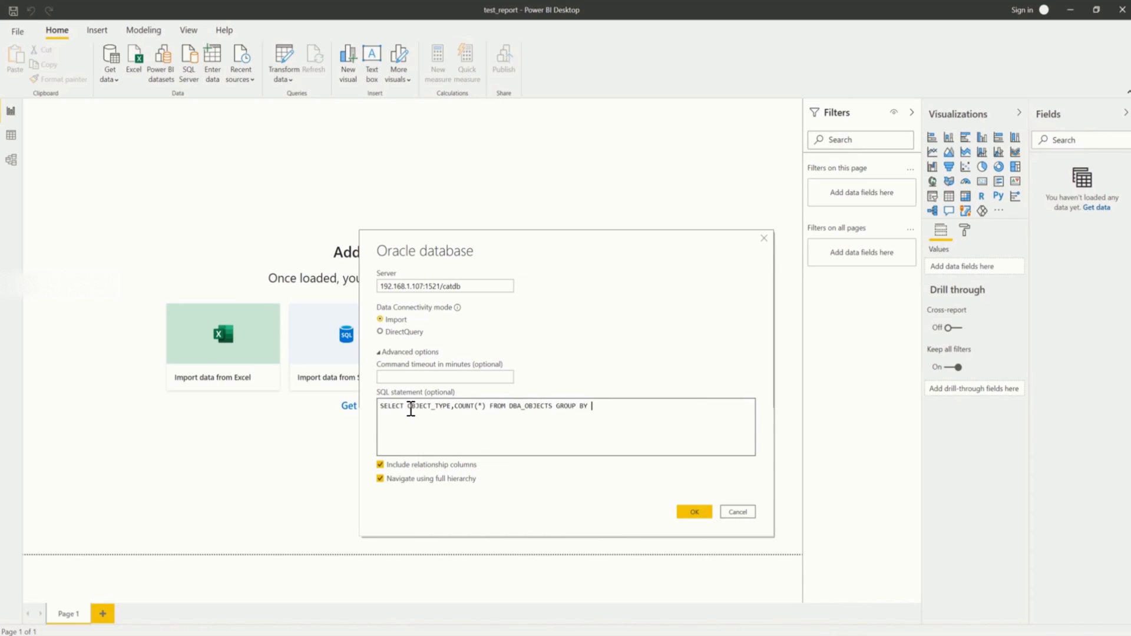
pyautogui.write('OBJECT')
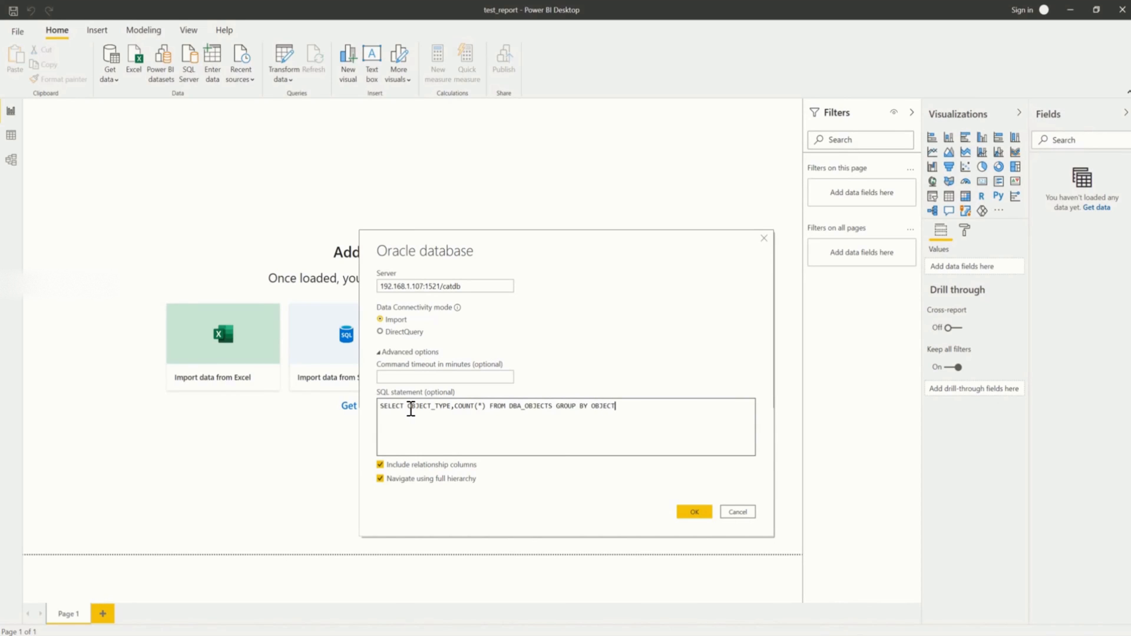
pyautogui.write('_TYPE')
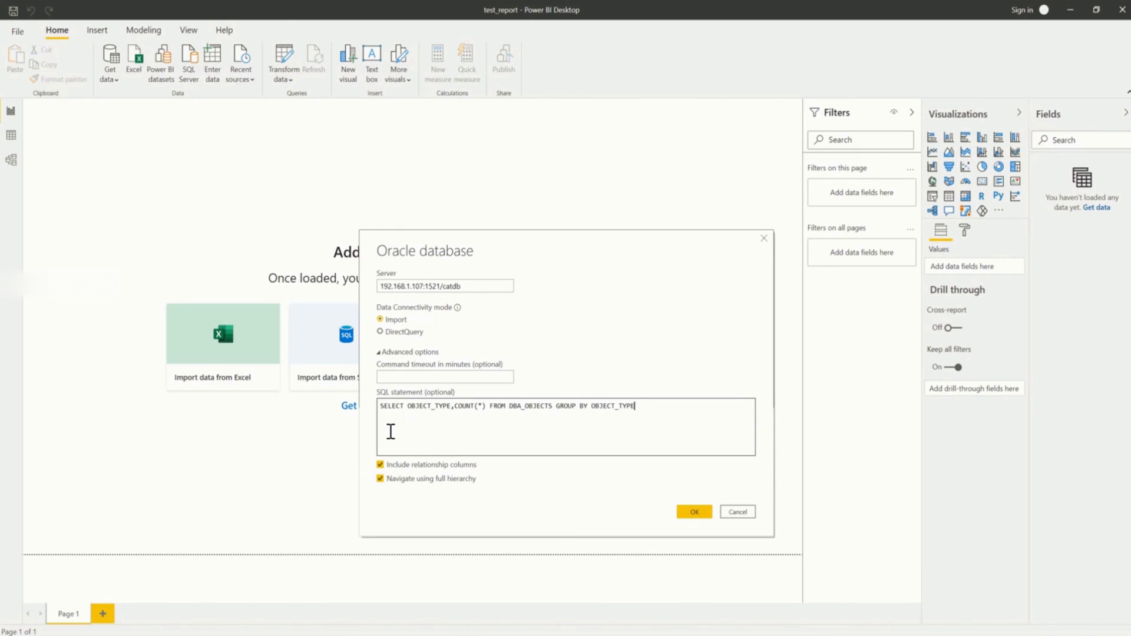
pyautogui.moveTo(698, 535)
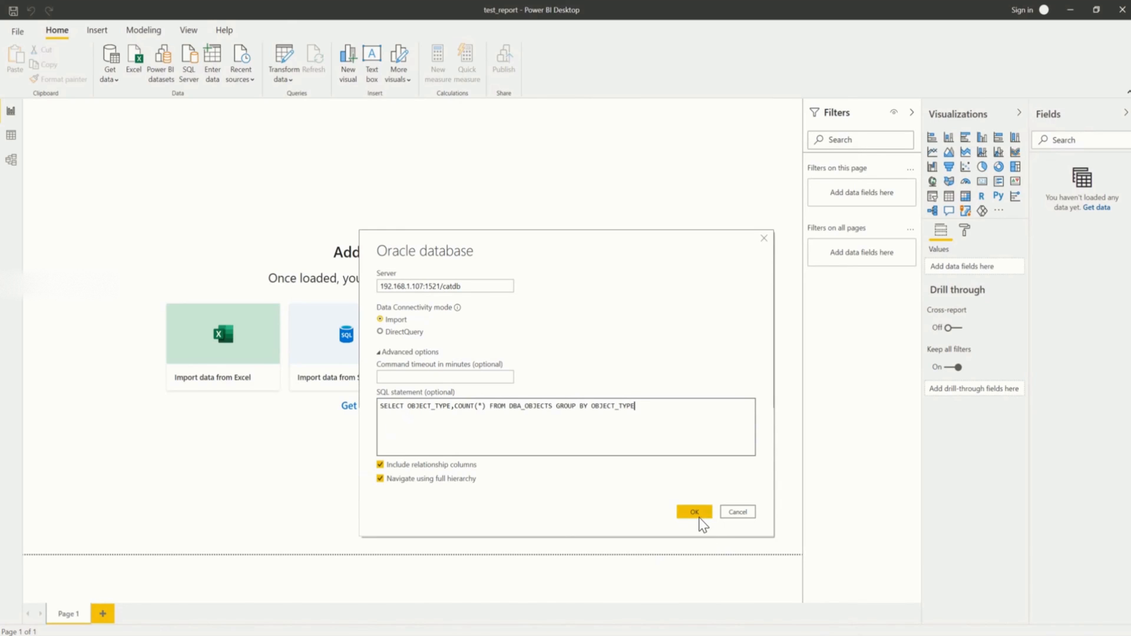
# Submit the connection settings and switch to Database credentials sign-in
pyautogui.click(694, 511)
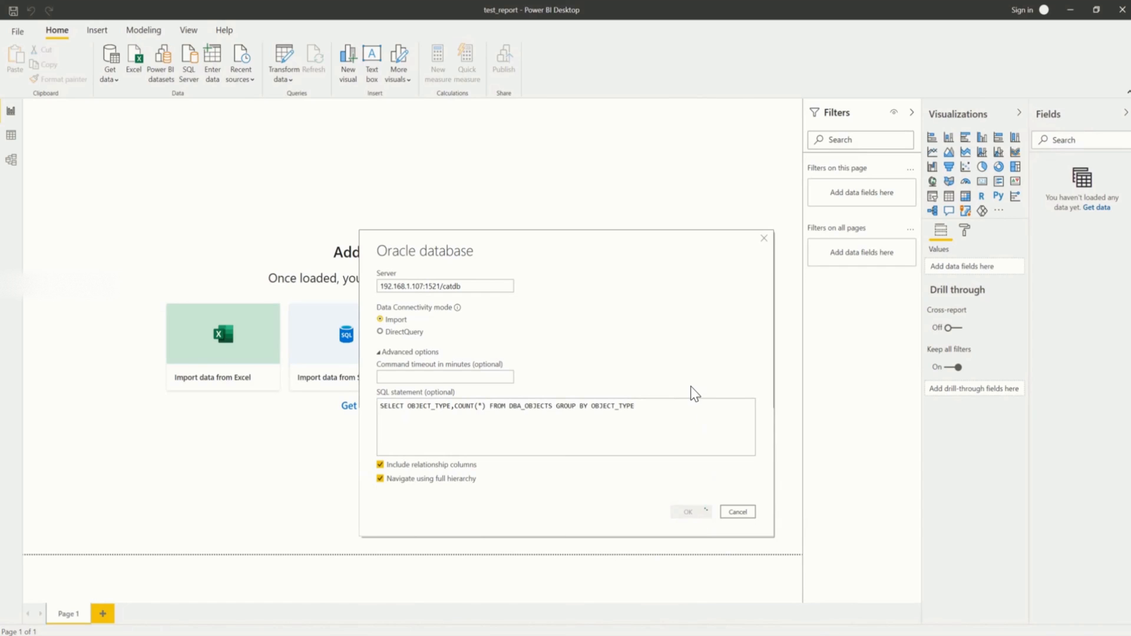
pyautogui.click(688, 511)
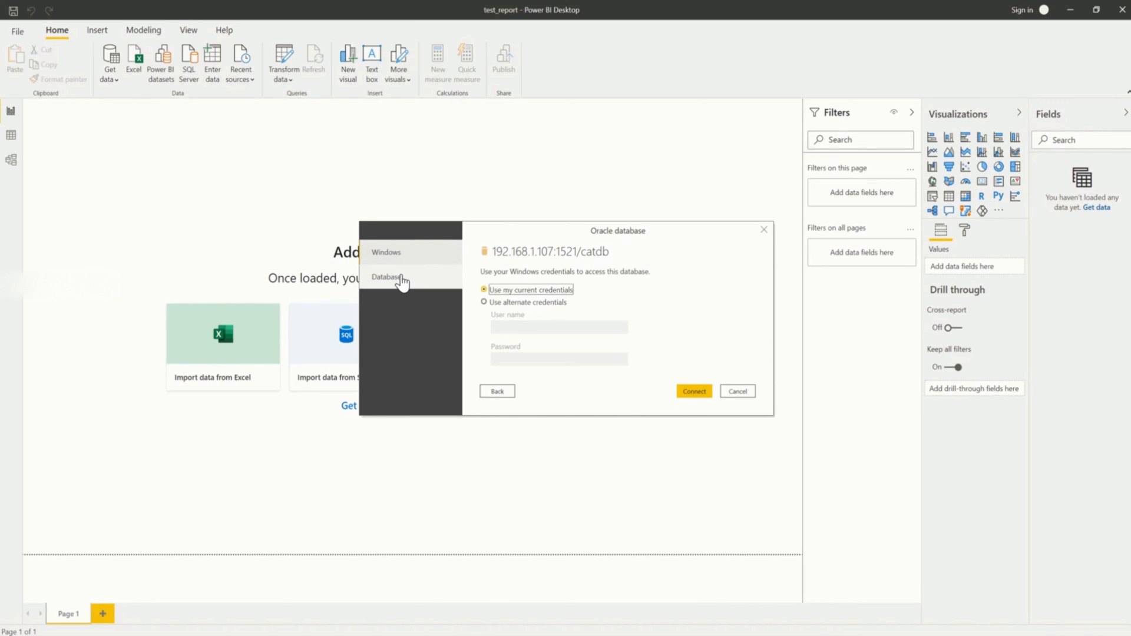
pyautogui.click(386, 277)
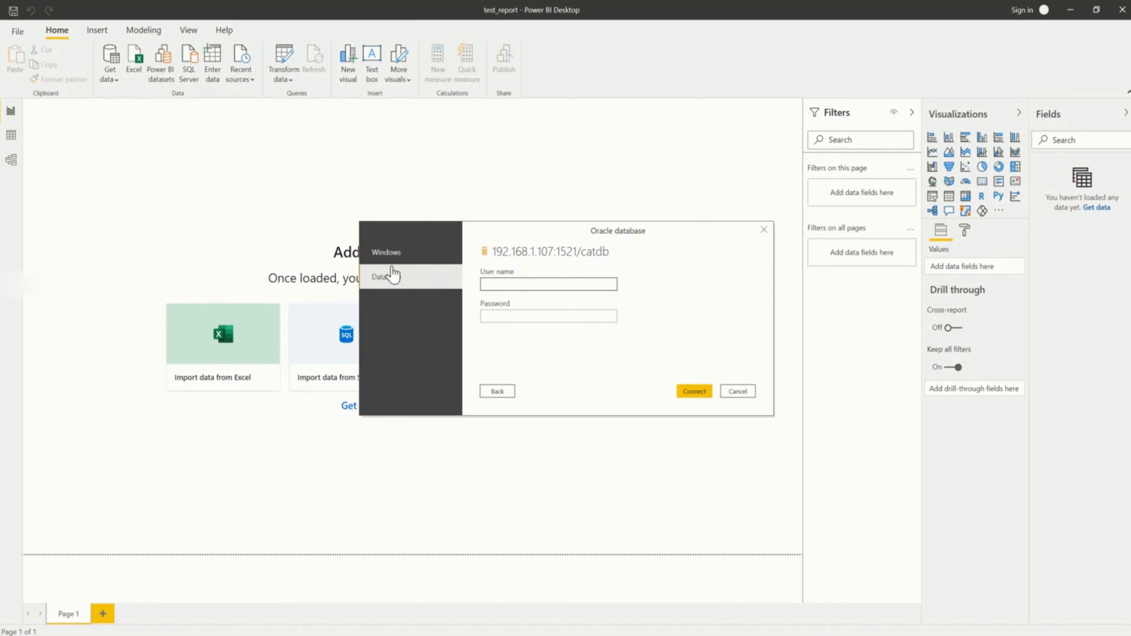
# Enter user SYSTEM with its password and connect to catdb
pyautogui.click(549, 284)
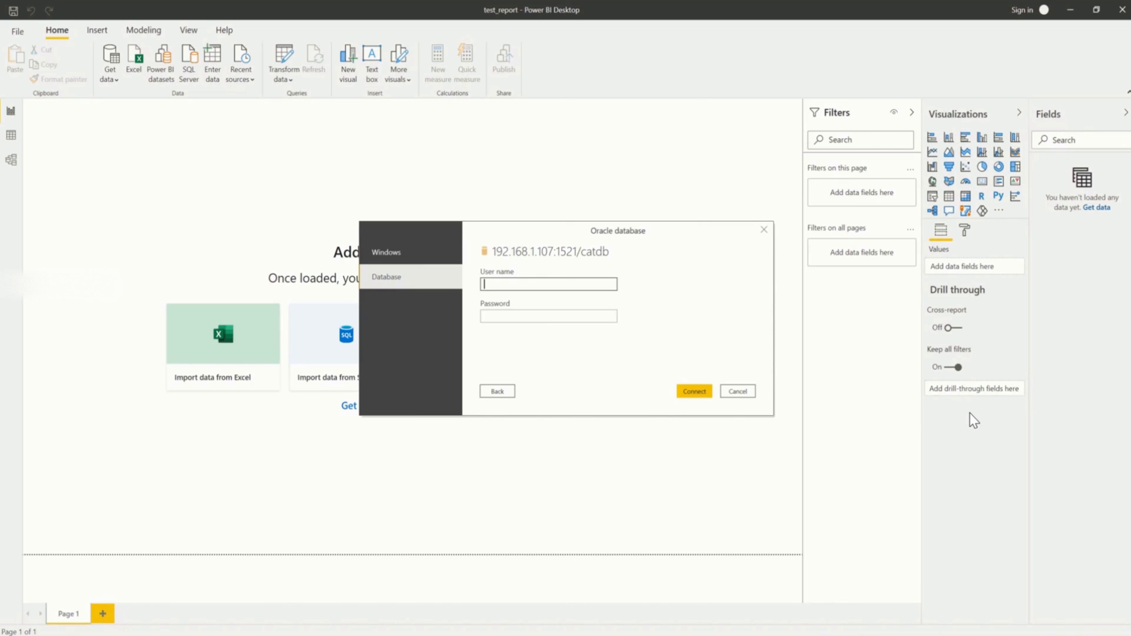
pyautogui.write('SYSTEM')
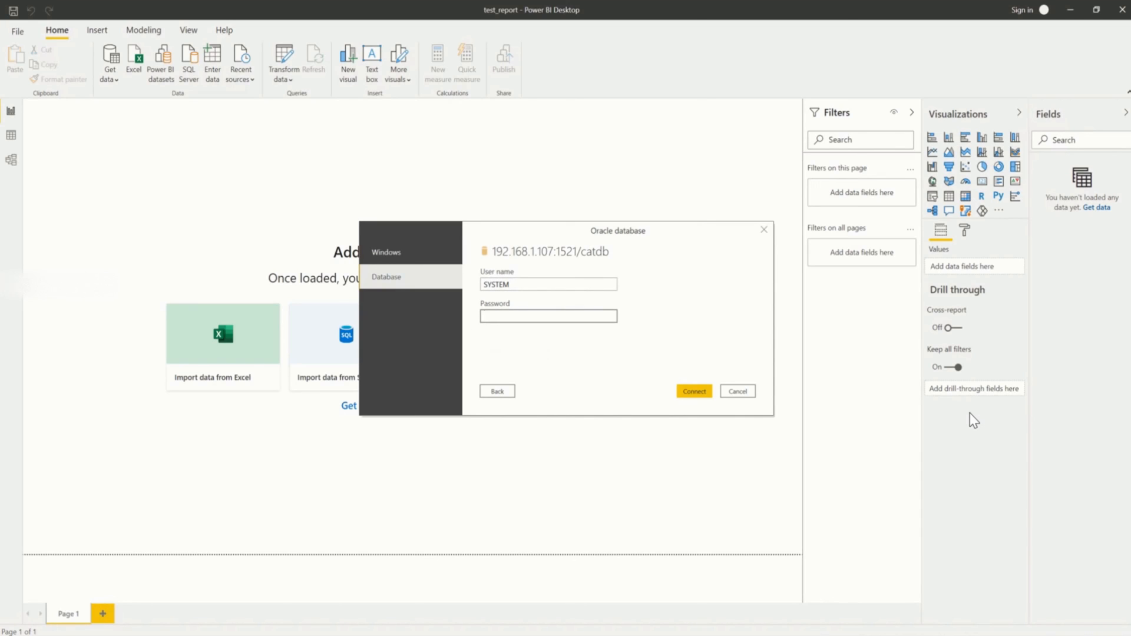
pyautogui.click(548, 316)
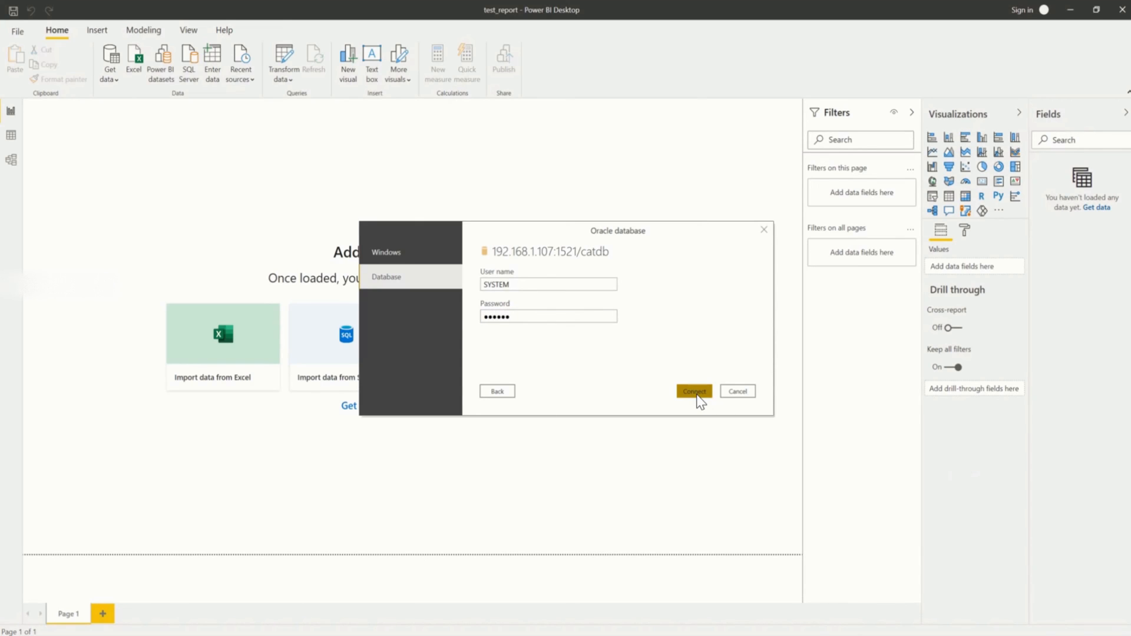
pyautogui.click(694, 392)
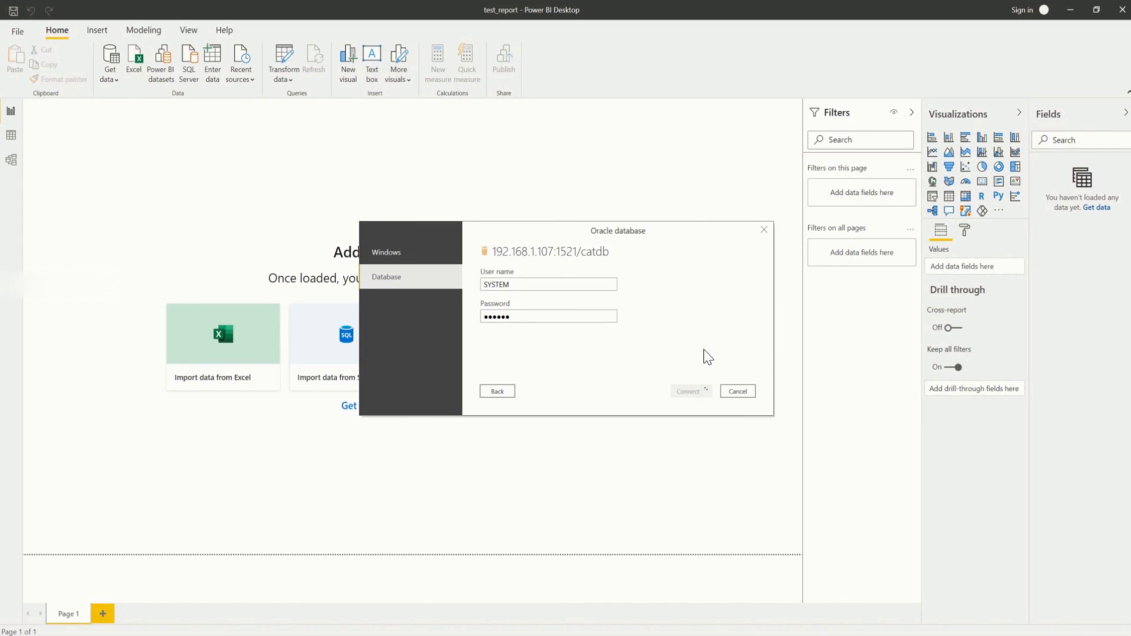
# Review the navigator preview of OBJECT_TYPE values with their COUNT(*)
pyautogui.click(688, 392)
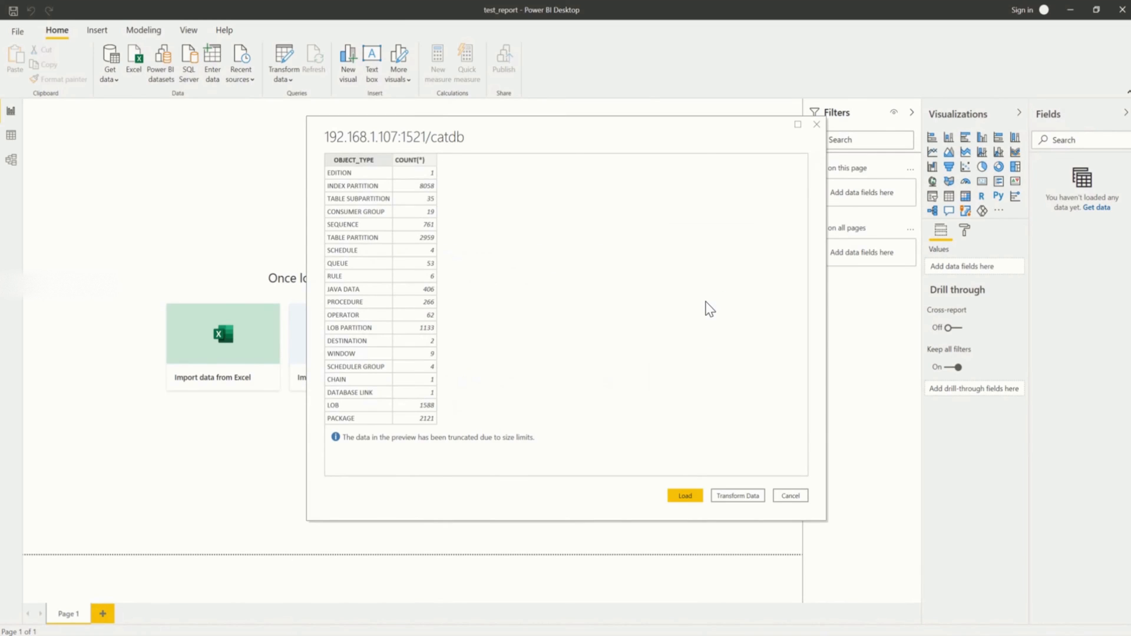
pyautogui.moveTo(683, 332)
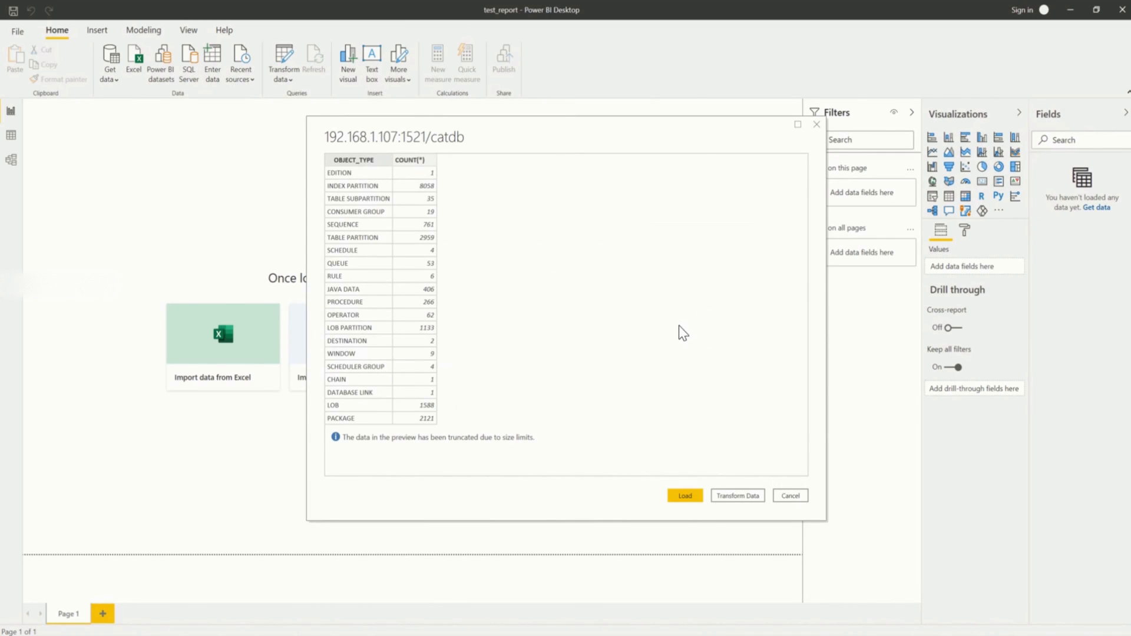
pyautogui.moveTo(512, 296)
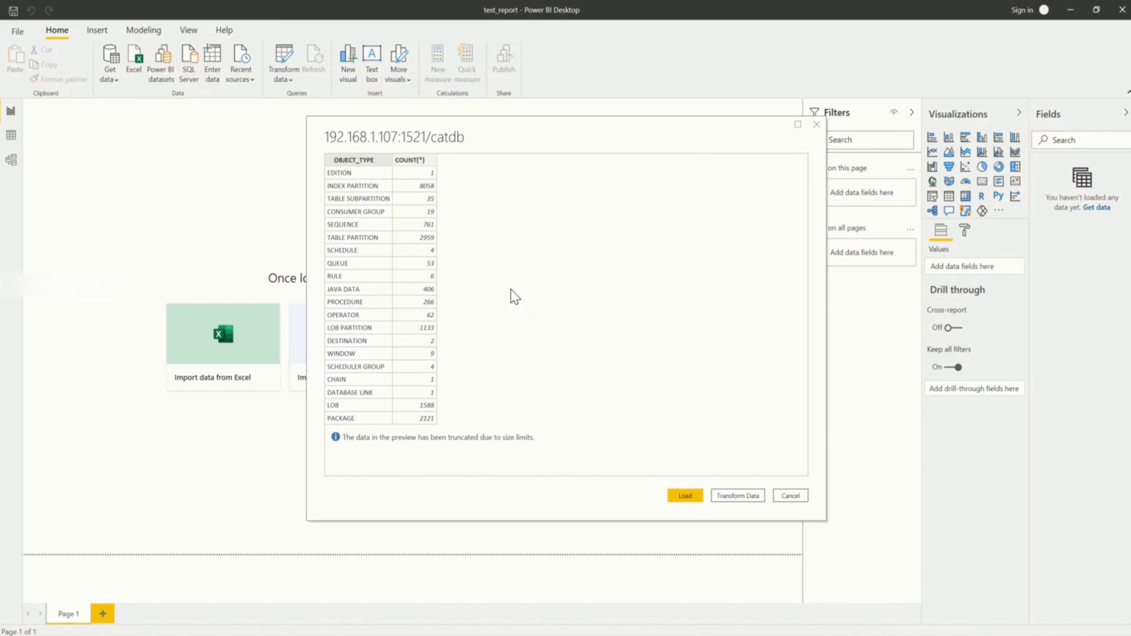
pyautogui.moveTo(426, 420)
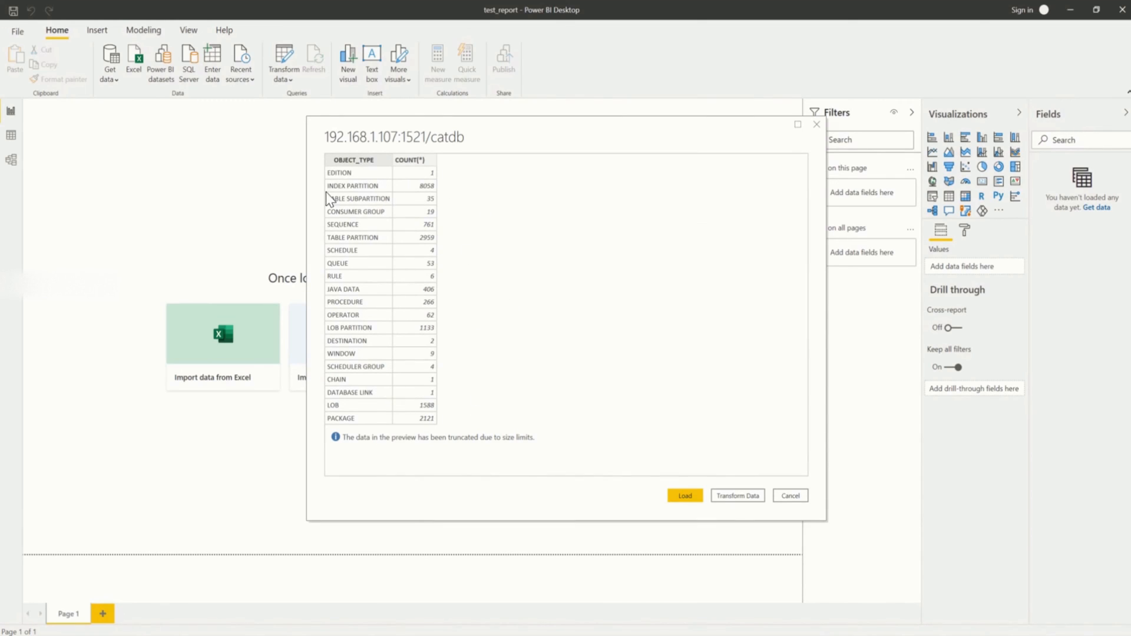
pyautogui.moveTo(457, 262)
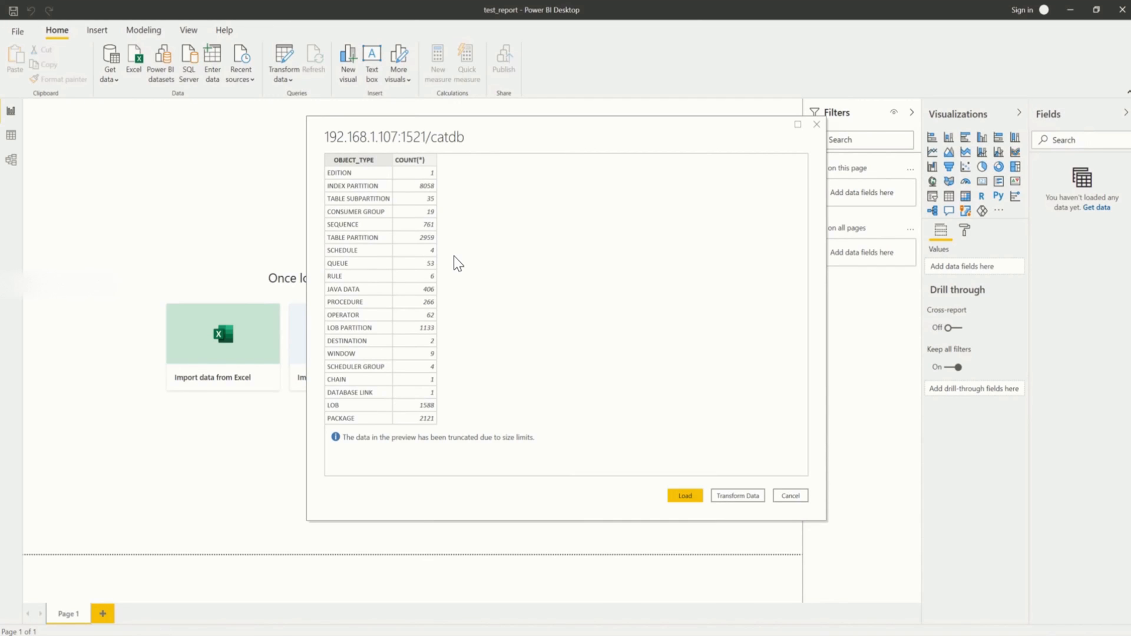
pyautogui.moveTo(359, 269)
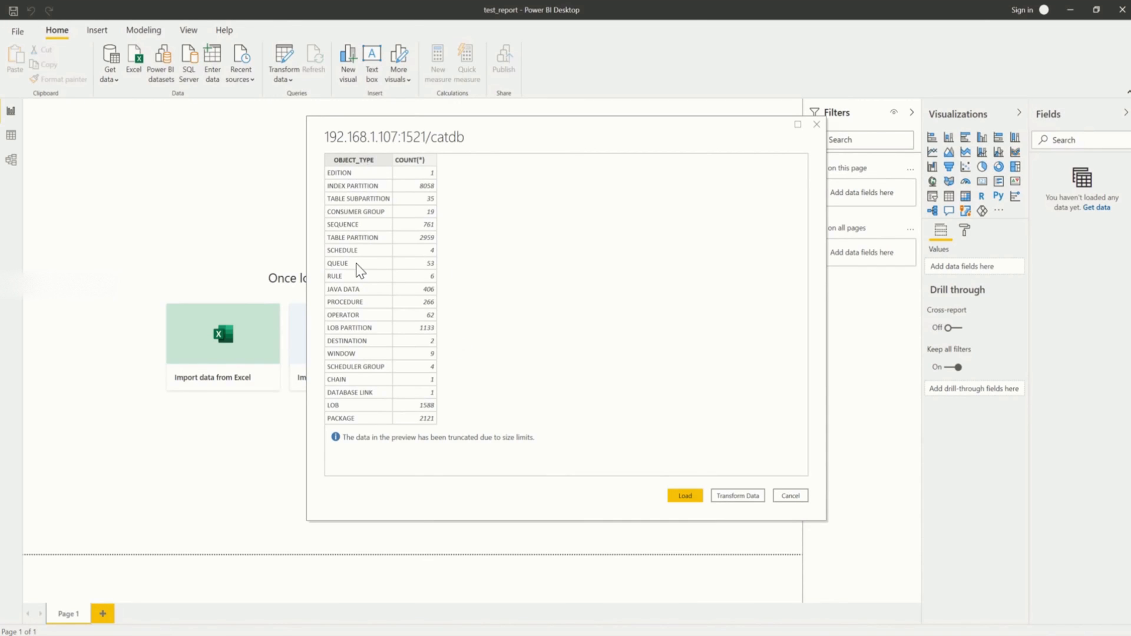
pyautogui.moveTo(688, 525)
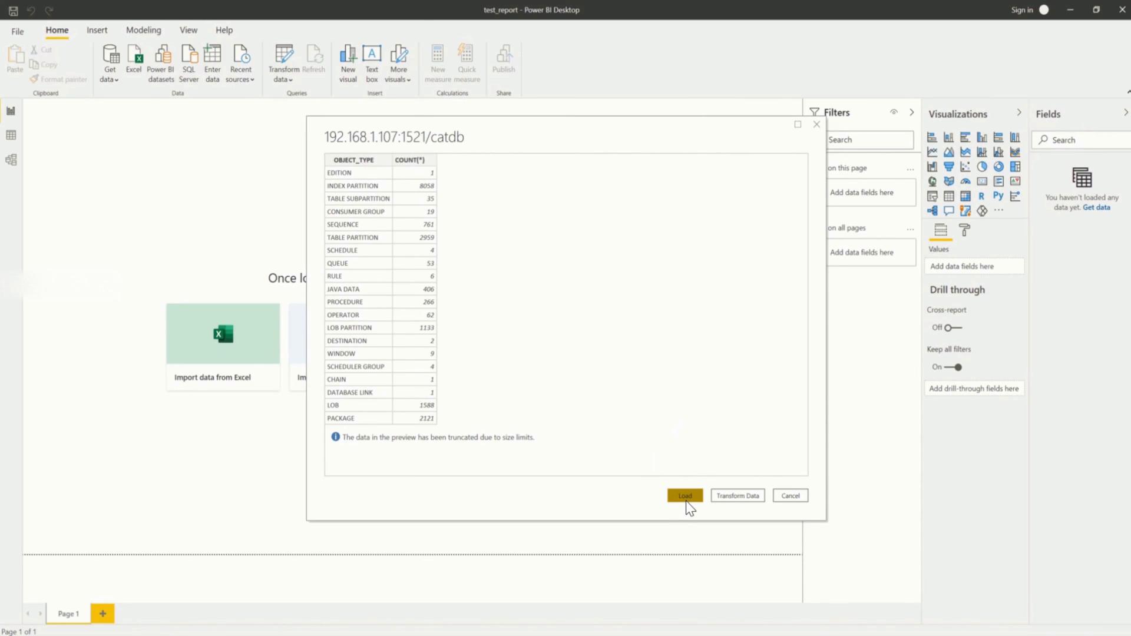
# Load the previewed results as Query1 with COUNT(*) and OBJECT_TYPE fields
pyautogui.click(686, 495)
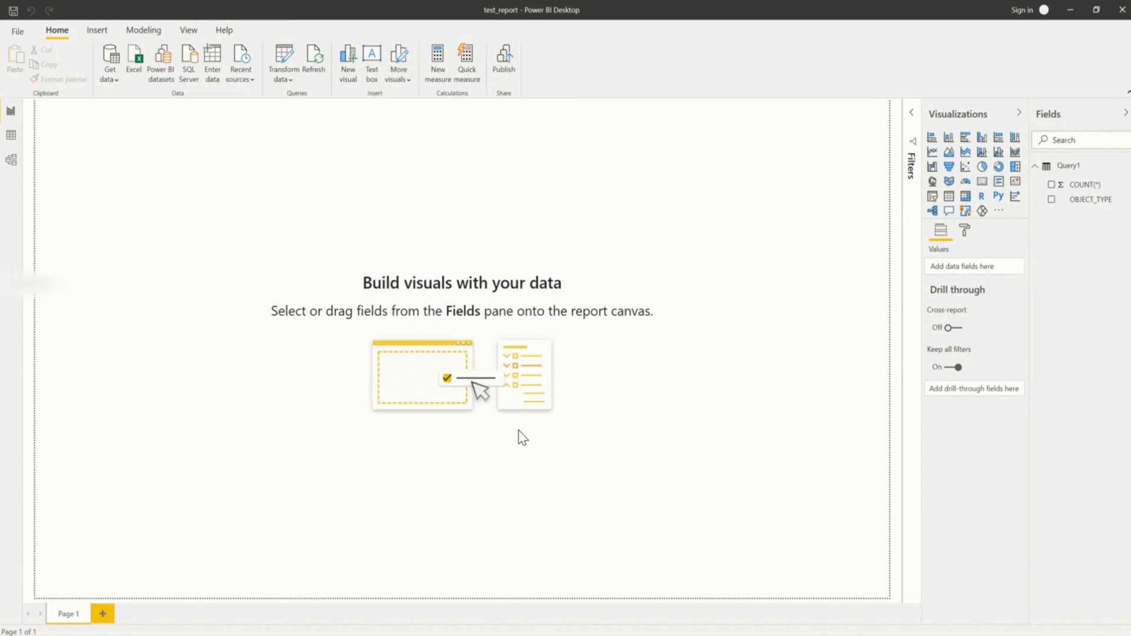
pyautogui.moveTo(502, 268)
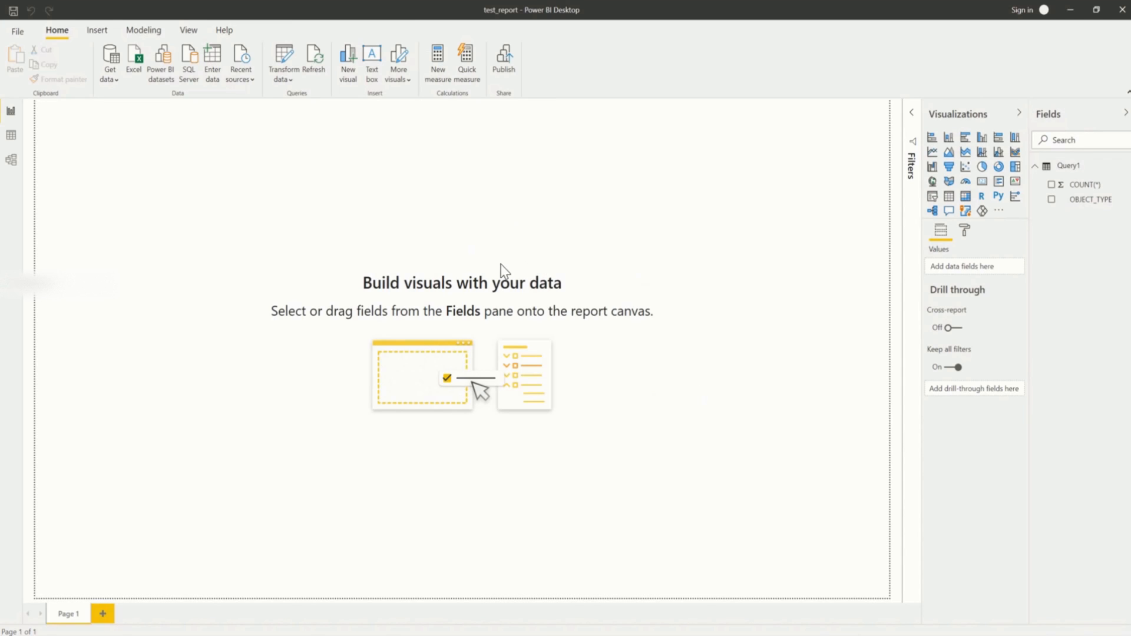
pyautogui.moveTo(918, 203)
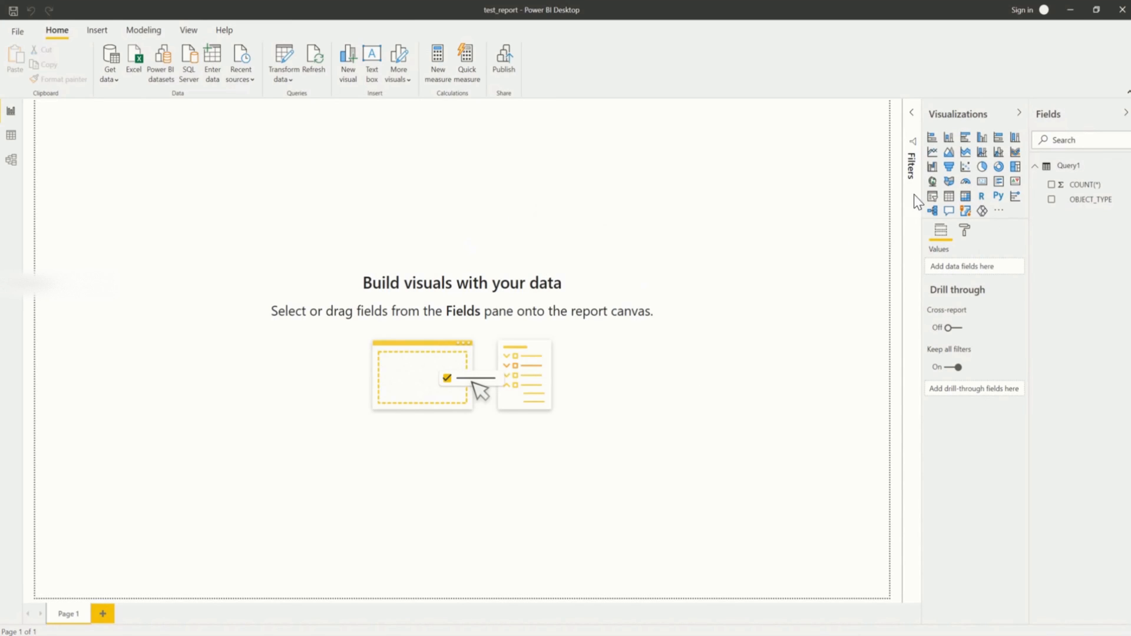
pyautogui.moveTo(948, 196)
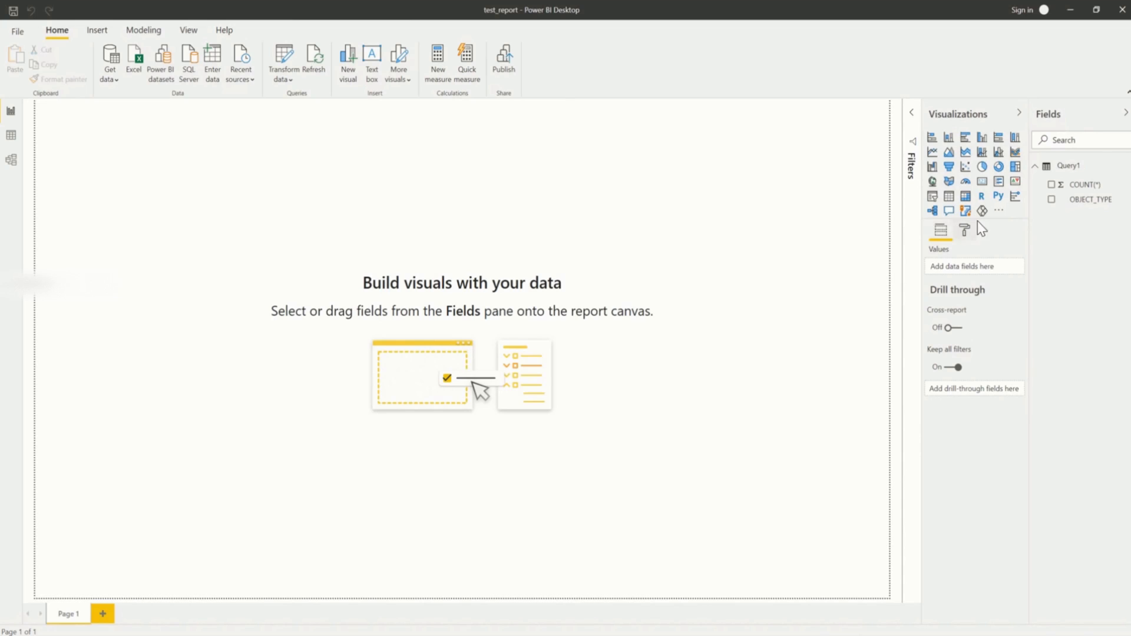
pyautogui.moveTo(964, 233)
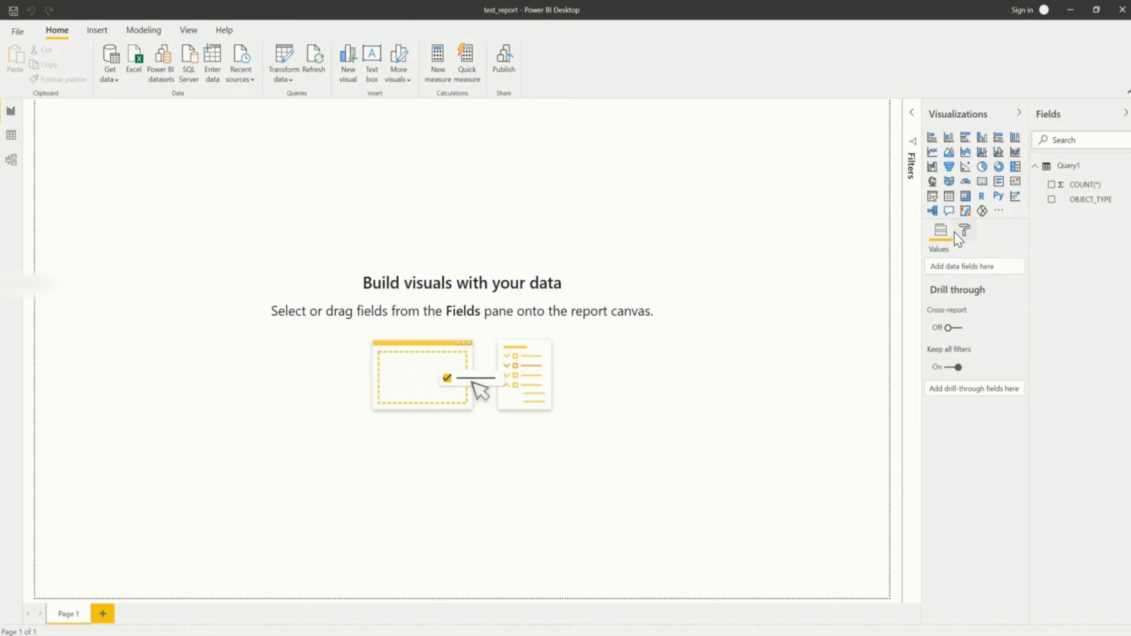
pyautogui.moveTo(949, 195)
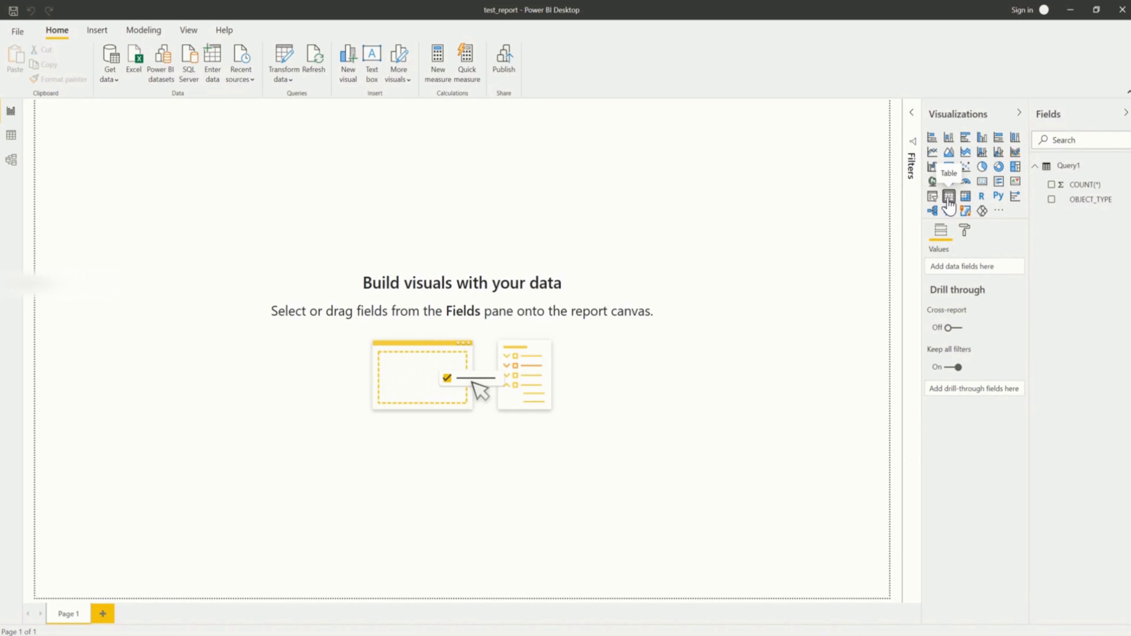
# Insert an empty Table visual from the Visualizations pane onto the canvas
pyautogui.click(949, 196)
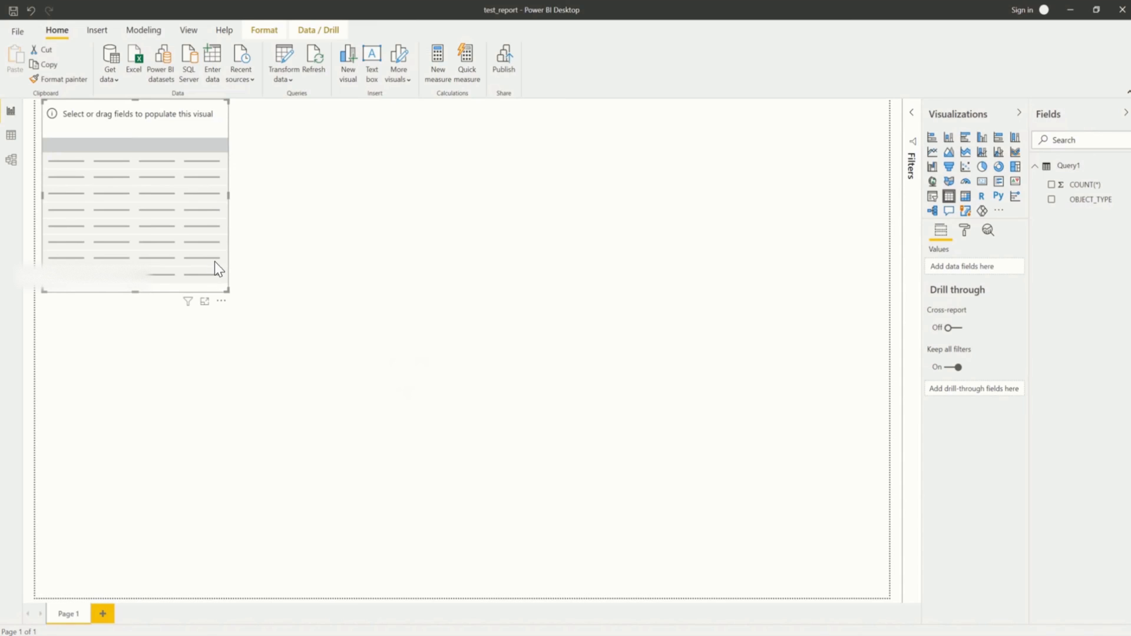
pyautogui.moveTo(399, 321)
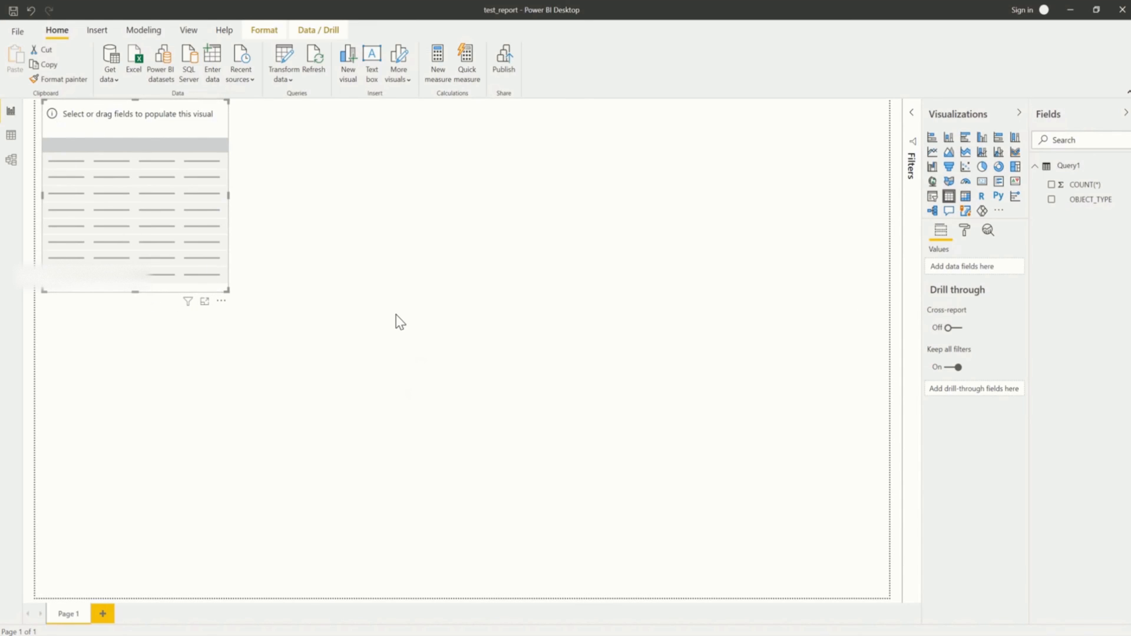
pyautogui.moveTo(1030, 189)
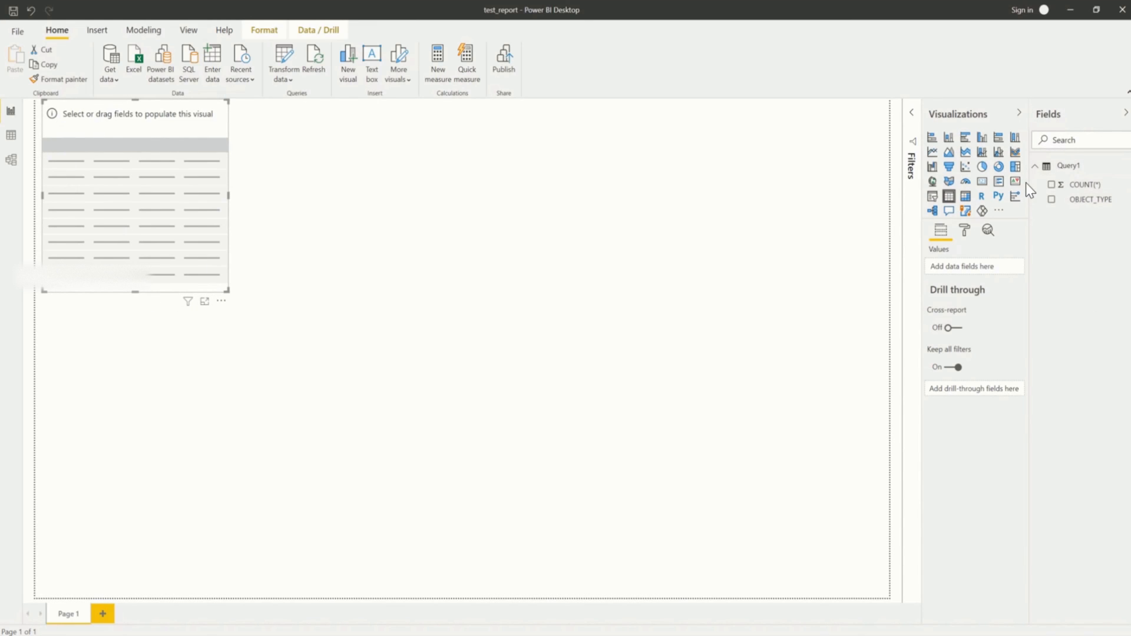
pyautogui.moveTo(938, 238)
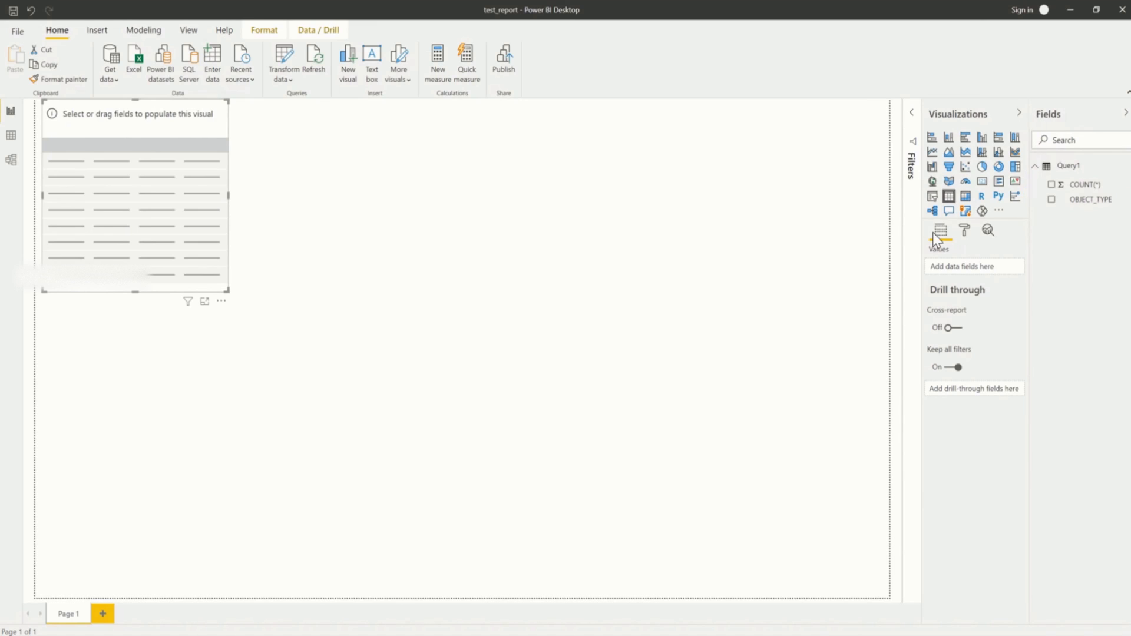
pyautogui.moveTo(1055, 127)
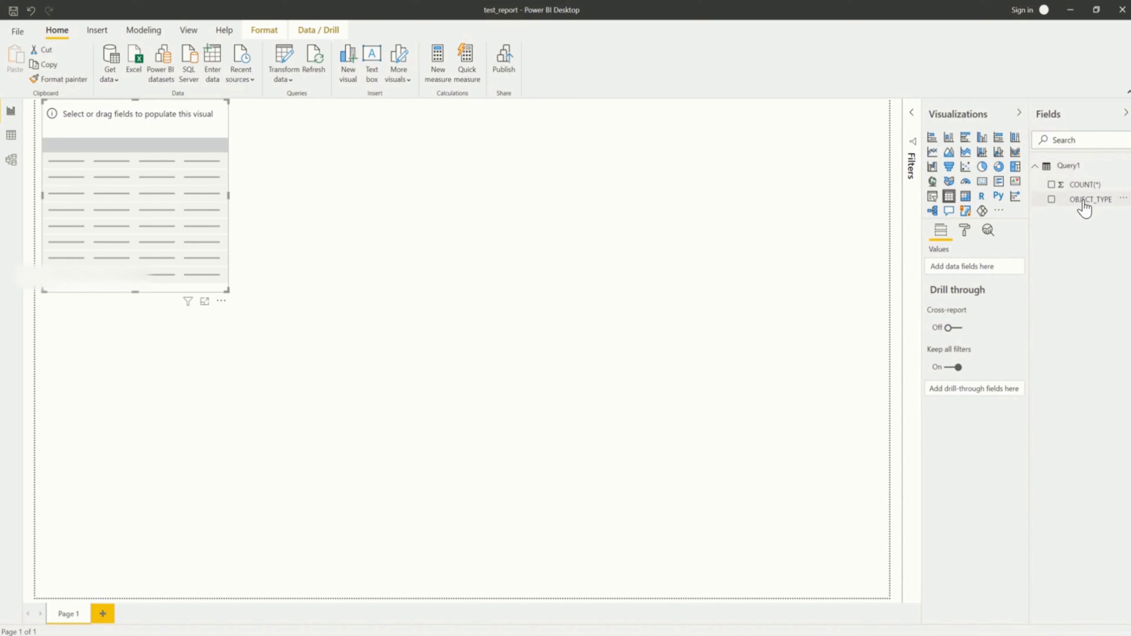
# Populate the table with OBJECT_TYPE and COUNT(*) so it lists counts per object type, totalling 116,272
pyautogui.moveTo(1091, 200); pyautogui.dragTo(888, 258)
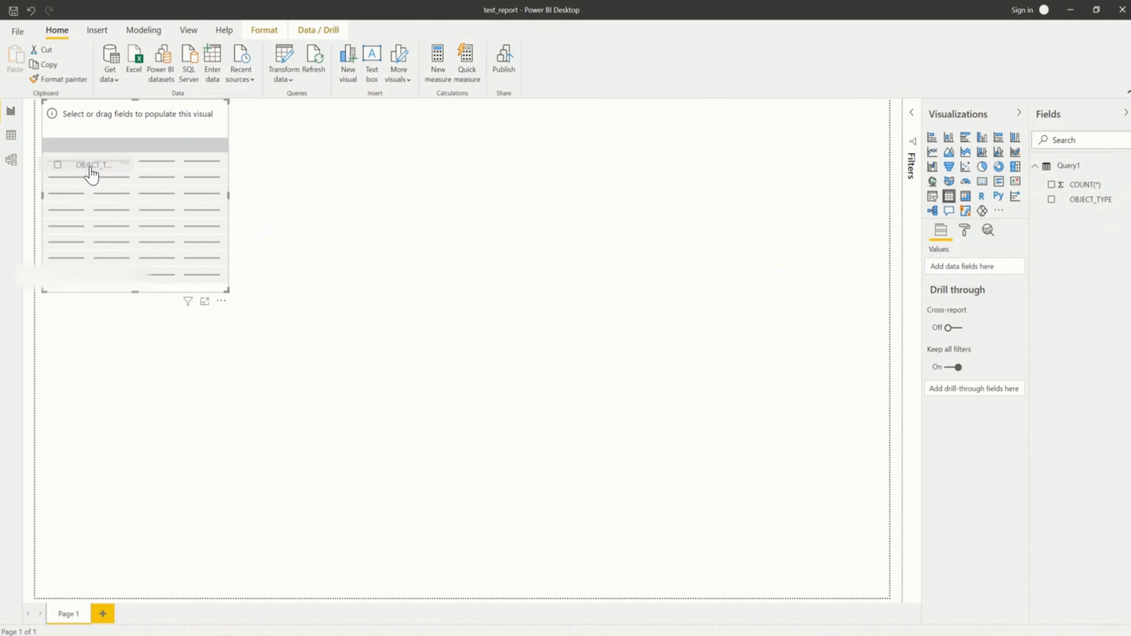
pyautogui.click(1051, 199)
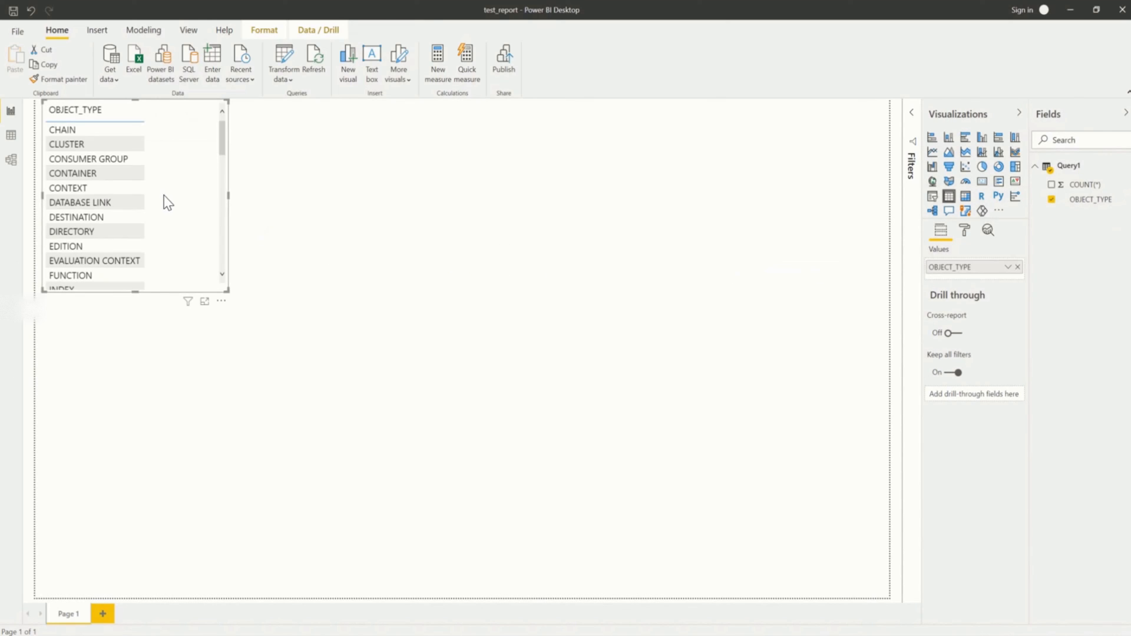
pyautogui.moveTo(1101, 253)
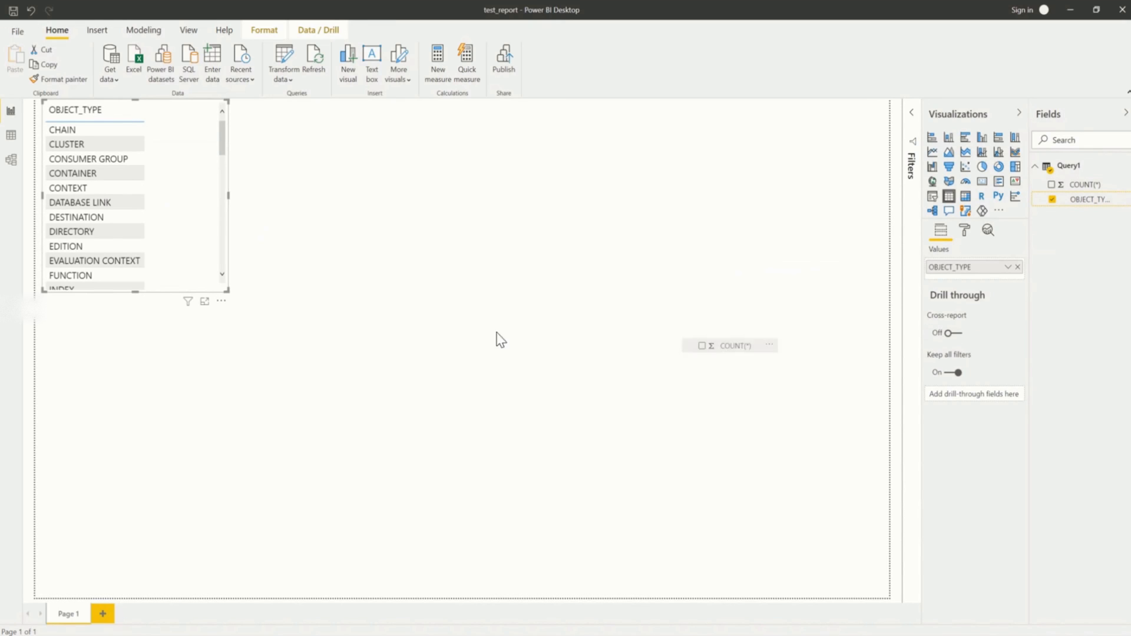
pyautogui.click(1052, 184)
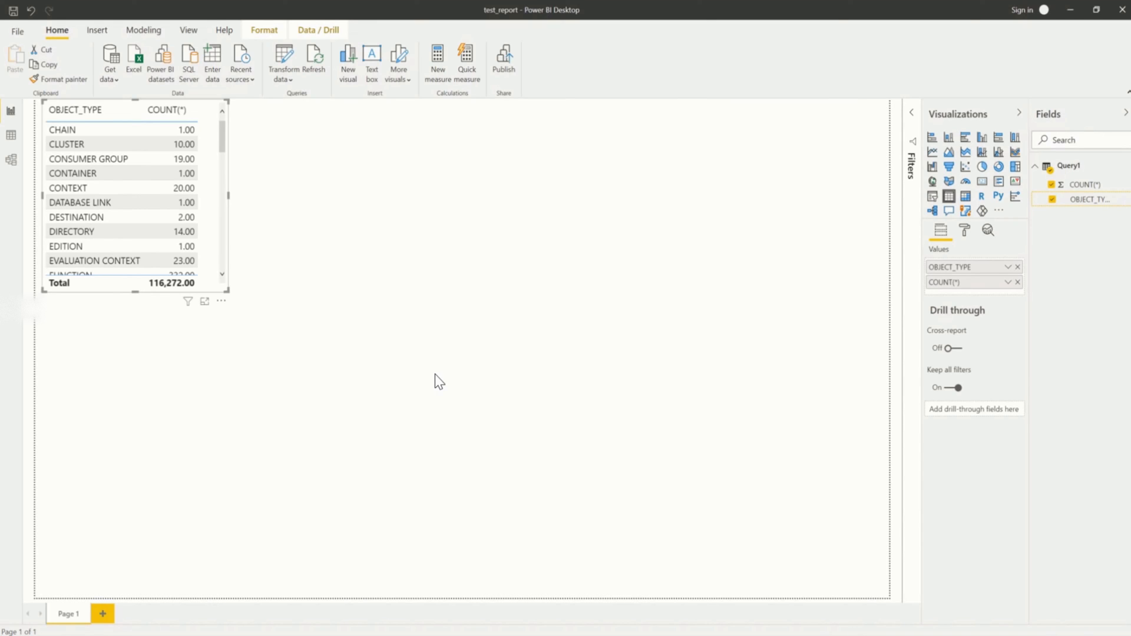
pyautogui.moveTo(61, 223)
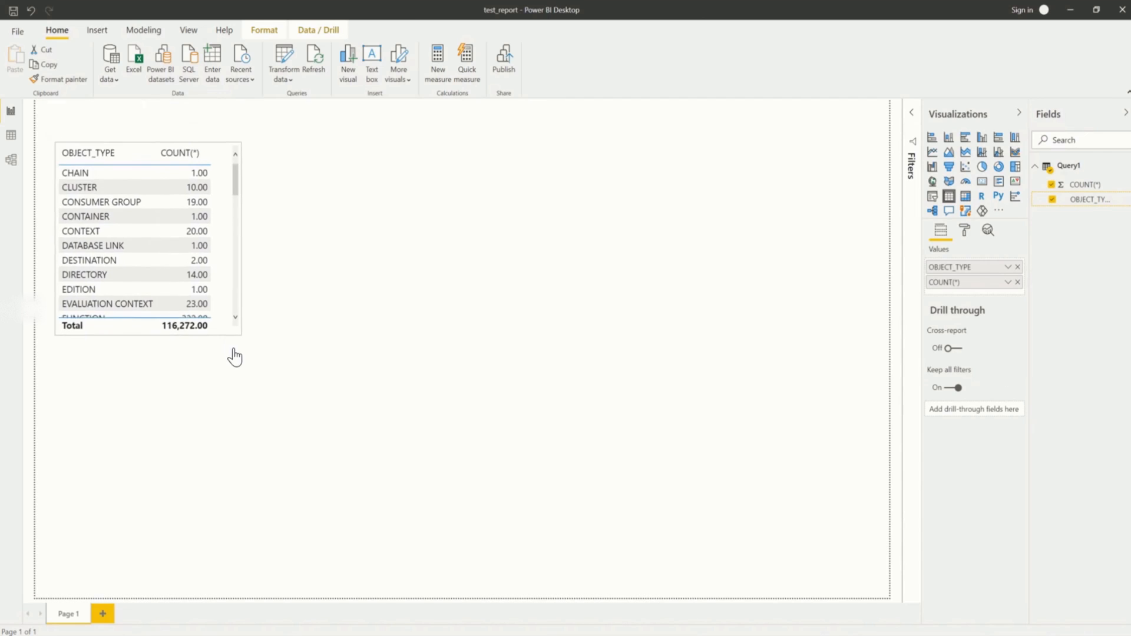
# Move the OBJECT_TYPE count table toward the middle-left of the report page
pyautogui.moveTo(148, 239); pyautogui.dragTo(329, 346)
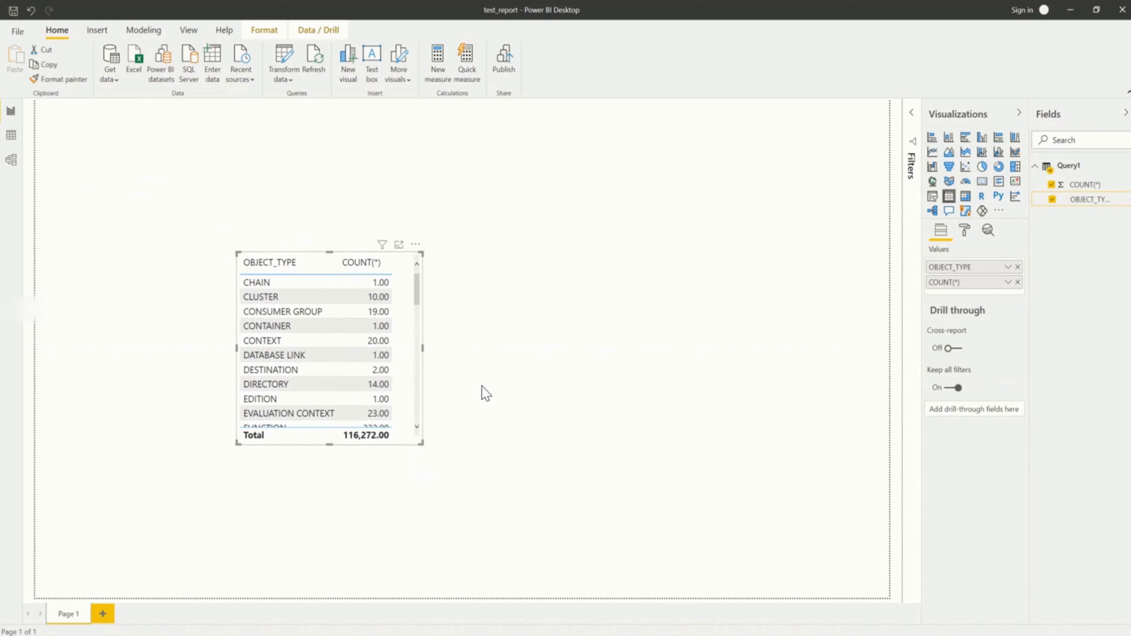
pyautogui.moveTo(417, 264)
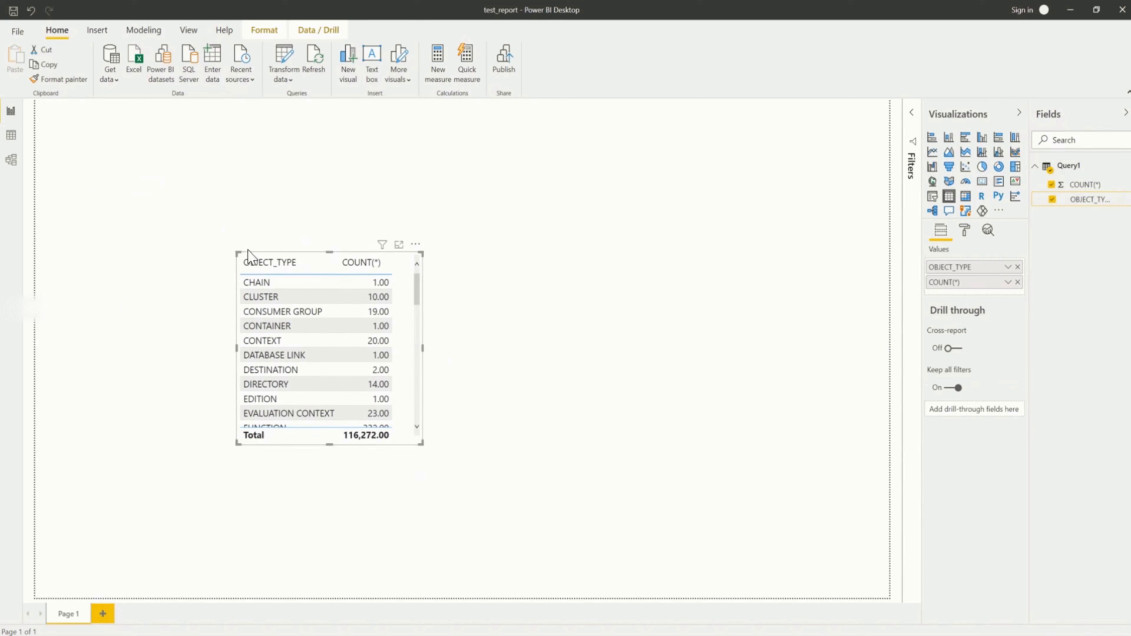
pyautogui.moveTo(428, 264)
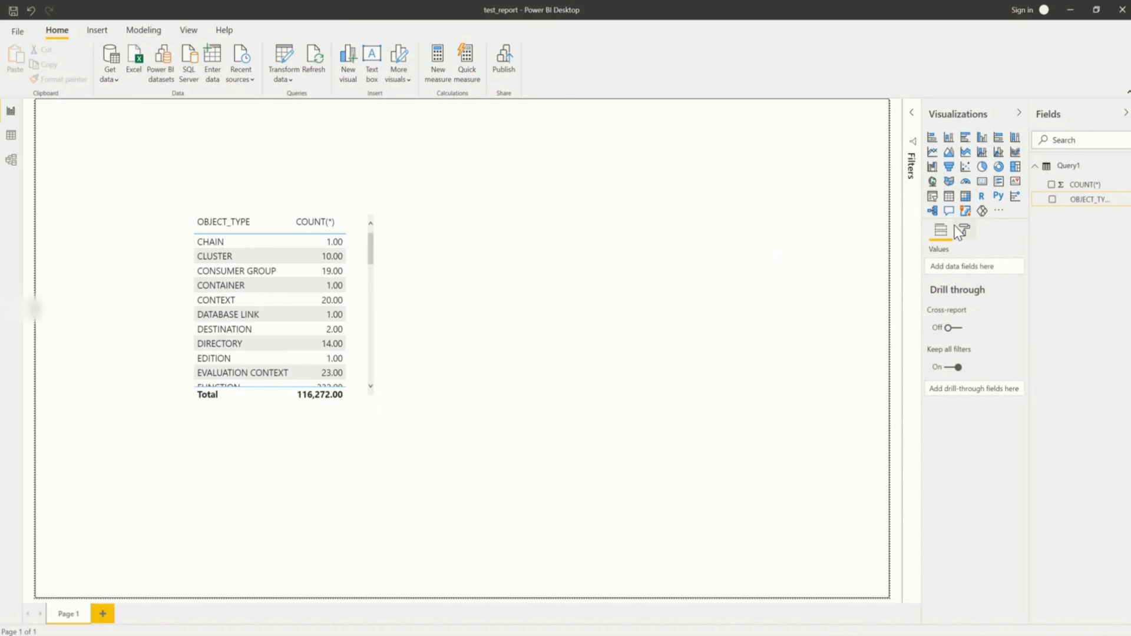
pyautogui.moveTo(594, 315)
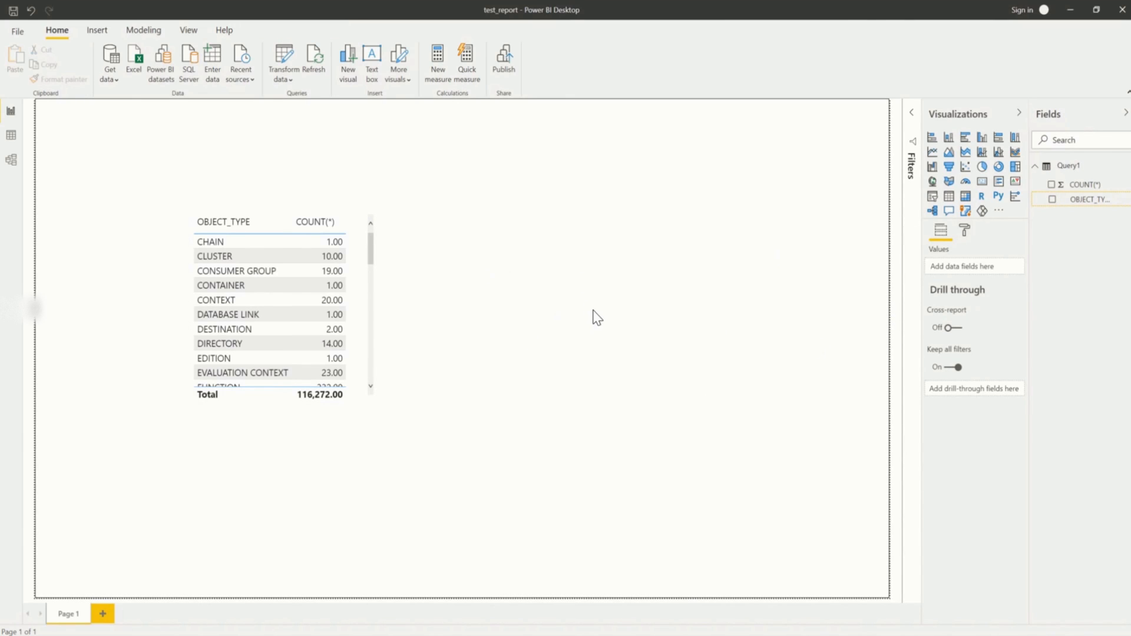
pyautogui.moveTo(592, 302)
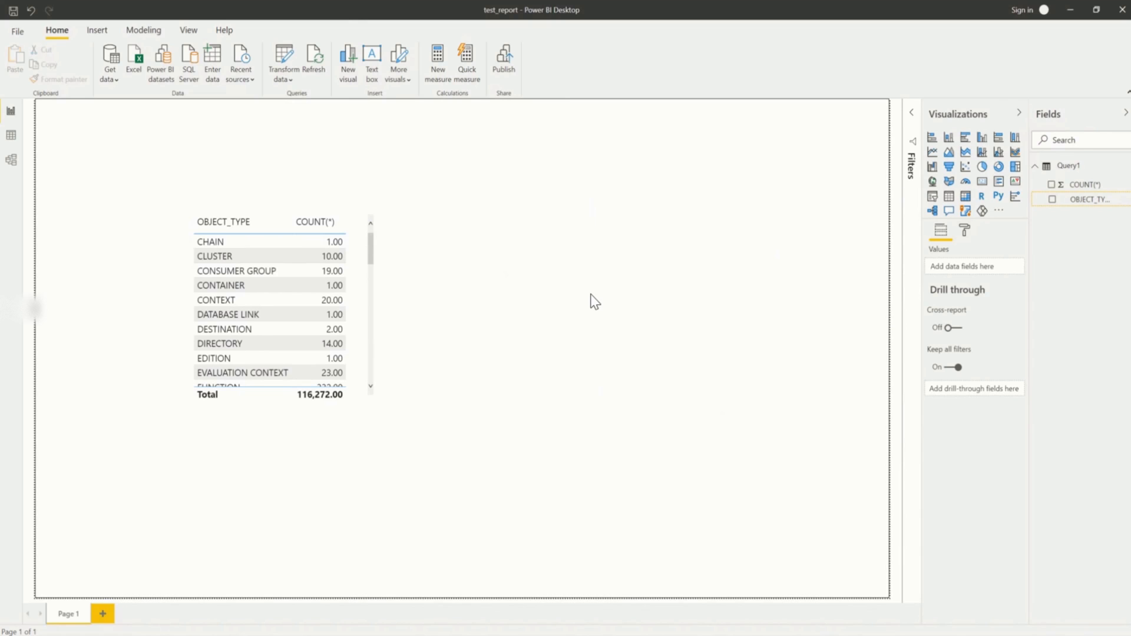
pyautogui.moveTo(376, 380)
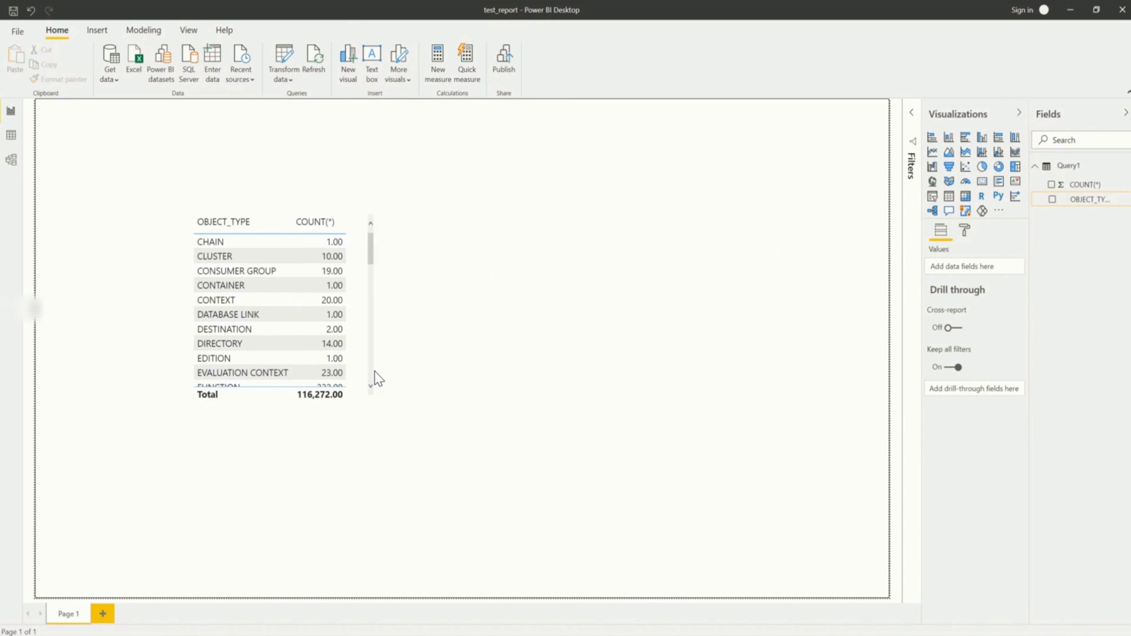
pyautogui.moveTo(1000, 167)
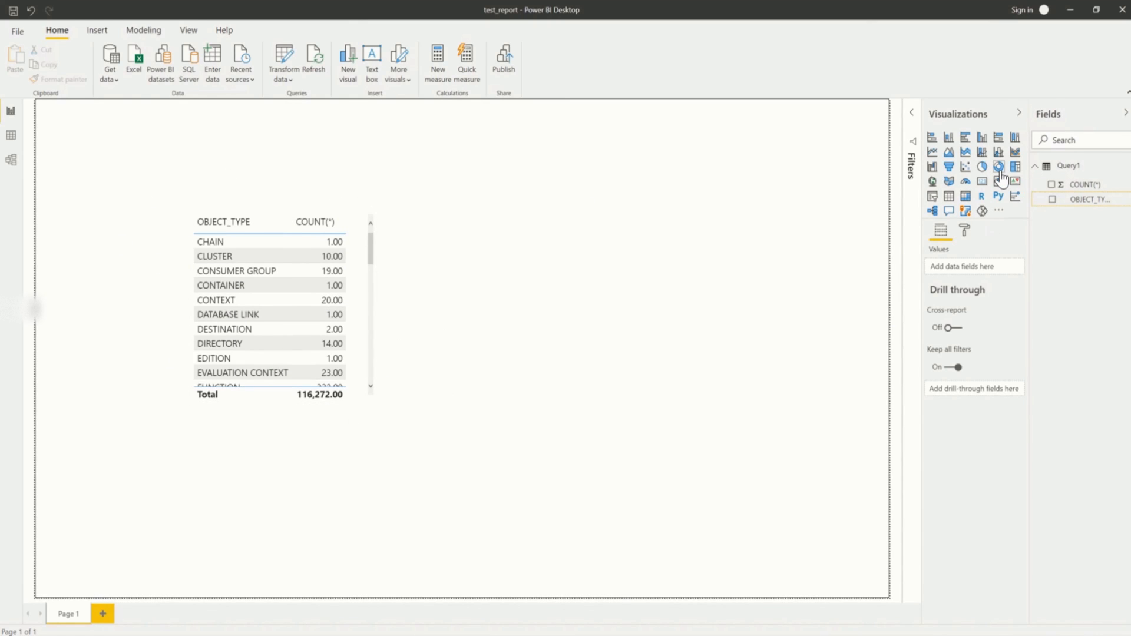
pyautogui.moveTo(988, 181)
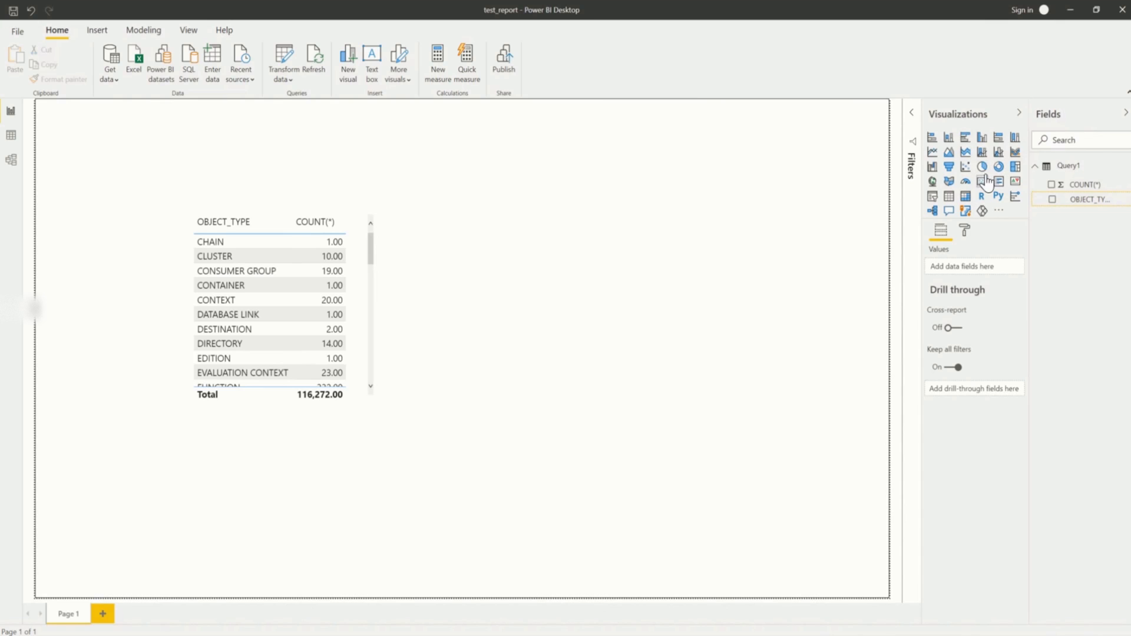
pyautogui.moveTo(922, 203)
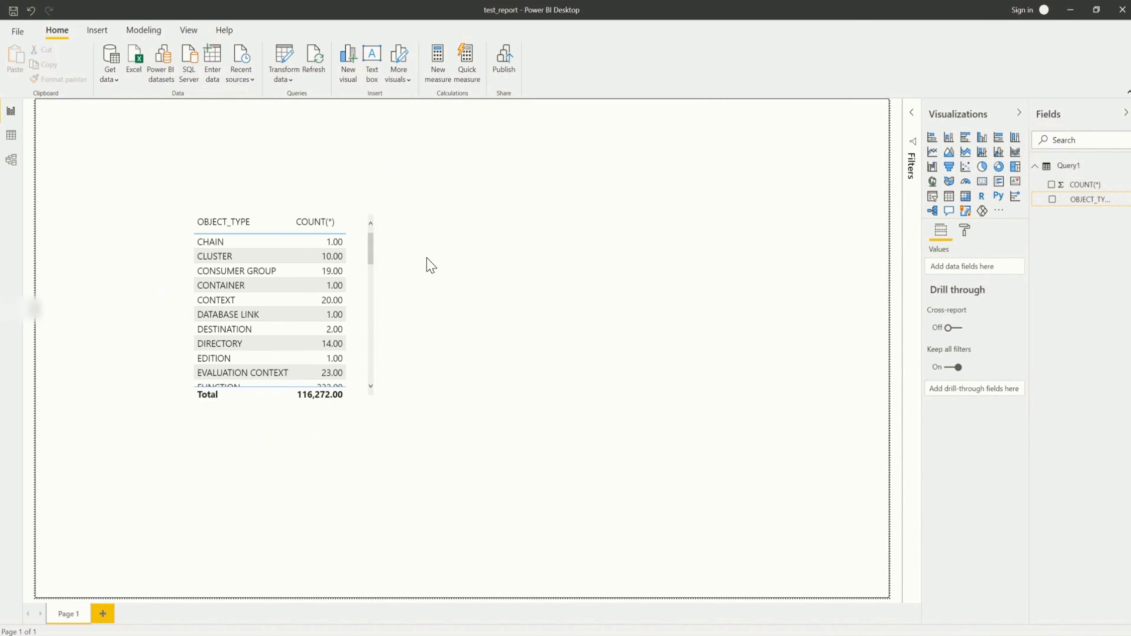
pyautogui.moveTo(965, 167)
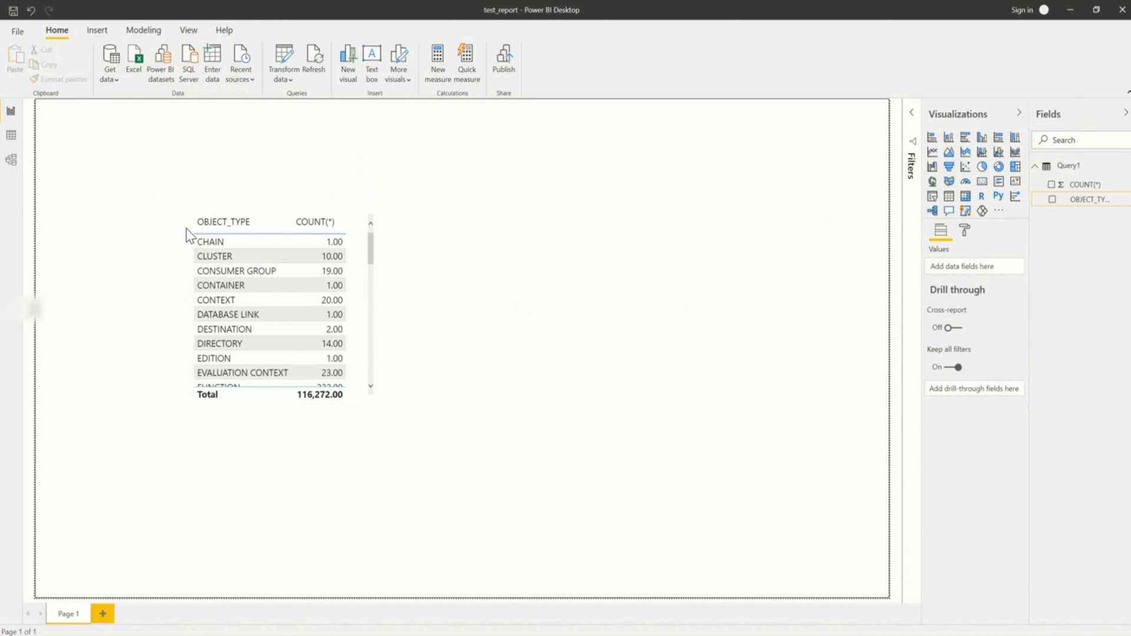
pyautogui.moveTo(677, 238)
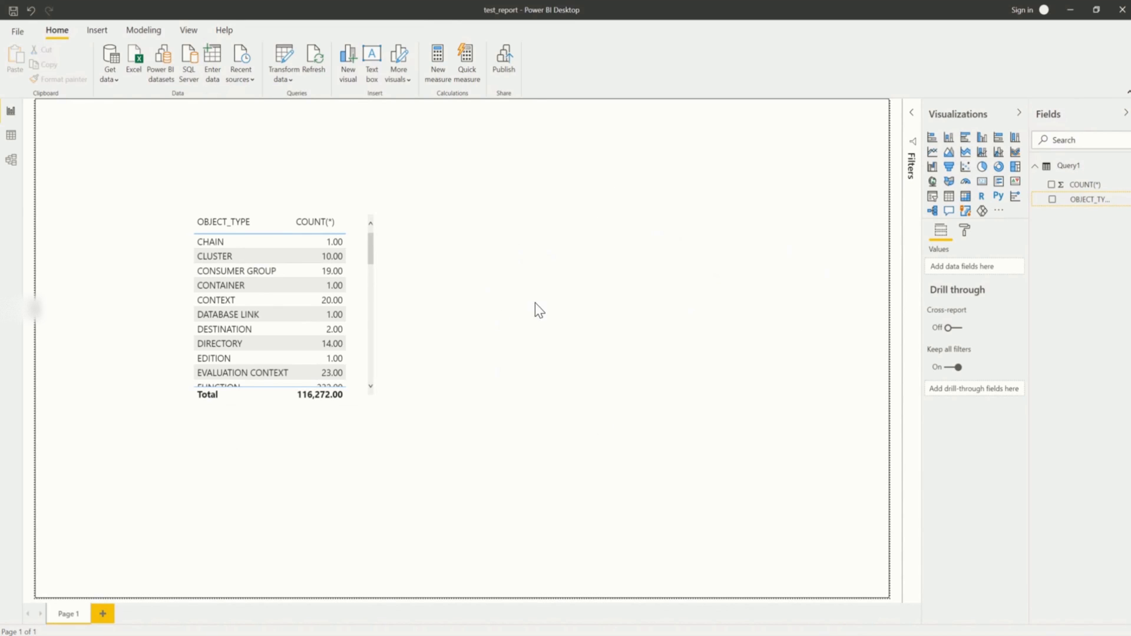
pyautogui.moveTo(607, 289)
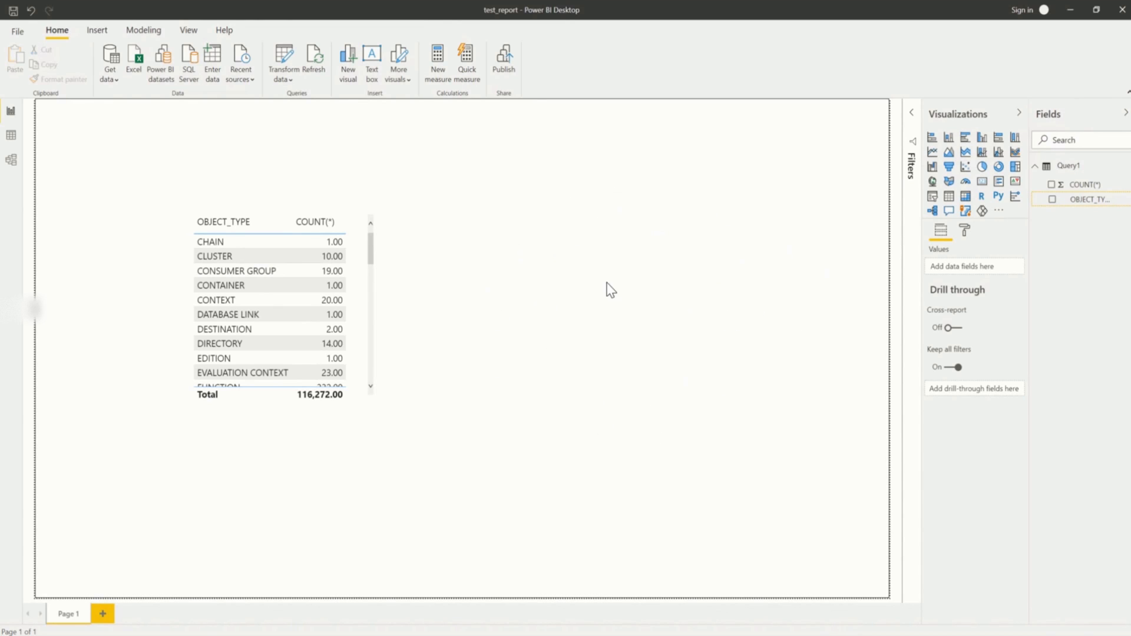
pyautogui.moveTo(988, 182)
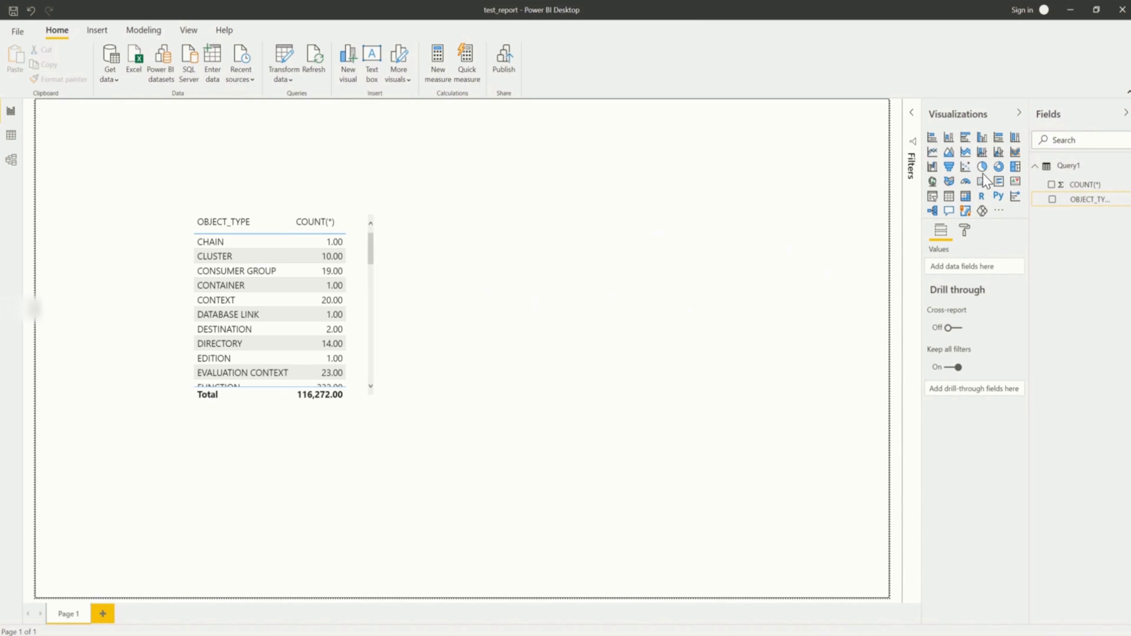
# Add an empty pie chart visual and position it to the right of the count table
pyautogui.click(982, 166)
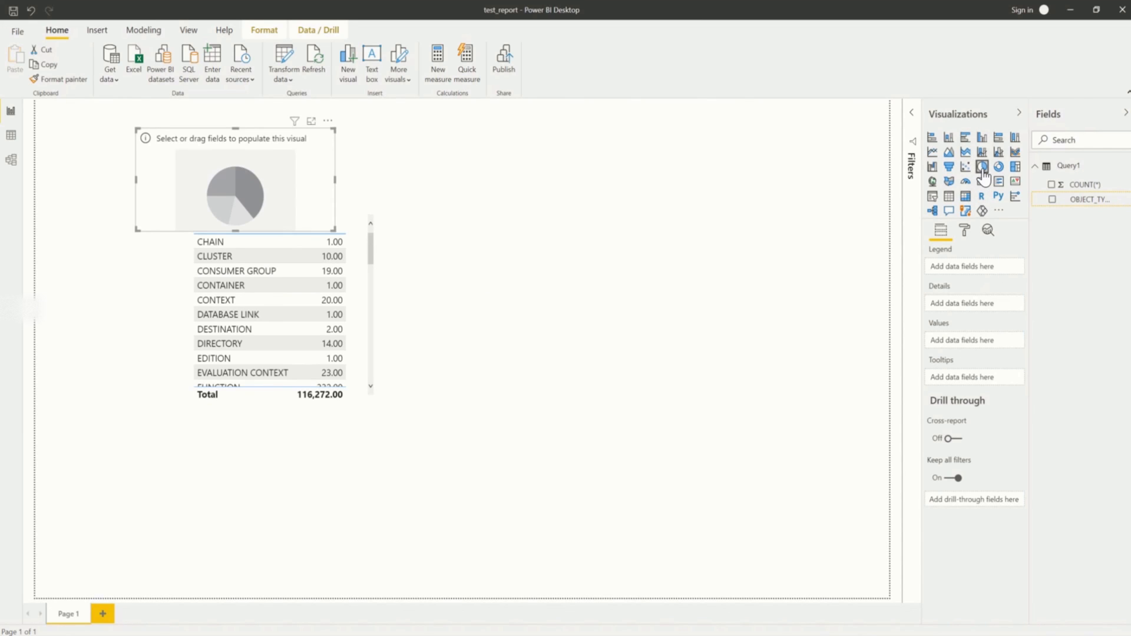
pyautogui.moveTo(222, 146)
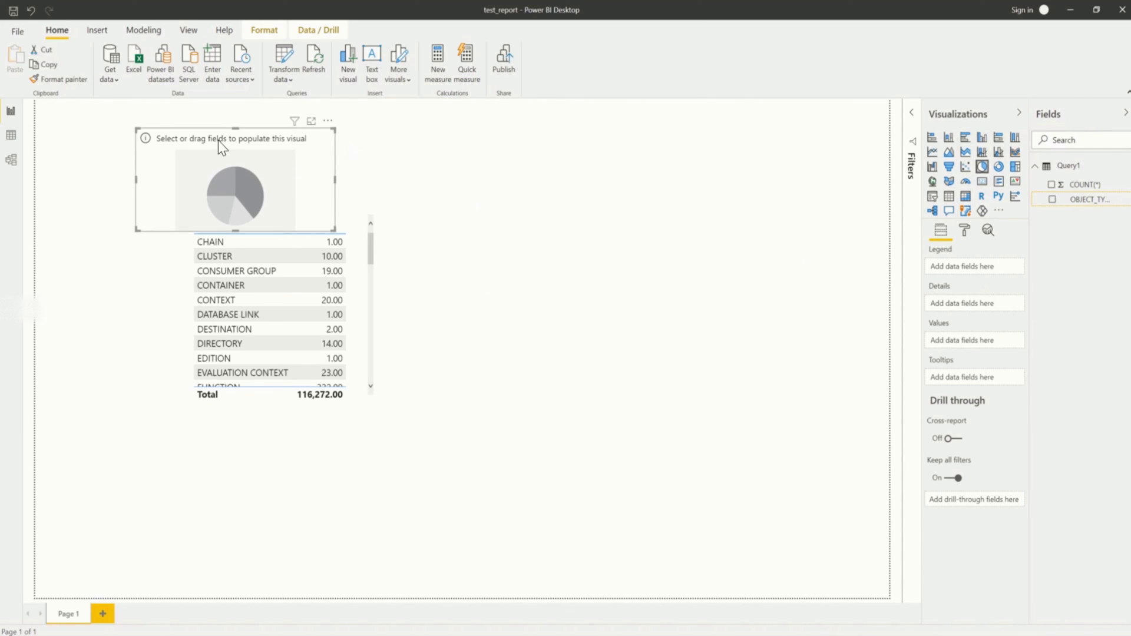
pyautogui.moveTo(236, 180); pyautogui.dragTo(539, 323)
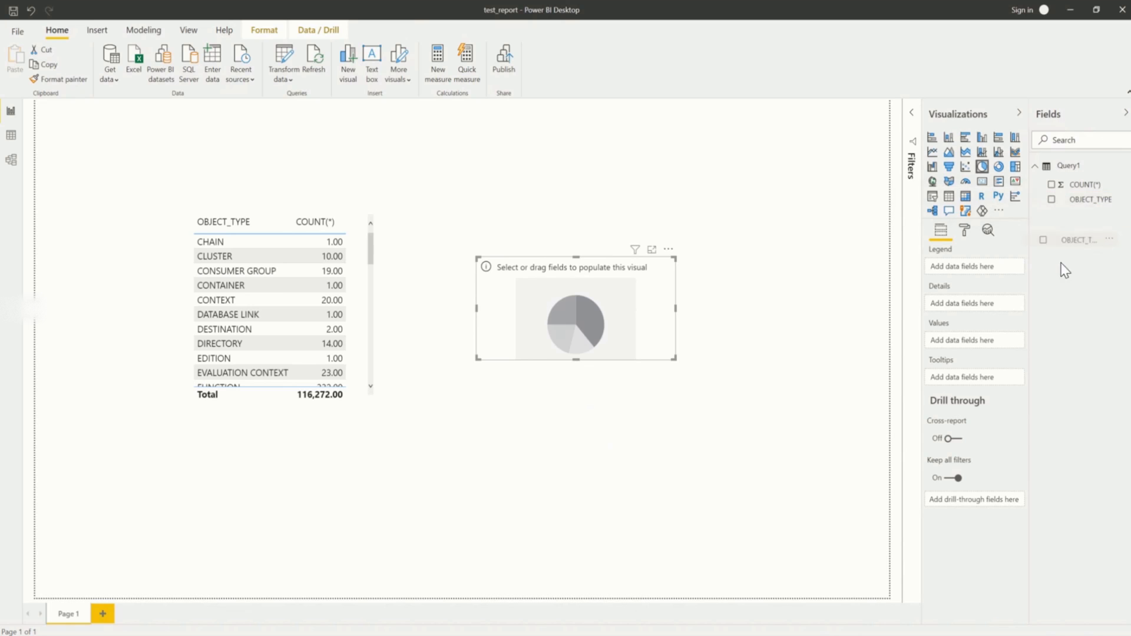
# Feed the pie chart OBJECT_TYPE as categories and COUNT(*) as values, JAVA CLASS largest at 32.85%
pyautogui.click(1051, 199)
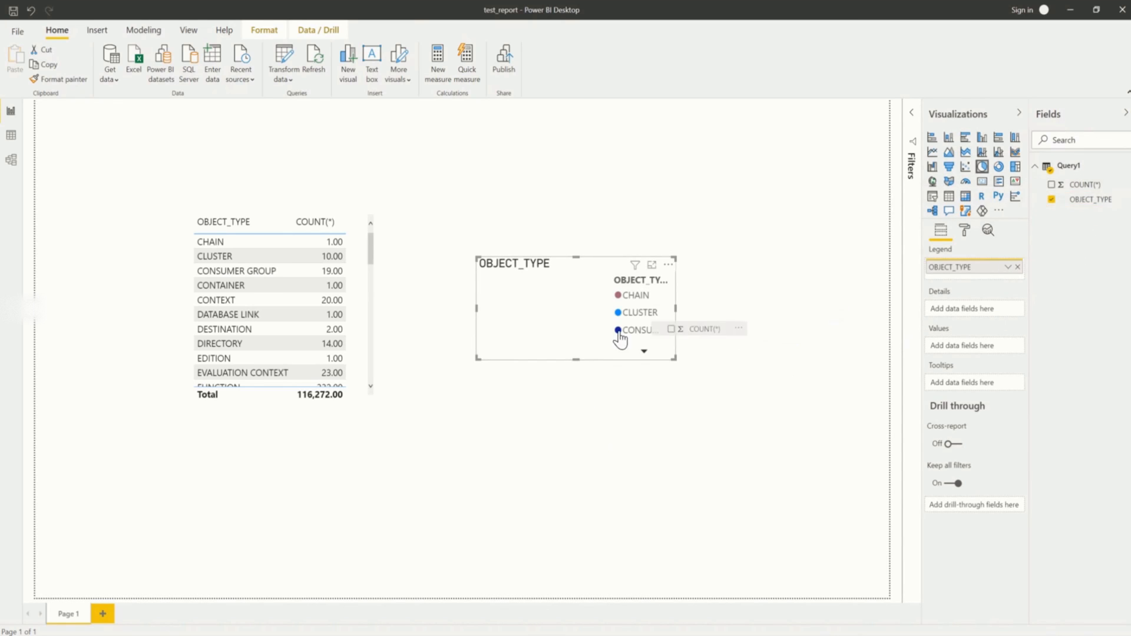
pyautogui.click(1052, 184)
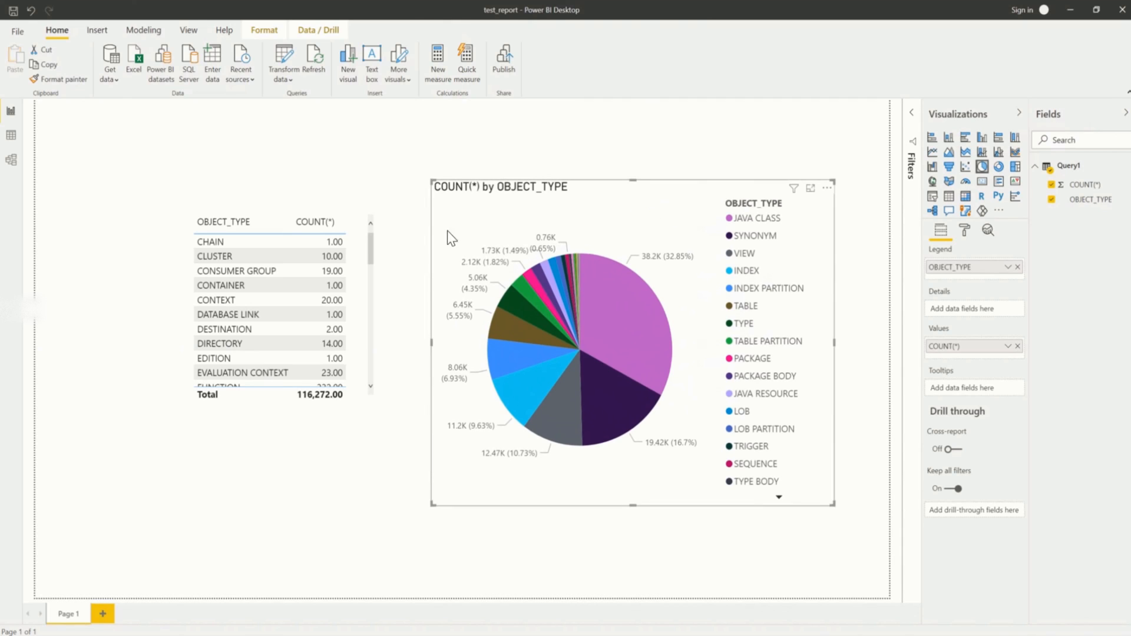
pyautogui.moveTo(785, 194)
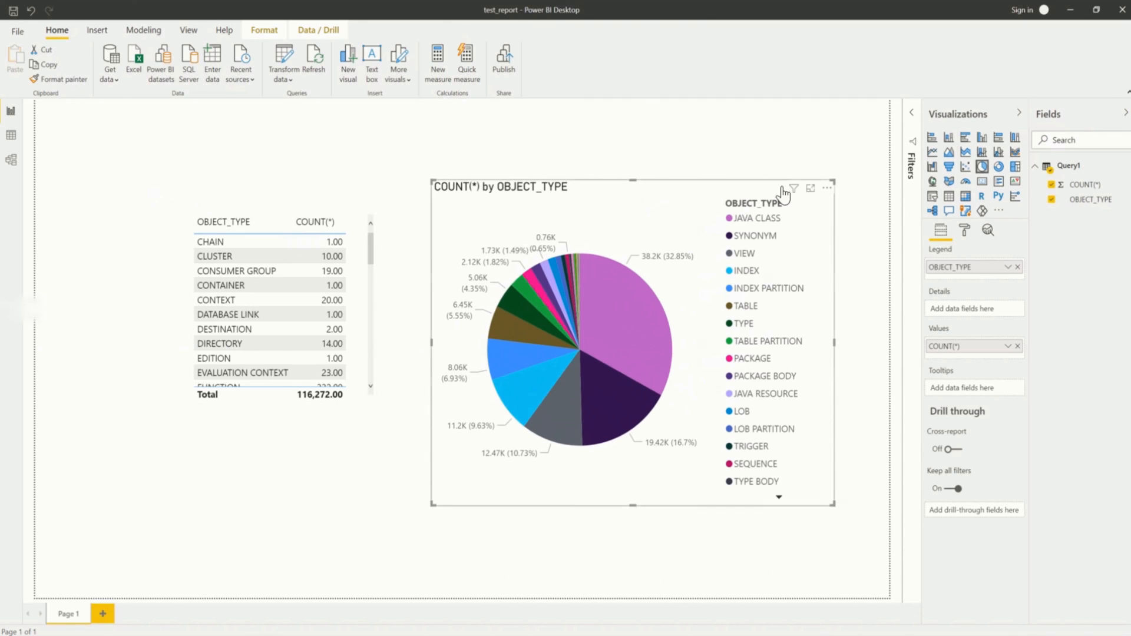
pyautogui.moveTo(135, 179)
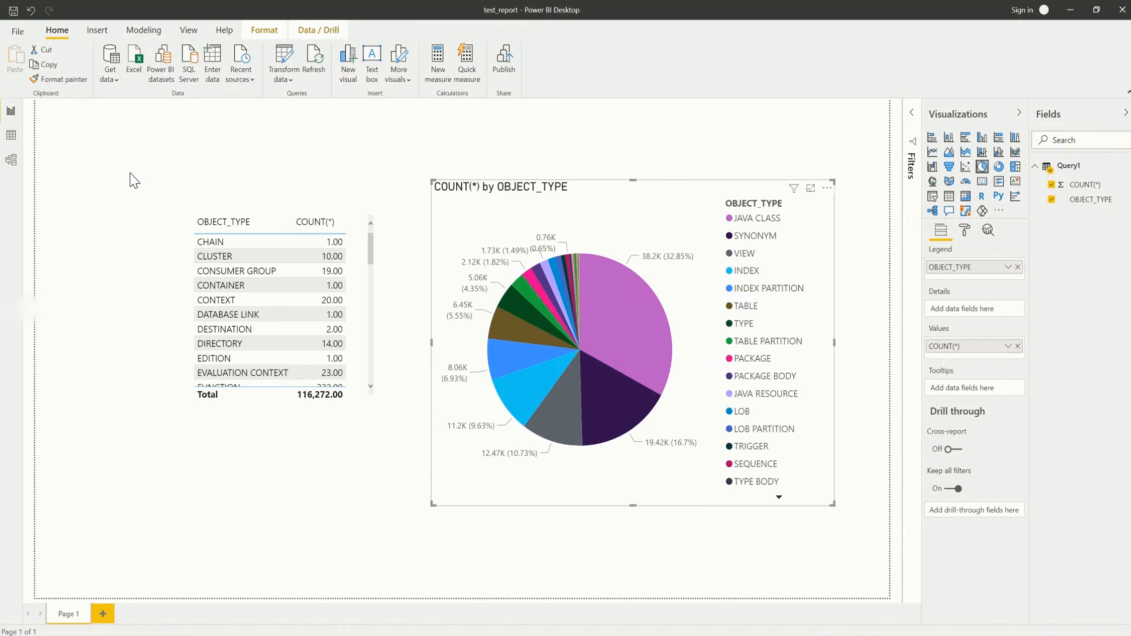
pyautogui.moveTo(823, 158)
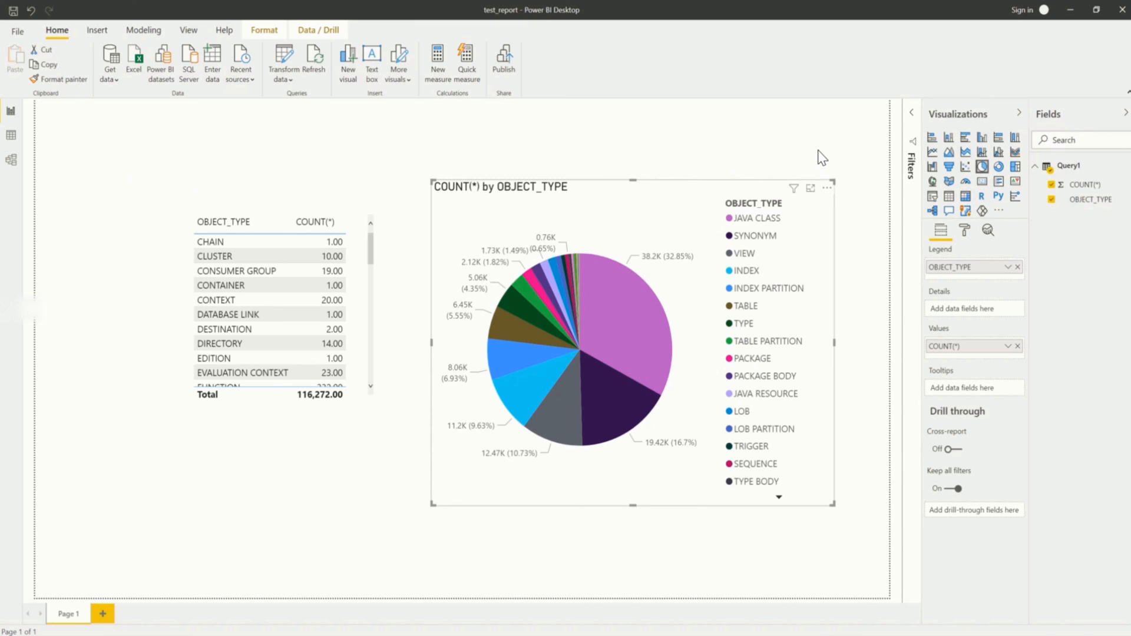
pyautogui.moveTo(183, 132)
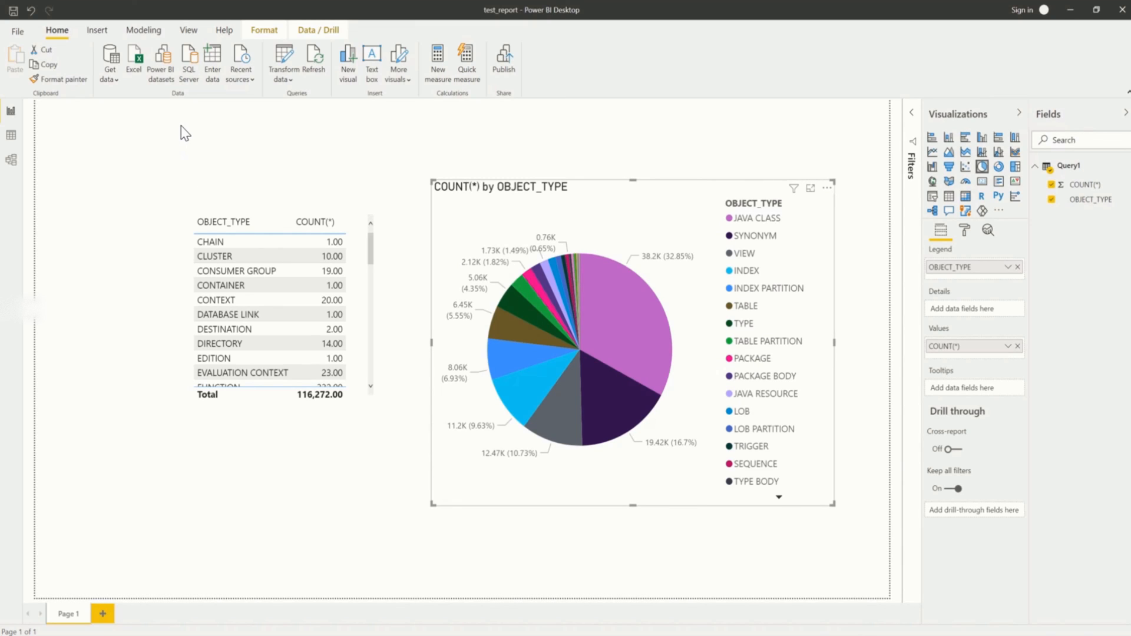
pyautogui.moveTo(177, 179)
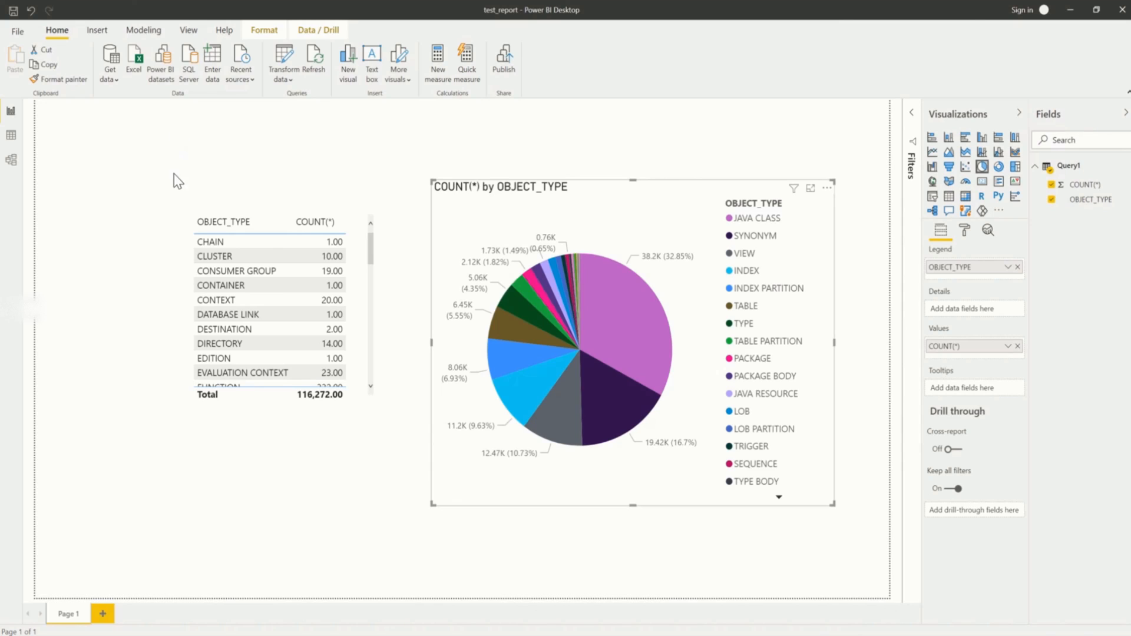
pyautogui.moveTo(181, 163)
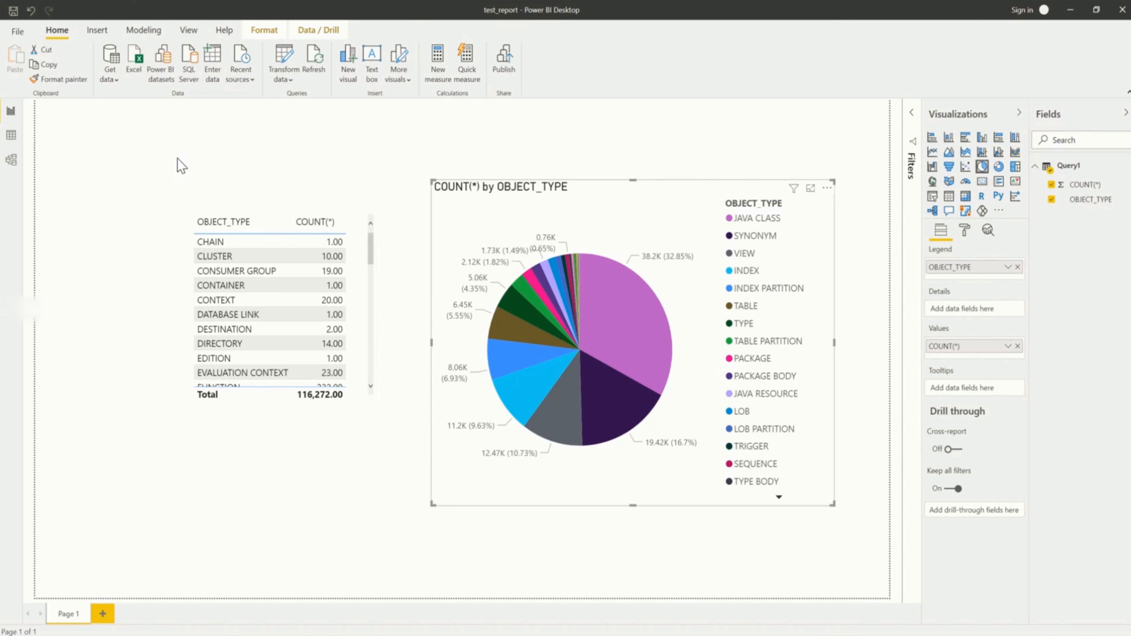